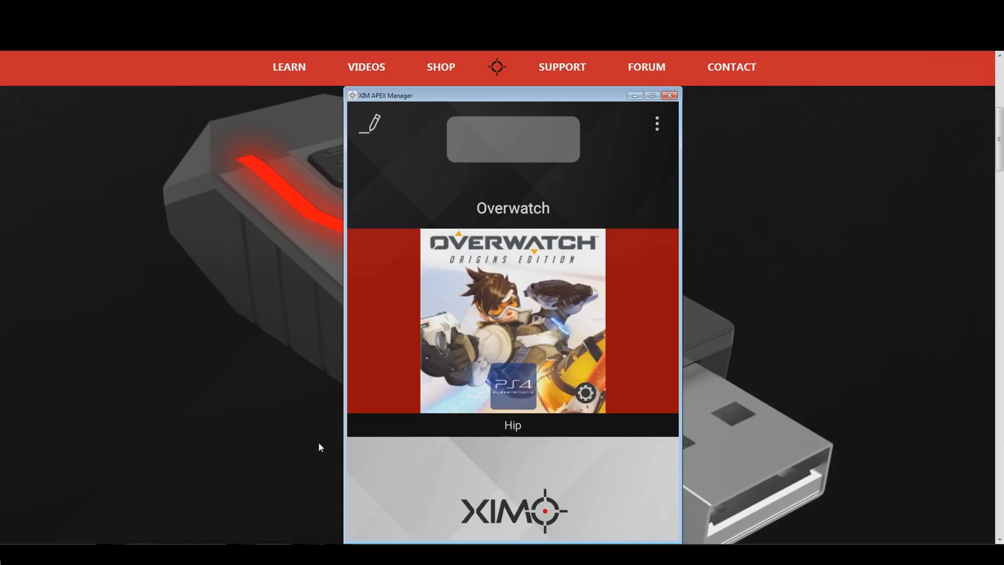
pyautogui.moveTo(641, 148)
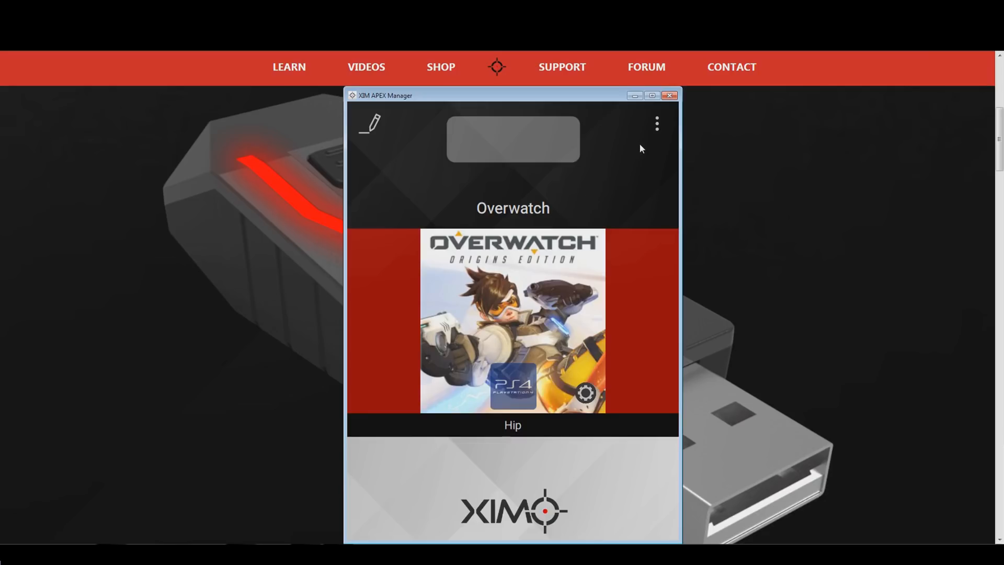
pyautogui.moveTo(666, 113)
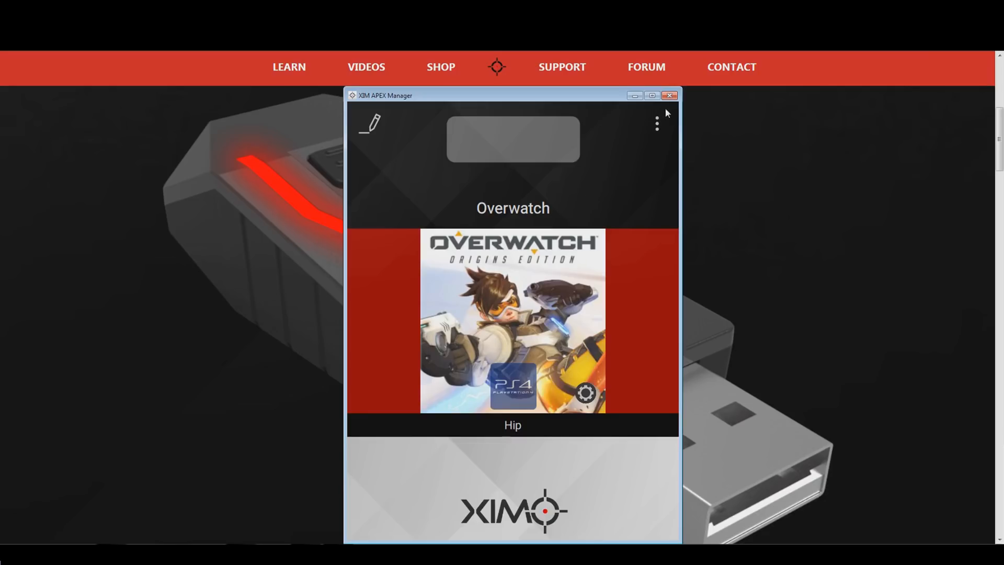
# - Open the three-dot options menu on the Overwatch hip configuration screen
pyautogui.click(656, 123)
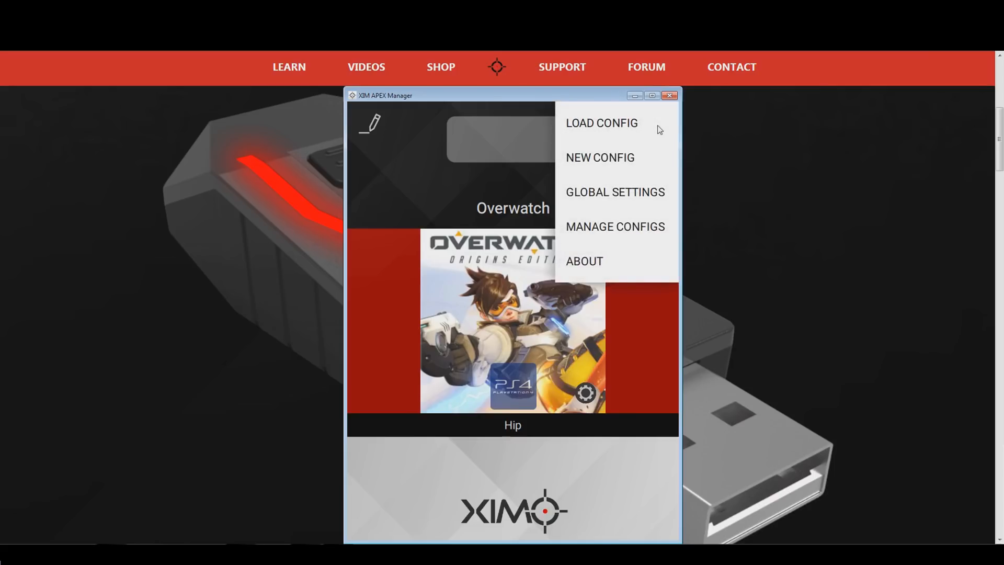
pyautogui.moveTo(596, 193)
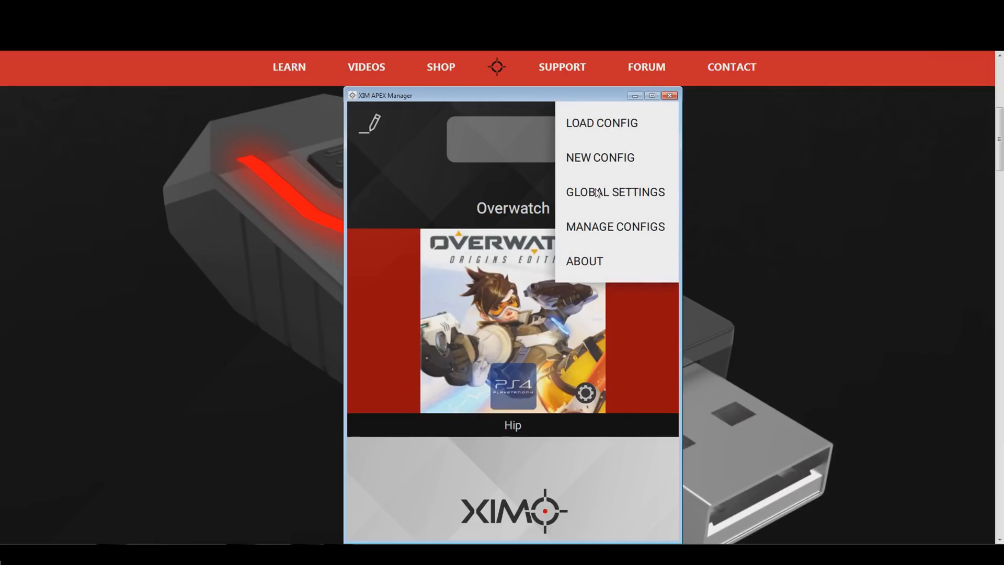
# - Force-download game support from Global Settings and acknowledge the Download Complete notice
pyautogui.click(614, 191)
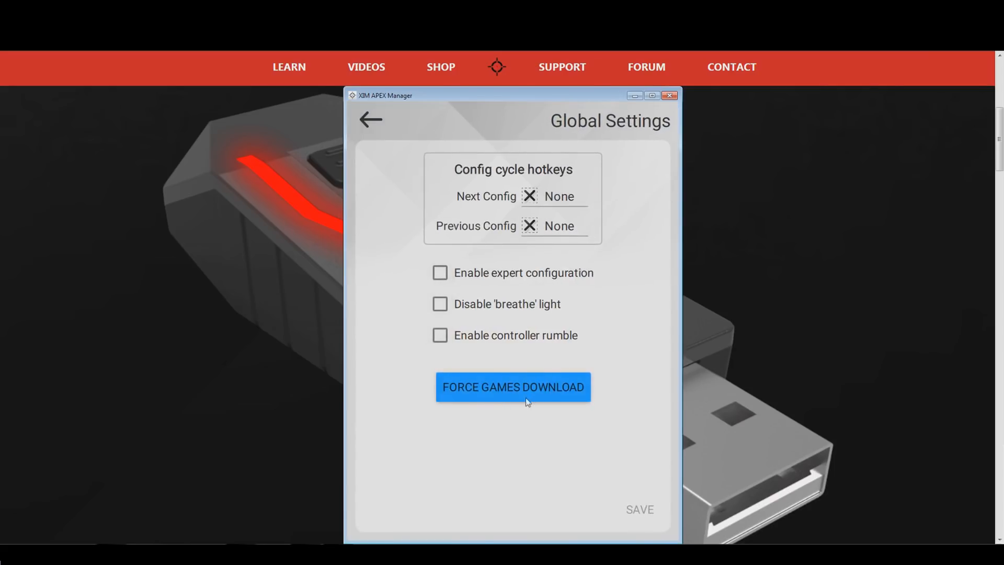
pyautogui.click(512, 387)
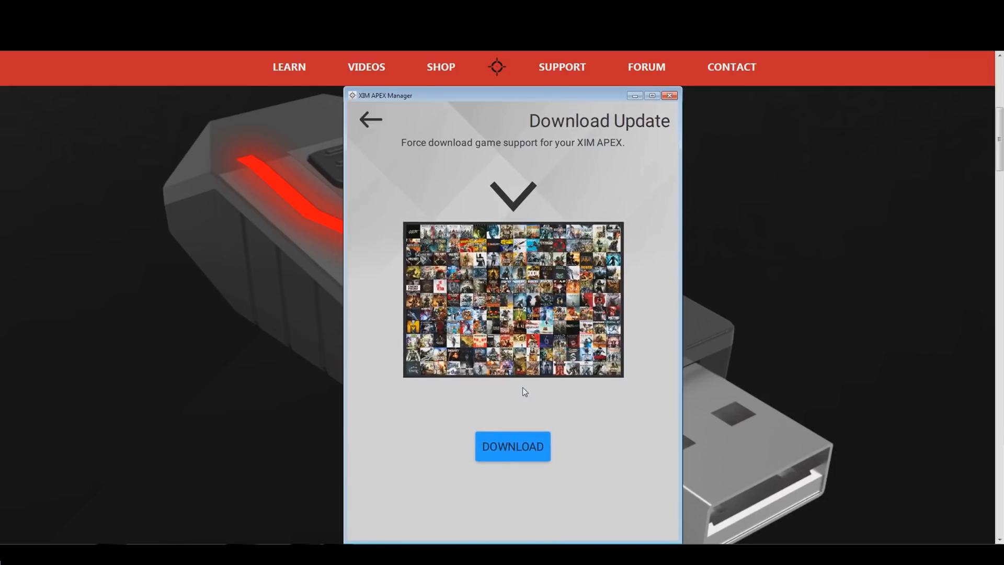
pyautogui.click(511, 446)
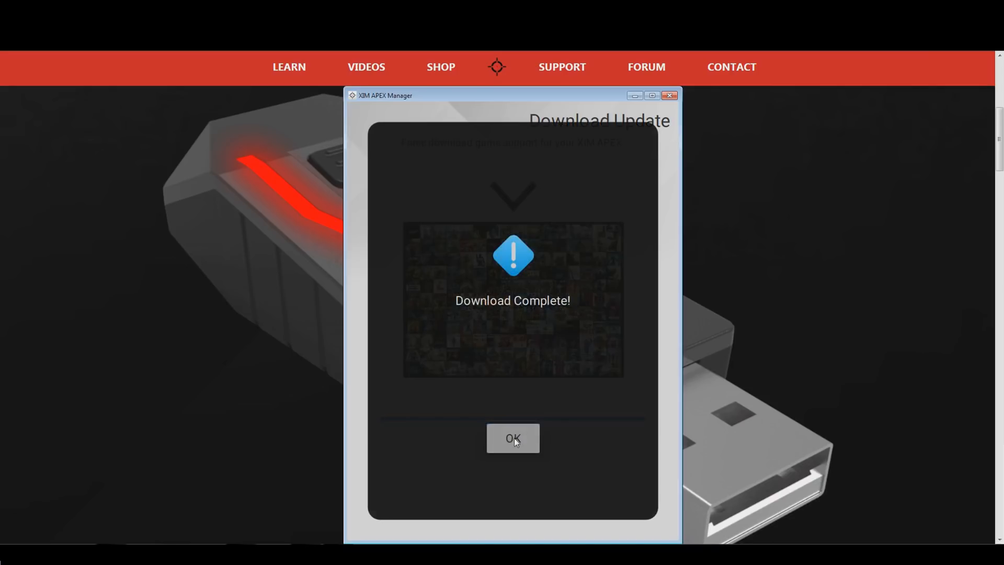
pyautogui.click(512, 438)
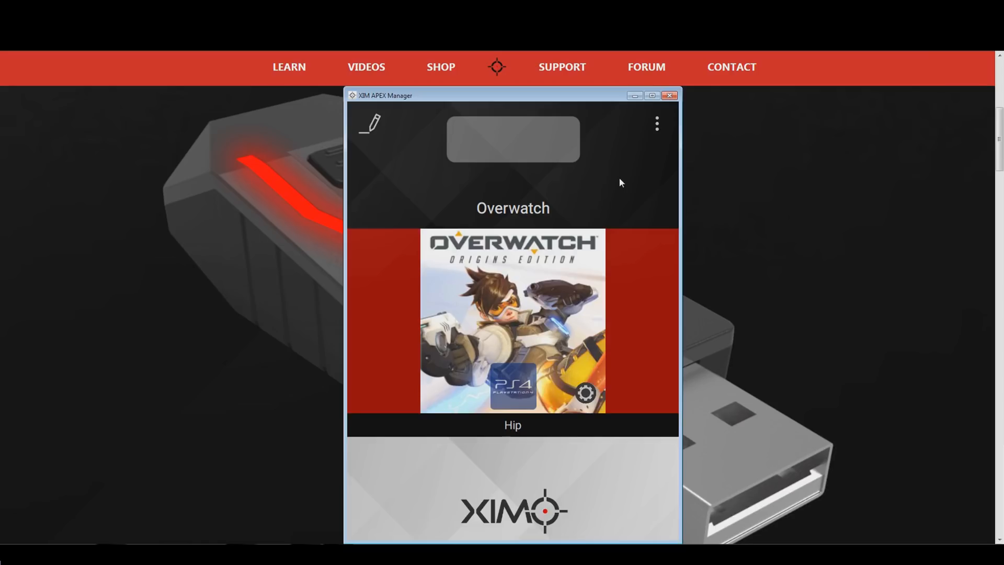
# - In Global Settings, enable expert configuration at 1000Hz response rate, then return to Overwatch home
pyautogui.click(656, 124)
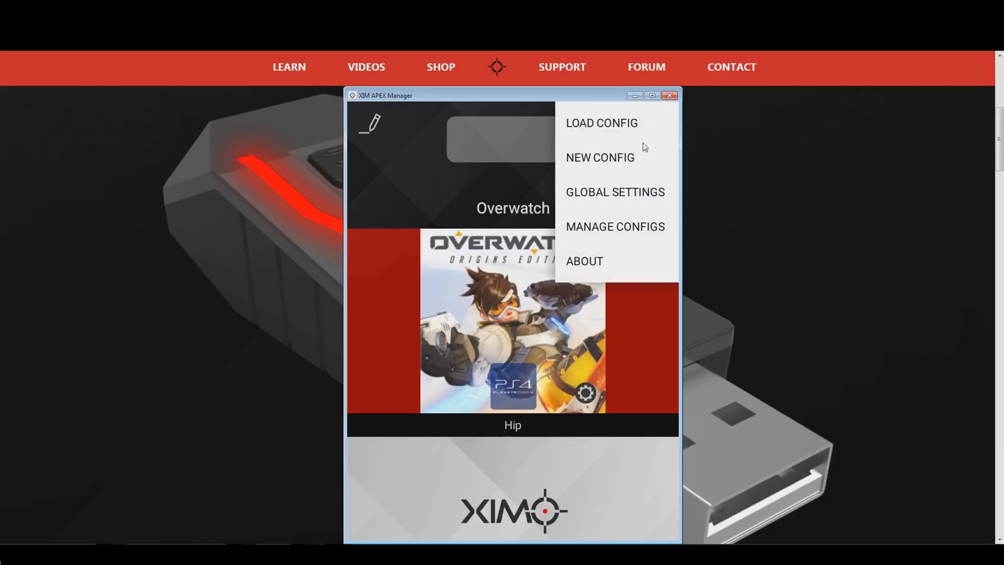
pyautogui.click(614, 192)
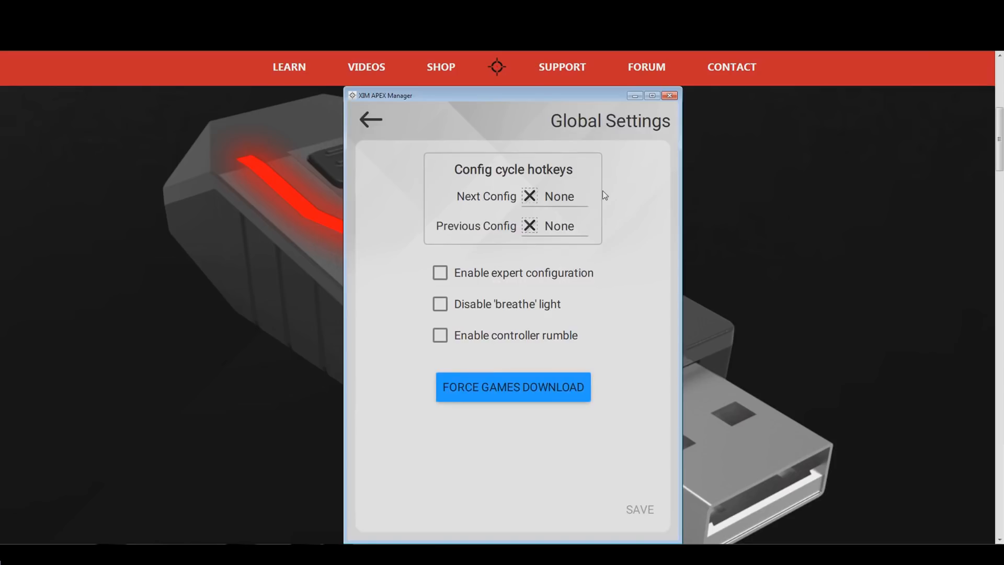
pyautogui.moveTo(452, 272)
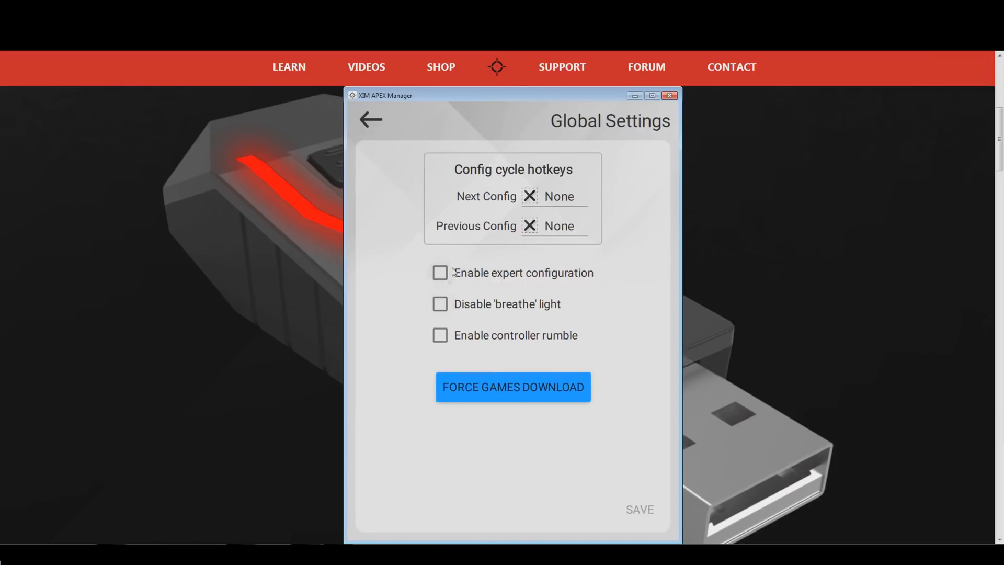
pyautogui.click(439, 272)
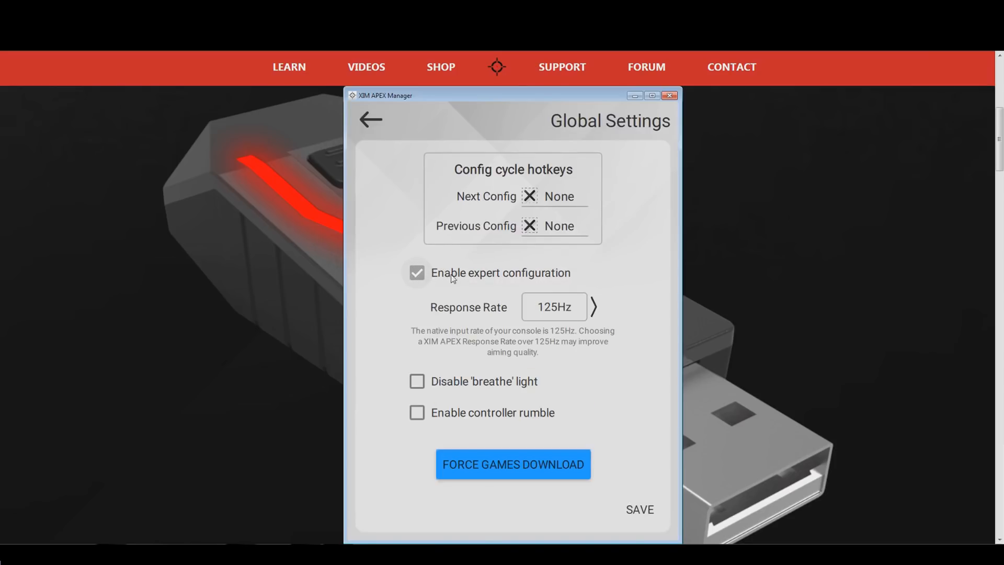
pyautogui.click(591, 307)
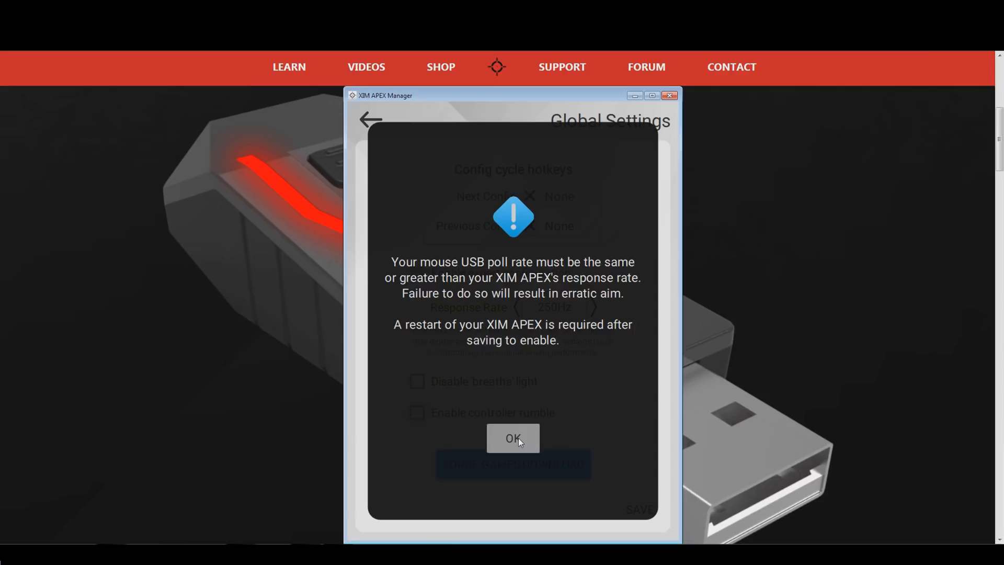
pyautogui.click(512, 438)
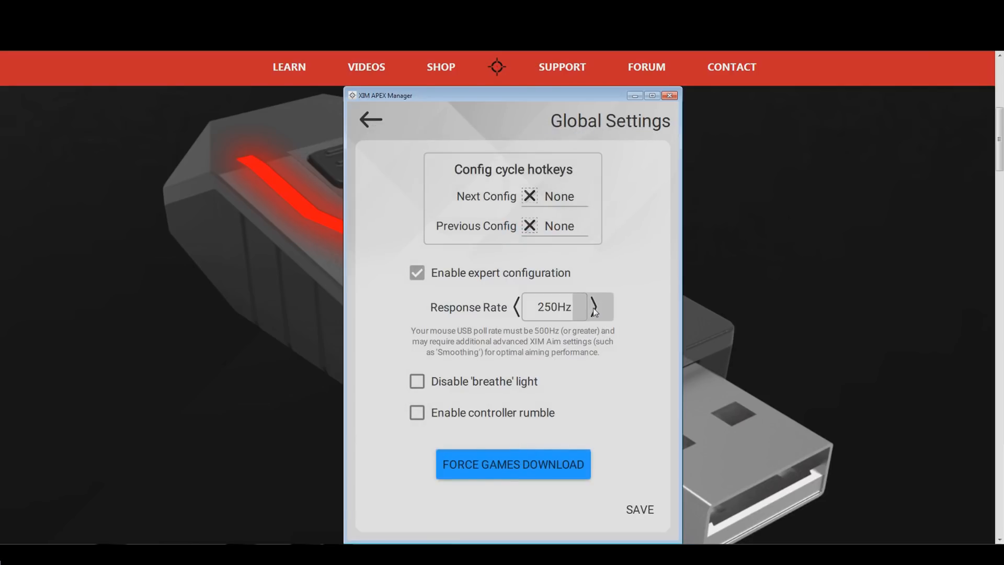
pyautogui.click(595, 307)
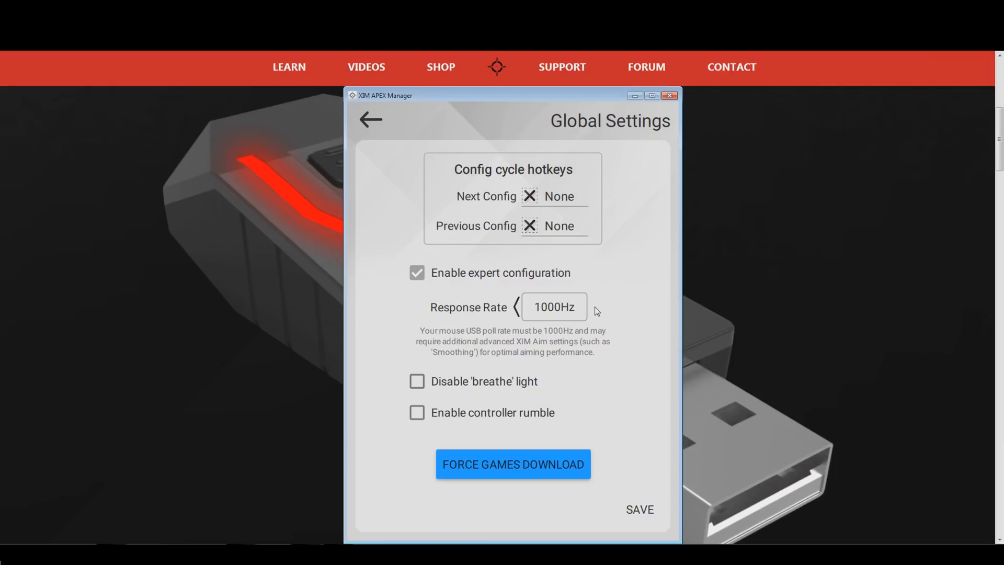
pyautogui.moveTo(649, 420)
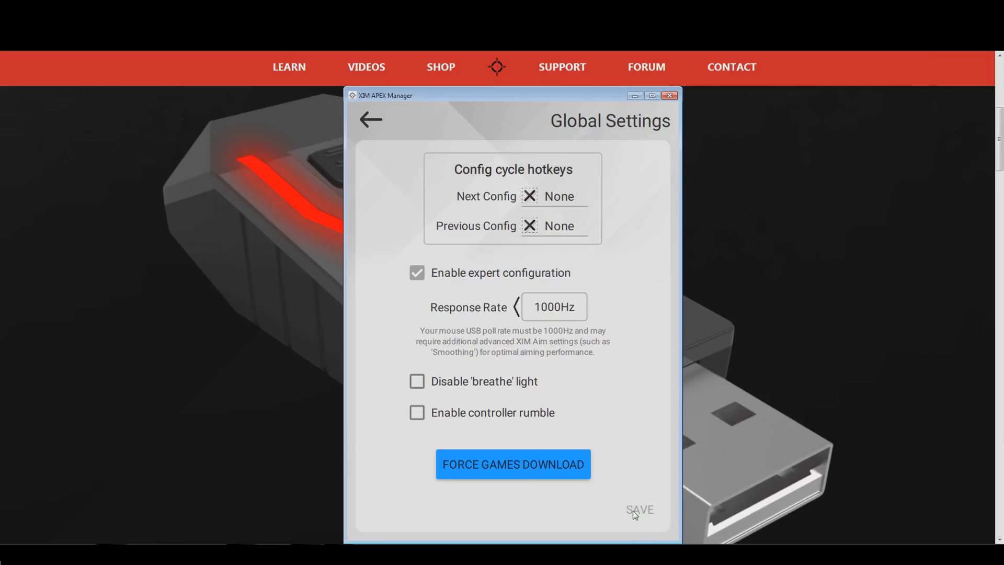
pyautogui.moveTo(376, 129)
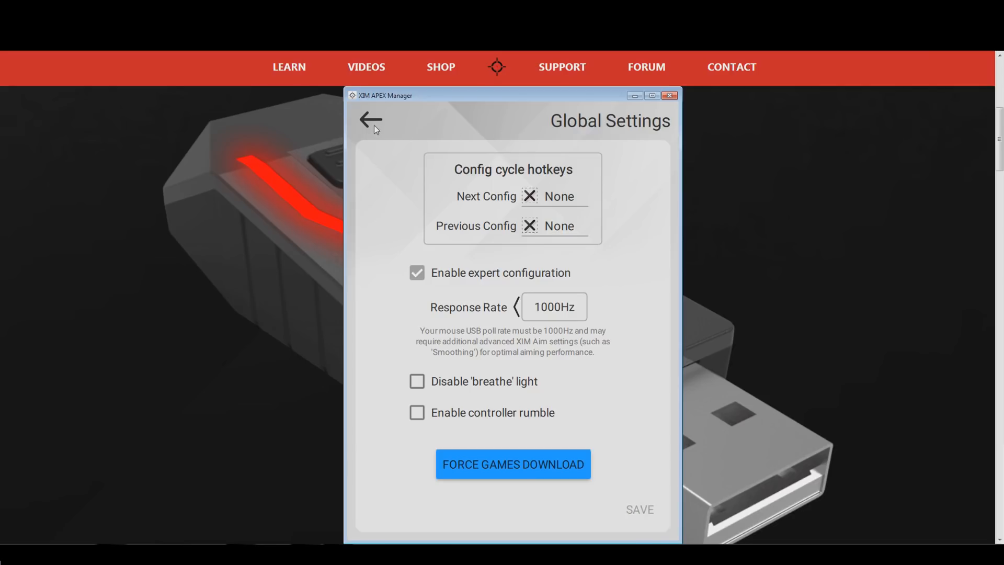
pyautogui.click(370, 121)
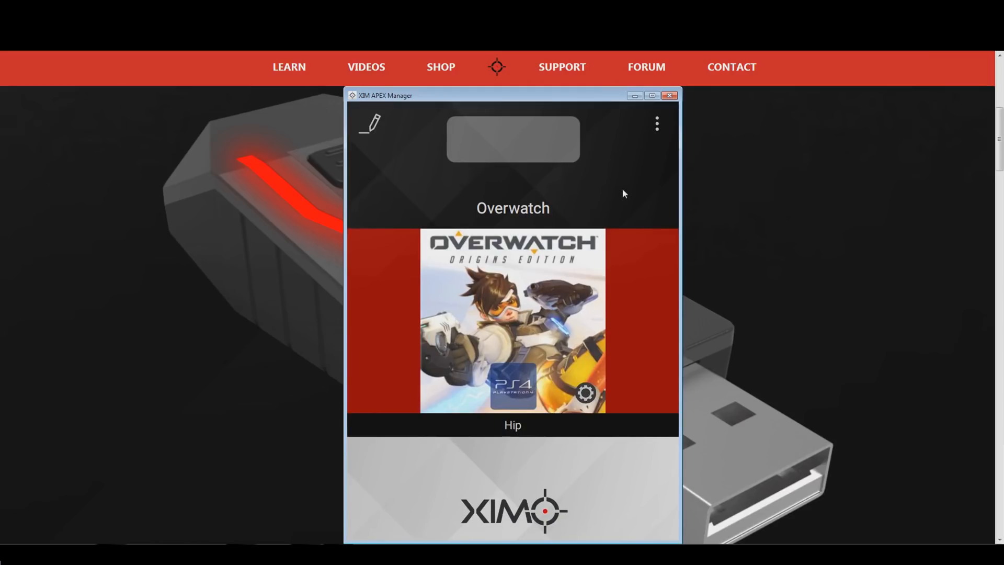
# - Create a new config by searching 'Overwatch' and selecting the PS4 console
pyautogui.click(656, 123)
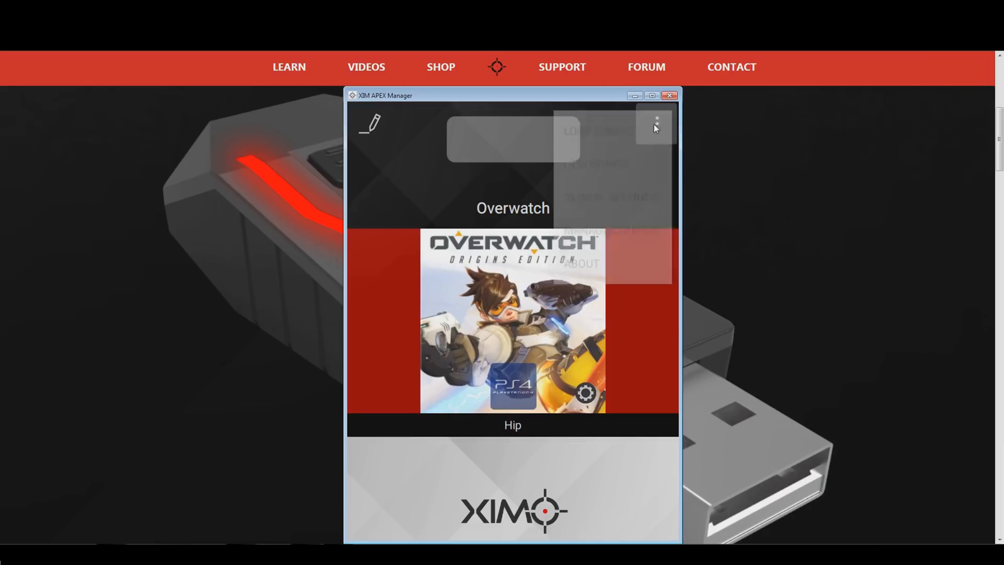
pyautogui.click(655, 123)
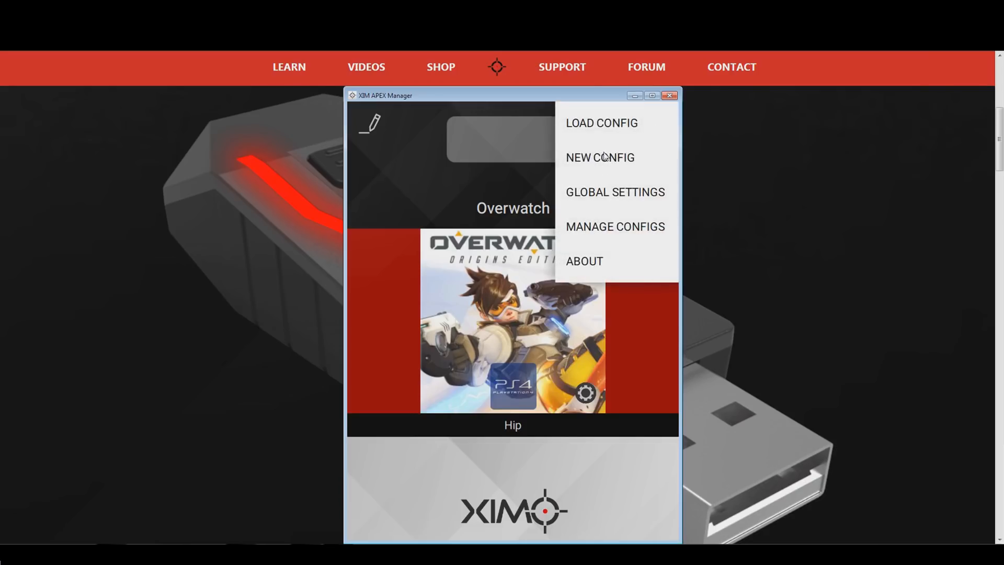
pyautogui.click(599, 157)
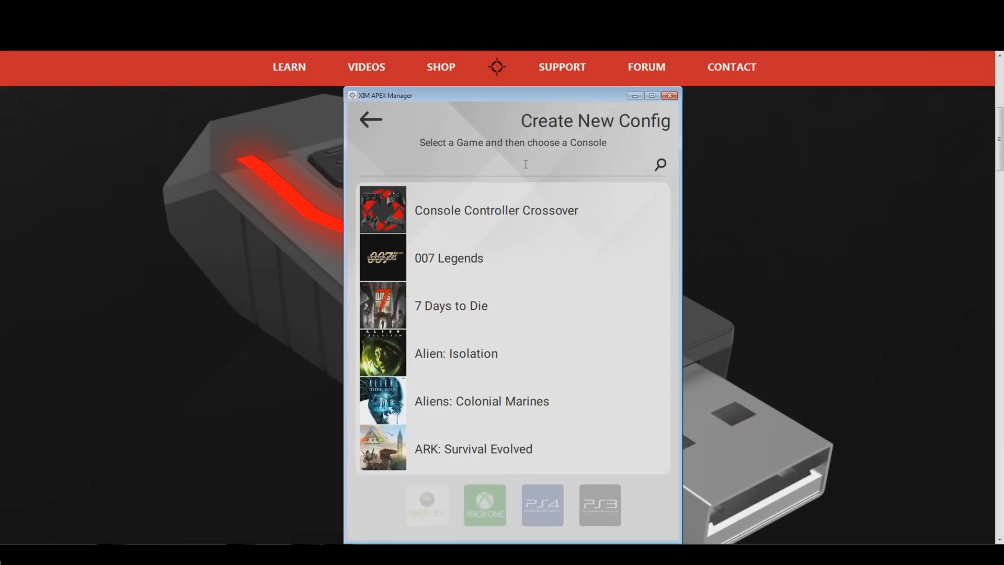
pyautogui.write('Over')
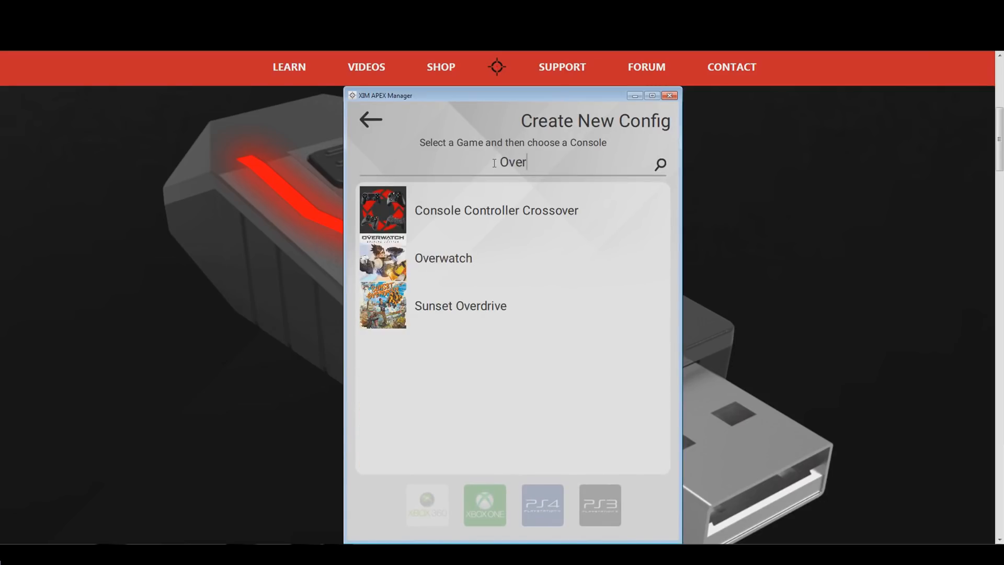
pyautogui.write('watch')
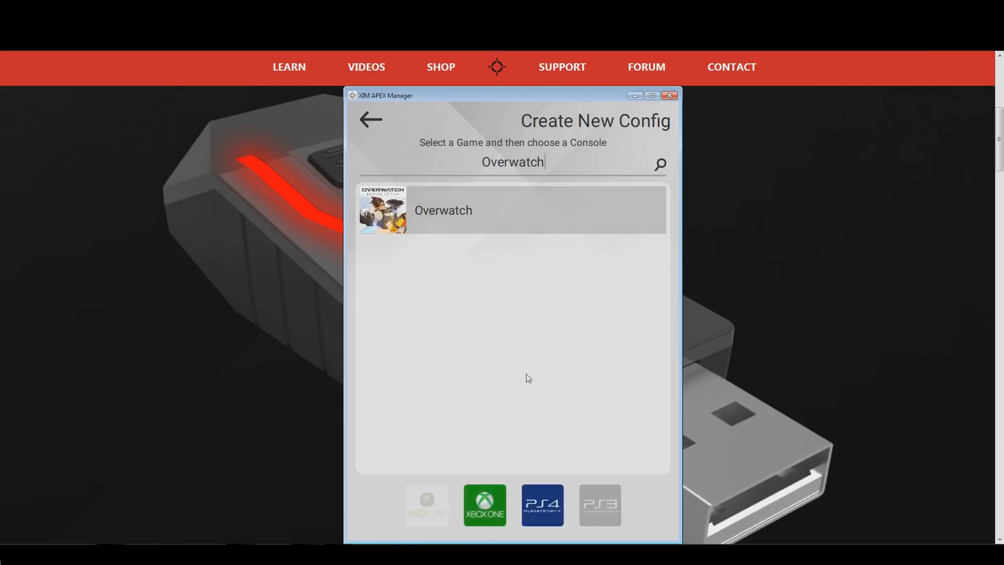
pyautogui.moveTo(524, 517)
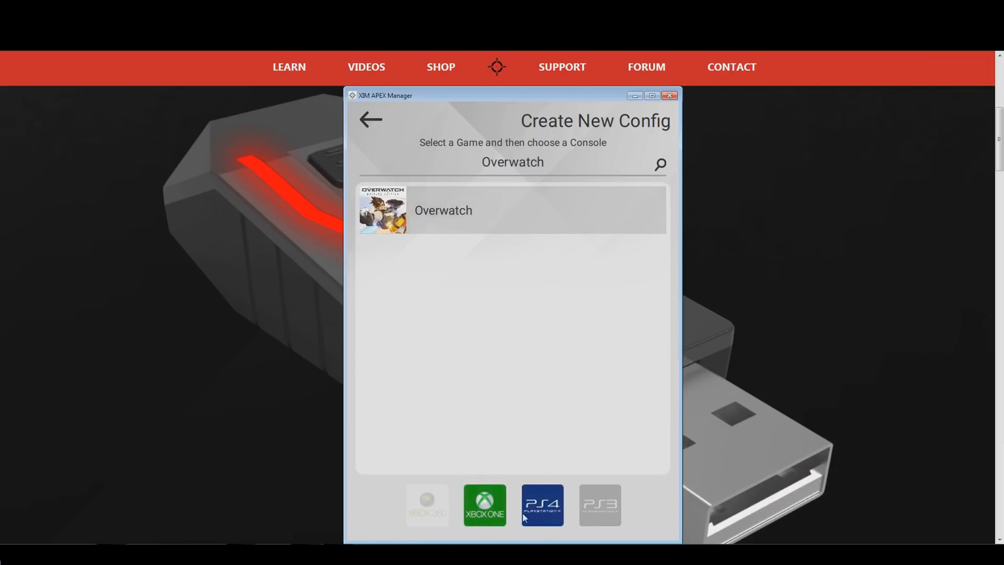
pyautogui.moveTo(467, 489)
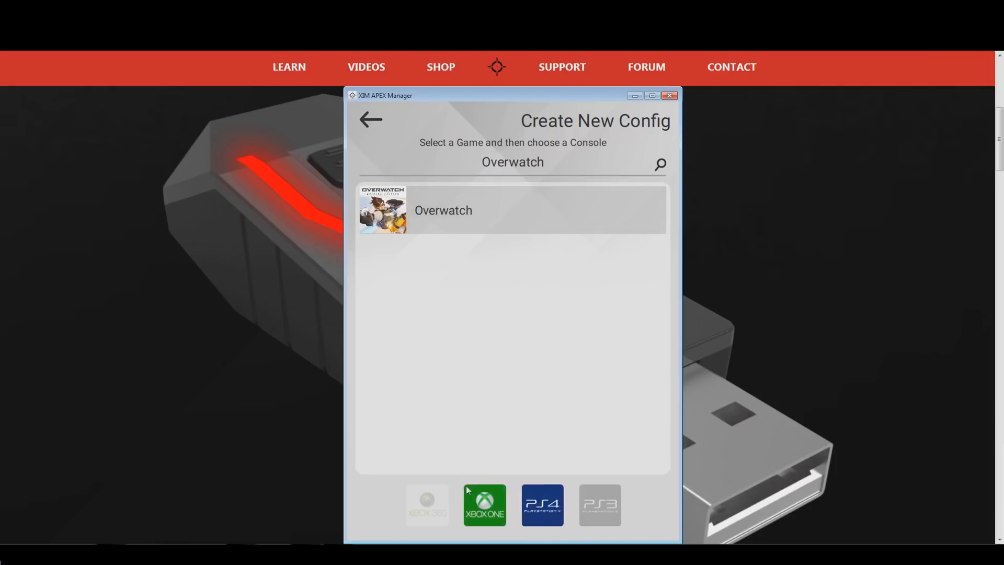
pyautogui.click(541, 505)
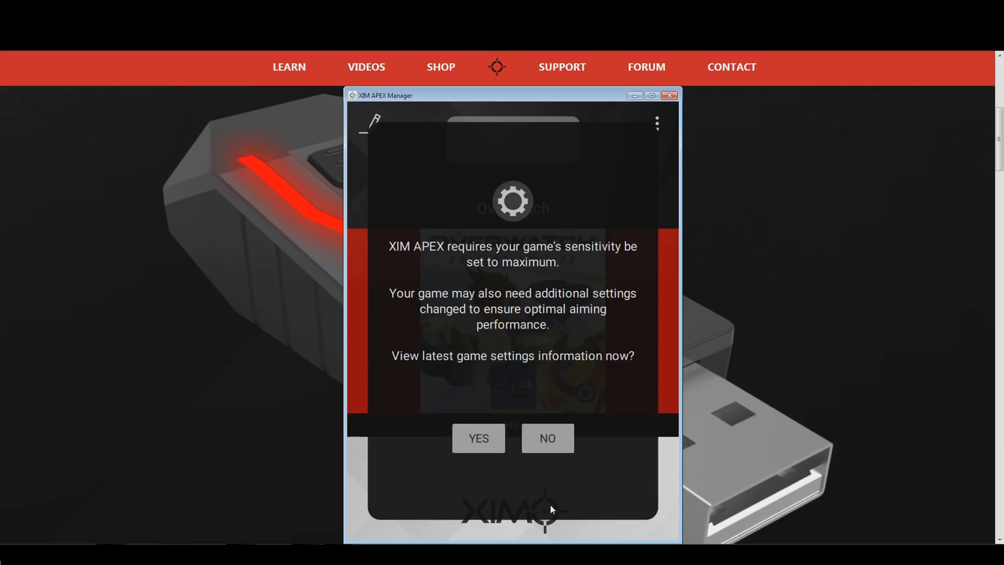
pyautogui.moveTo(546, 438)
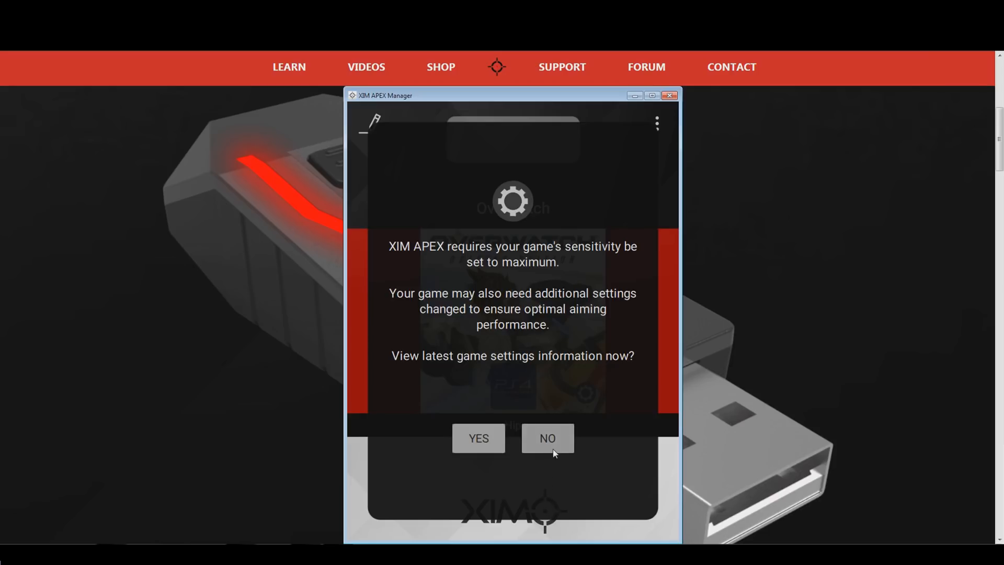
pyautogui.click(546, 438)
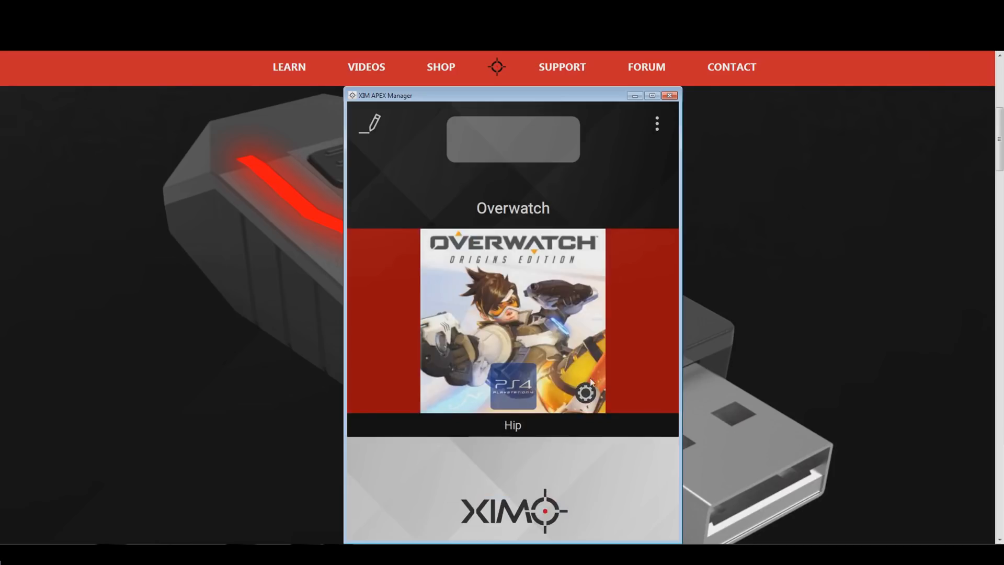
pyautogui.click(584, 393)
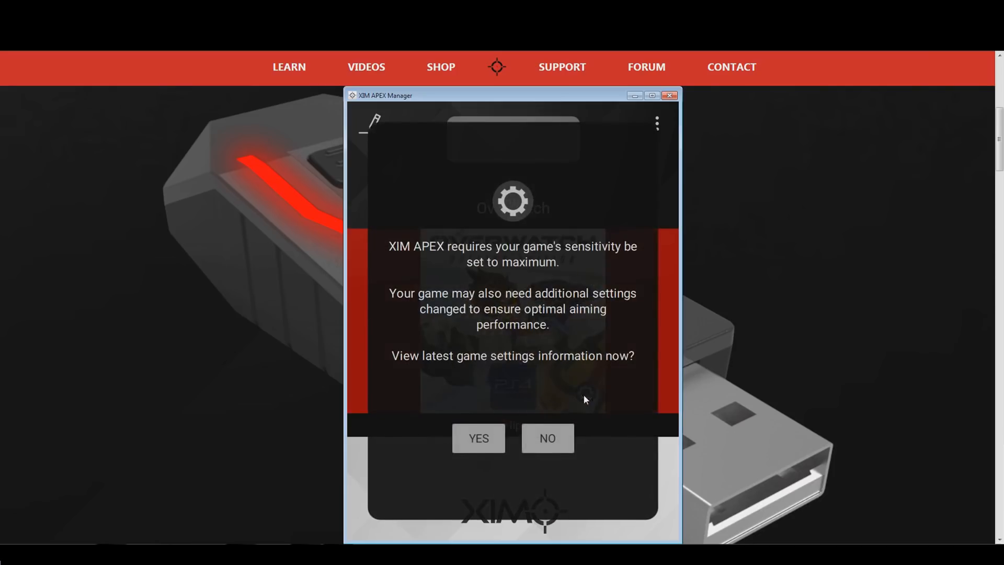
pyautogui.click(478, 438)
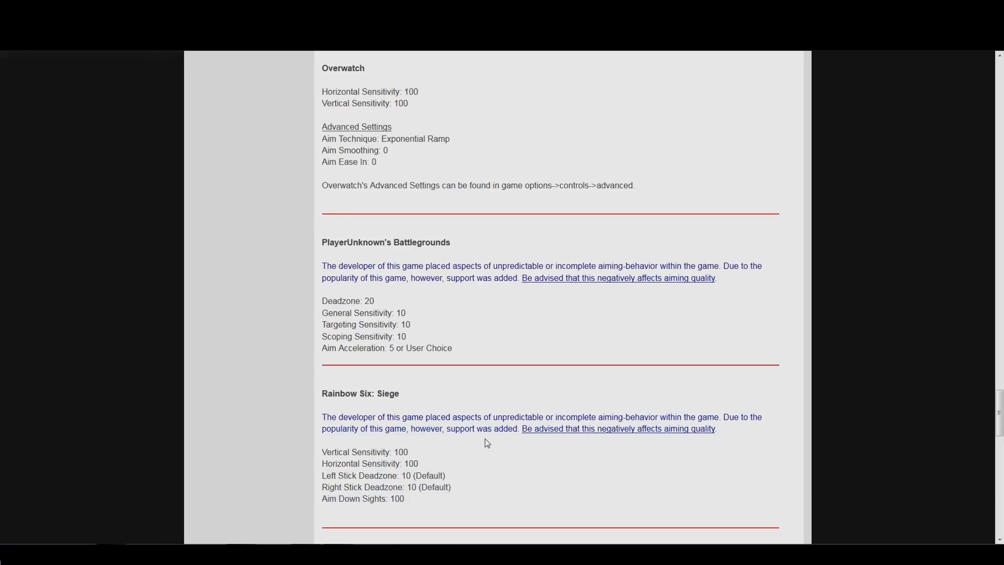
pyautogui.moveTo(345, 199)
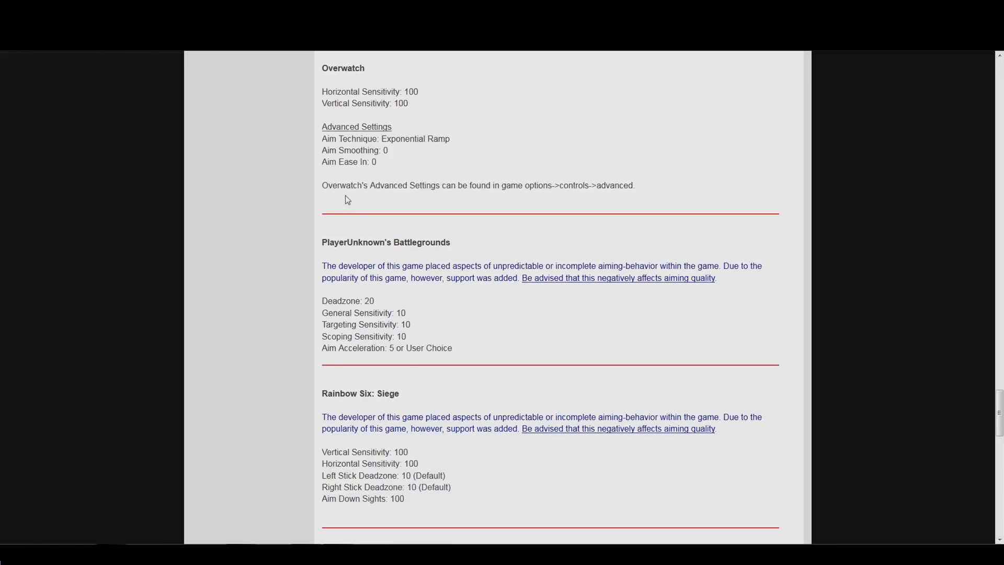
pyautogui.moveTo(290, 100)
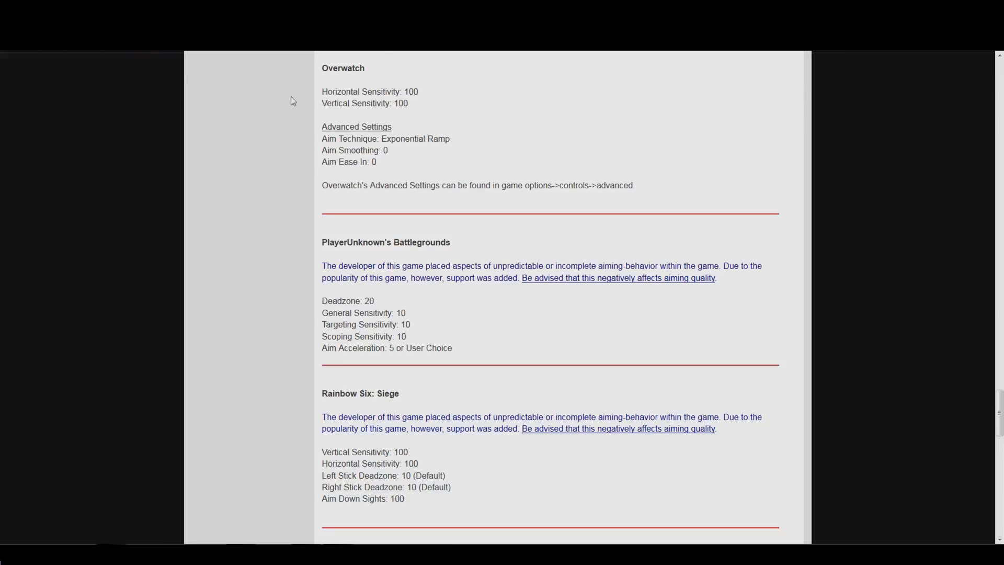
pyautogui.moveTo(296, 89)
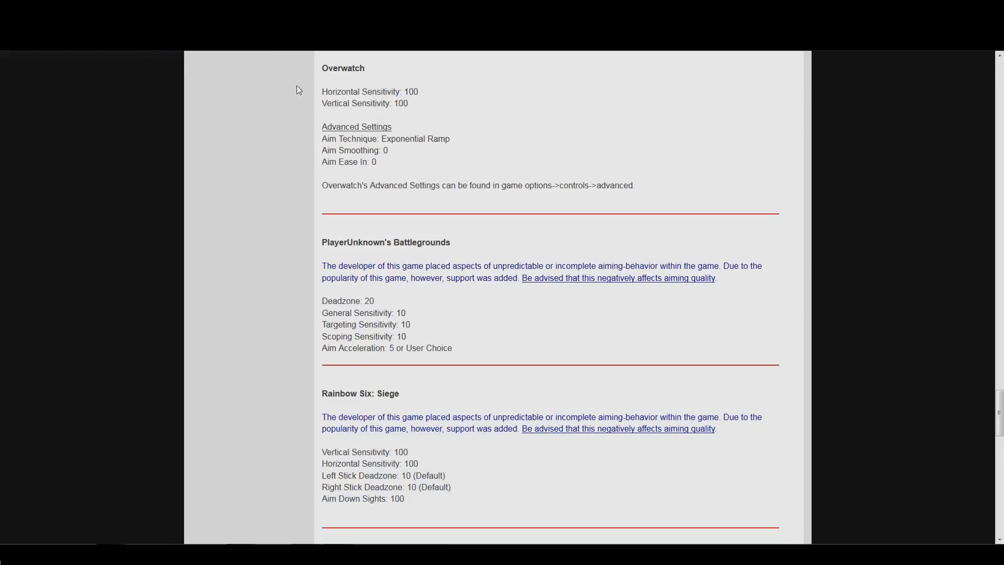
pyautogui.moveTo(269, 157)
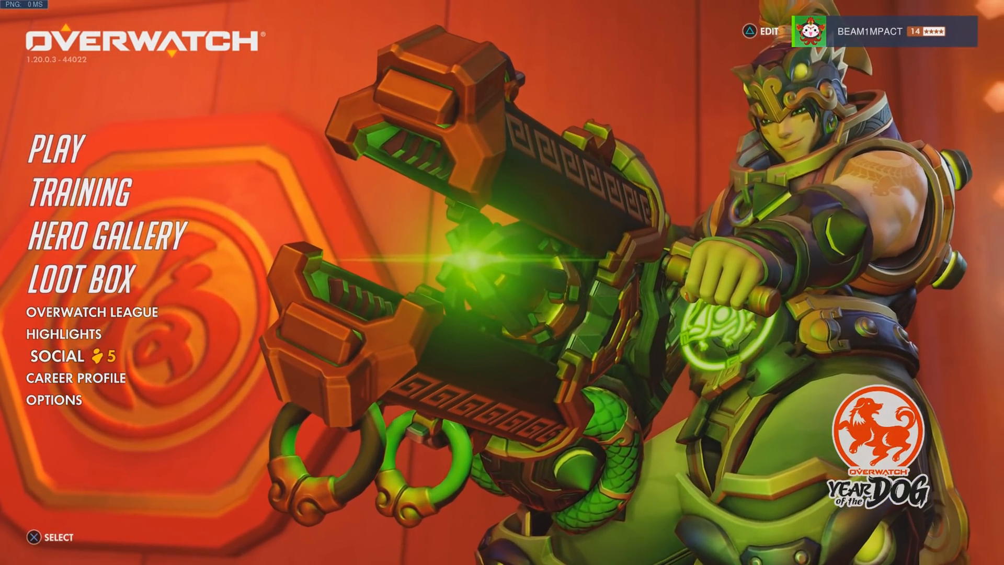
# - In Overwatch's advanced controller controls, set Aim Ease In to 0 and keep Exponential Ramp
pyautogui.click(51, 399)
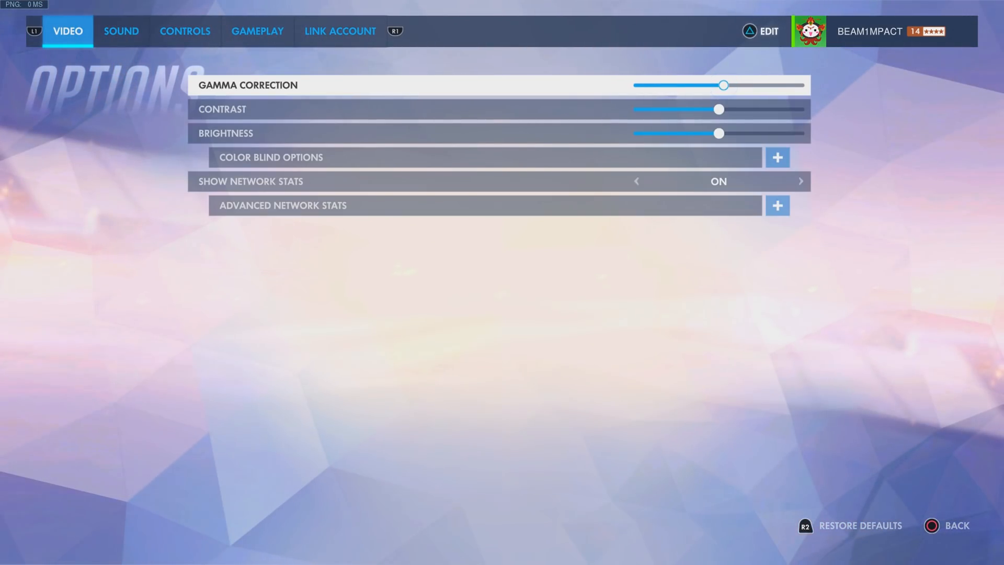
pyautogui.click(185, 31)
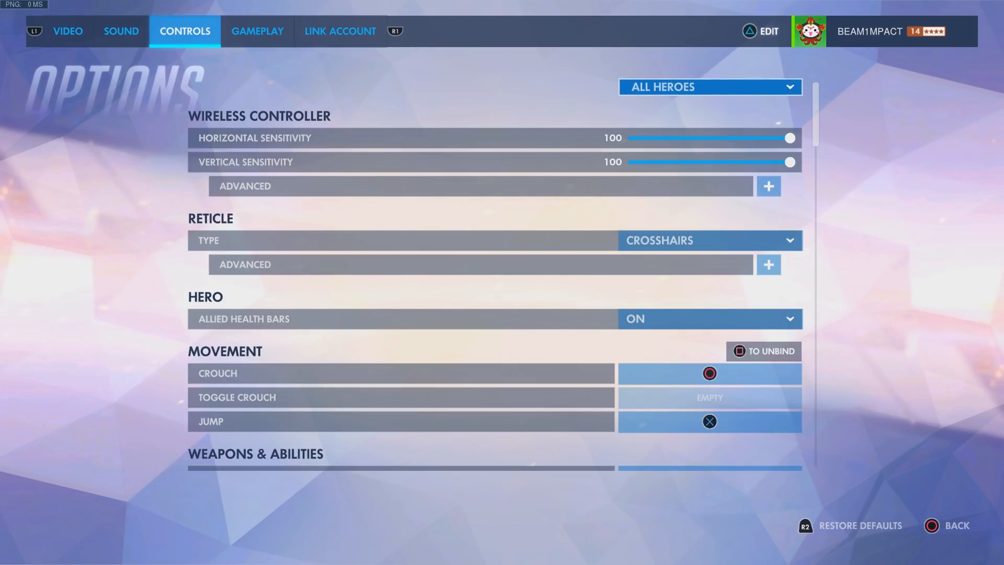
pyautogui.click(768, 186)
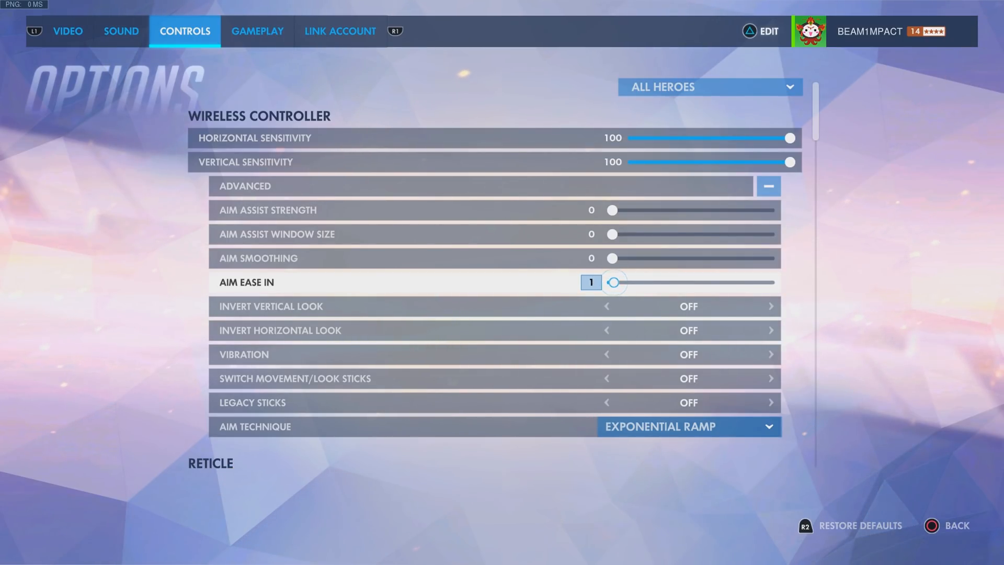
pyautogui.click(607, 281)
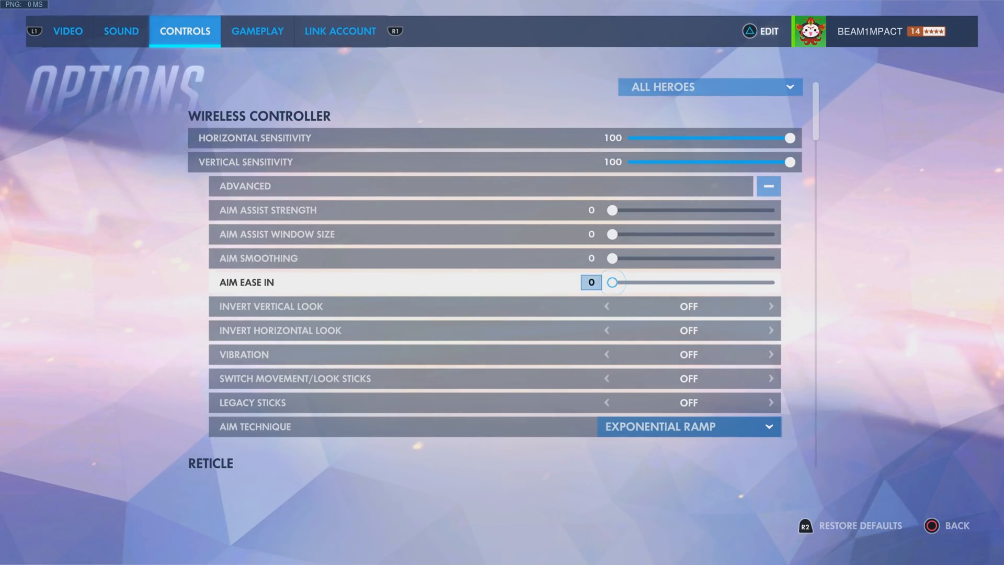
pyautogui.click(689, 427)
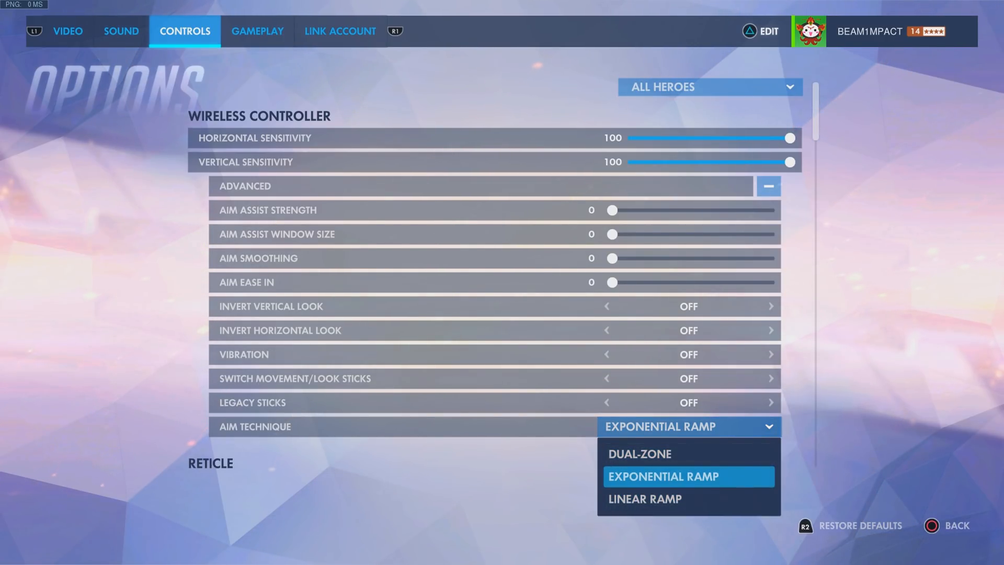
pyautogui.click(663, 476)
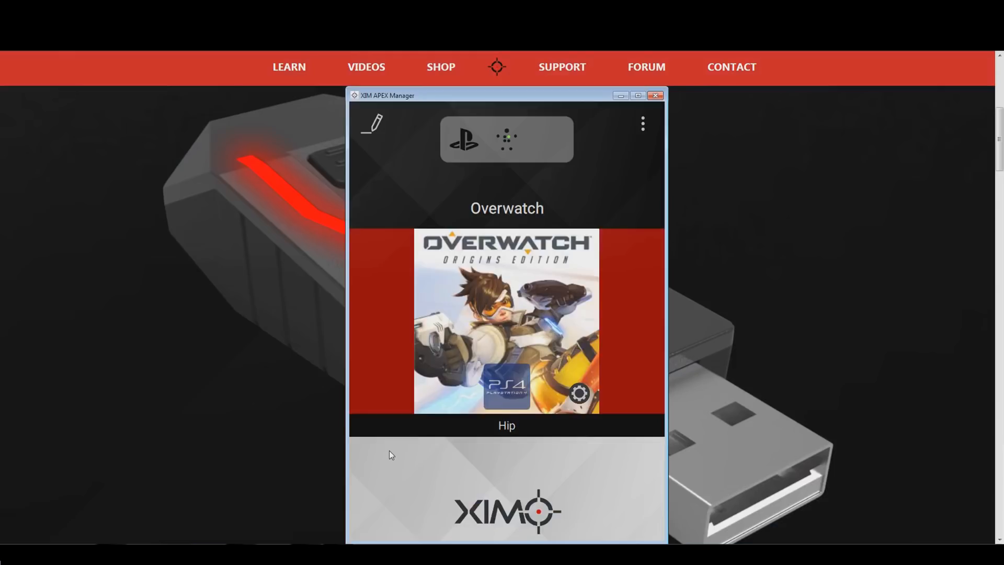
pyautogui.moveTo(379, 154)
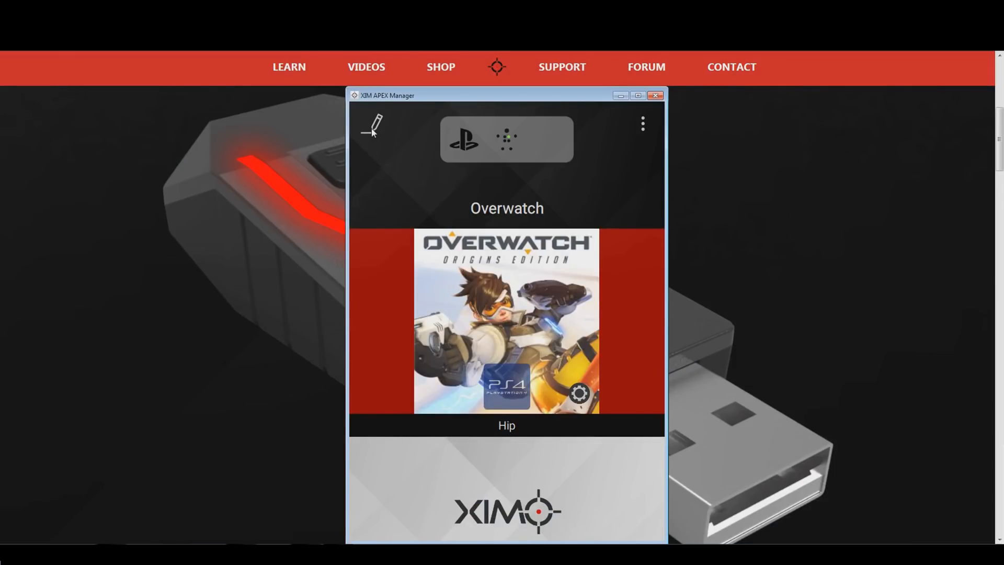
# - Edit the Overwatch config to use a blue light and the F1 load key
pyautogui.click(372, 125)
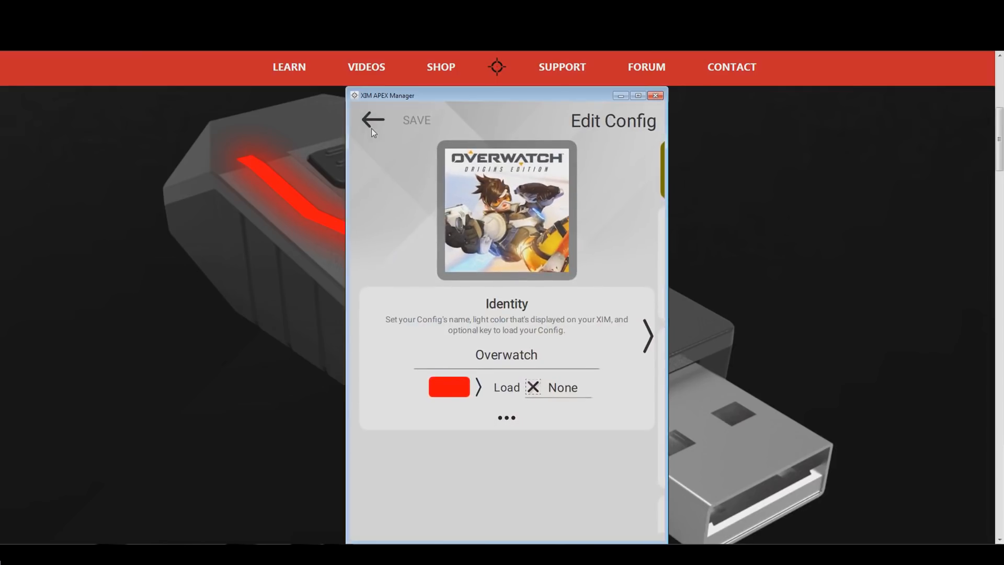
pyautogui.moveTo(471, 385)
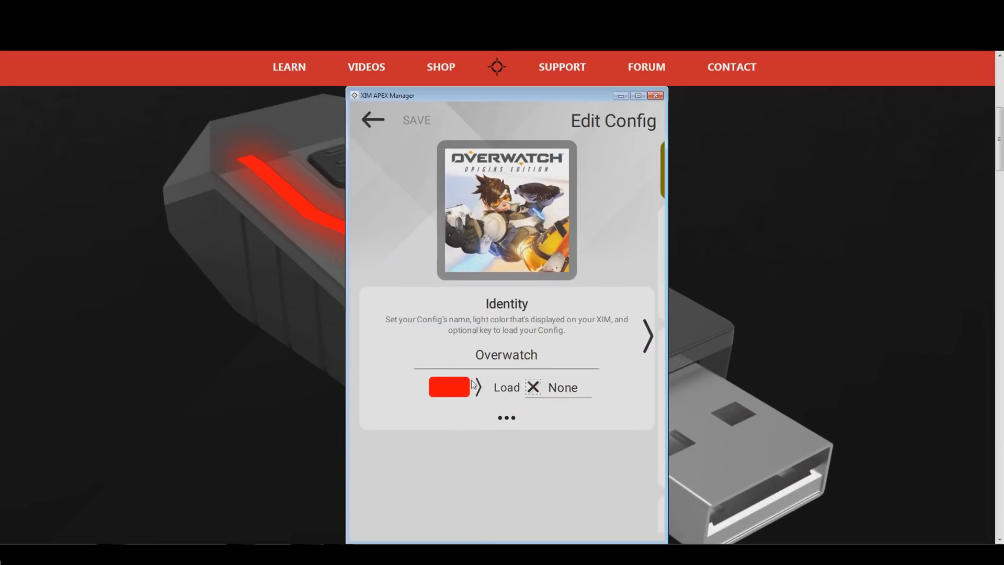
pyautogui.click(479, 387)
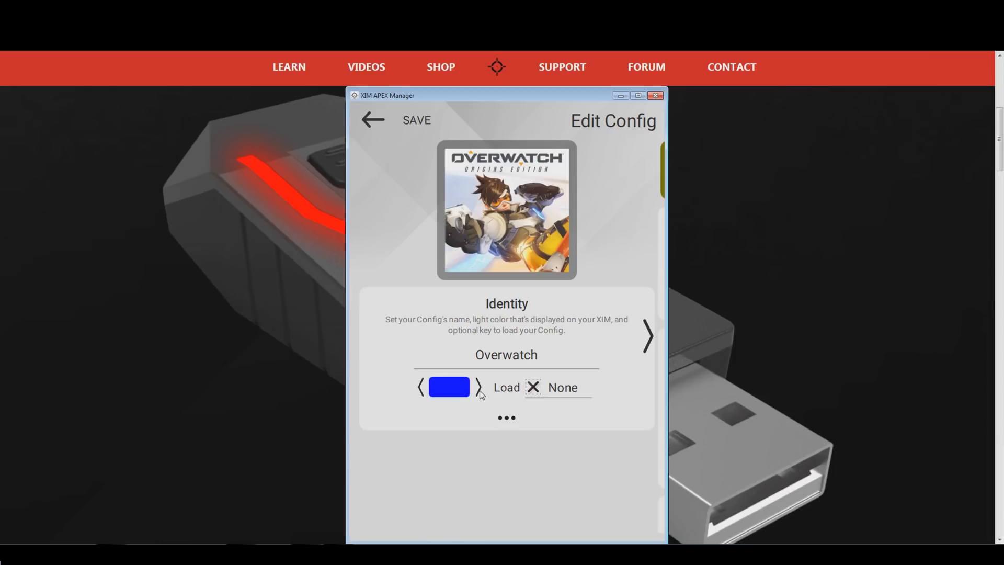
pyautogui.moveTo(530, 370)
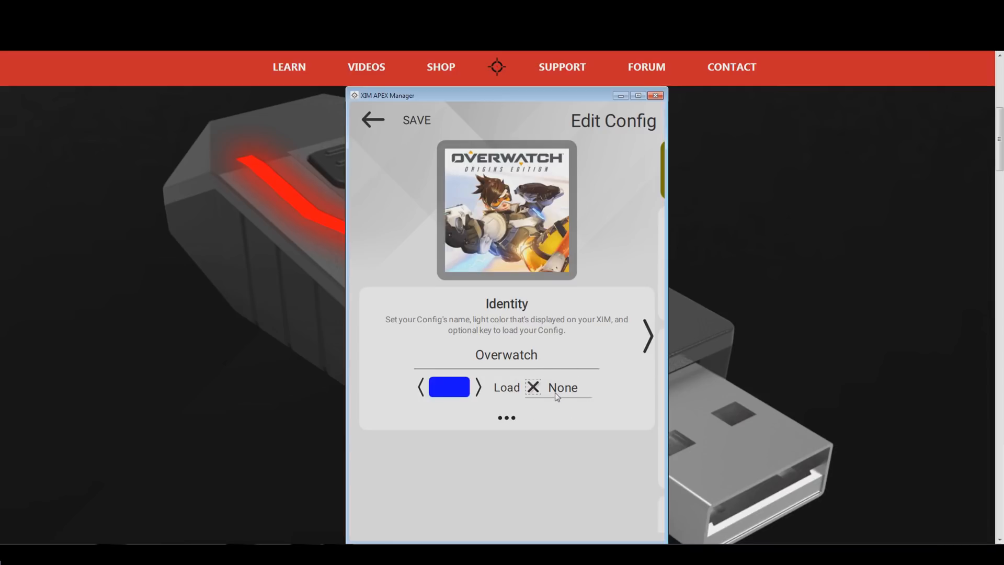
pyautogui.click(562, 387)
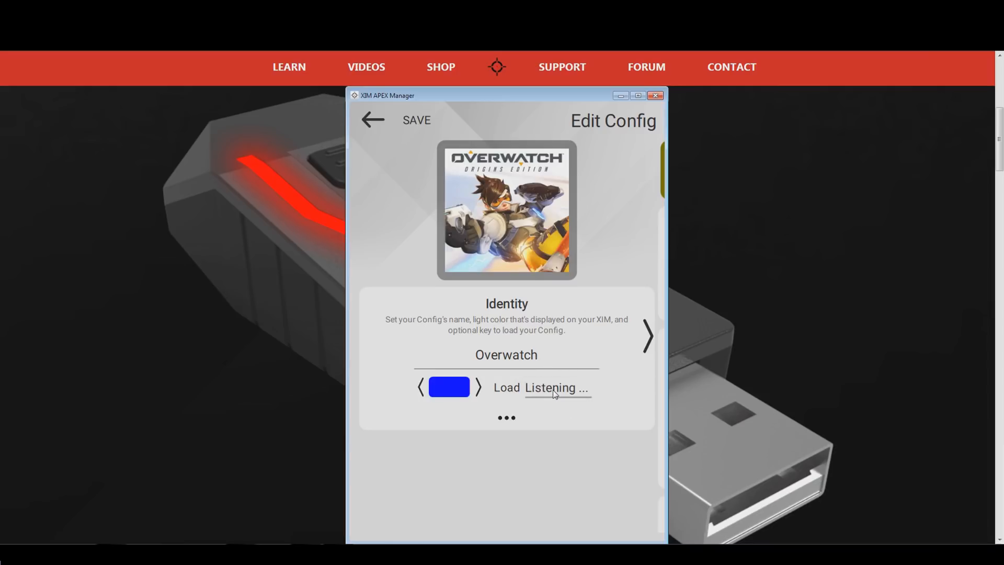
pyautogui.press('F1')
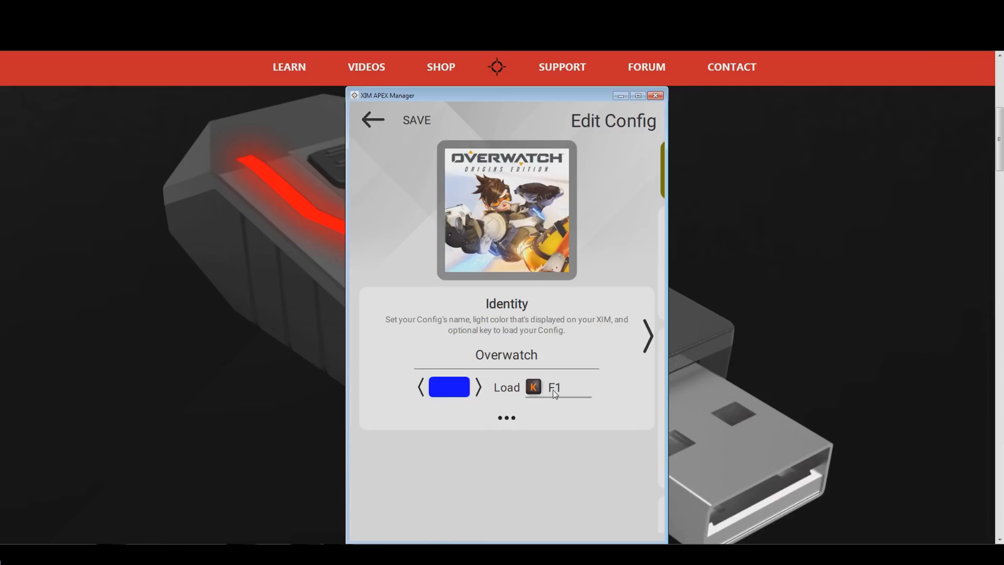
pyautogui.moveTo(452, 450)
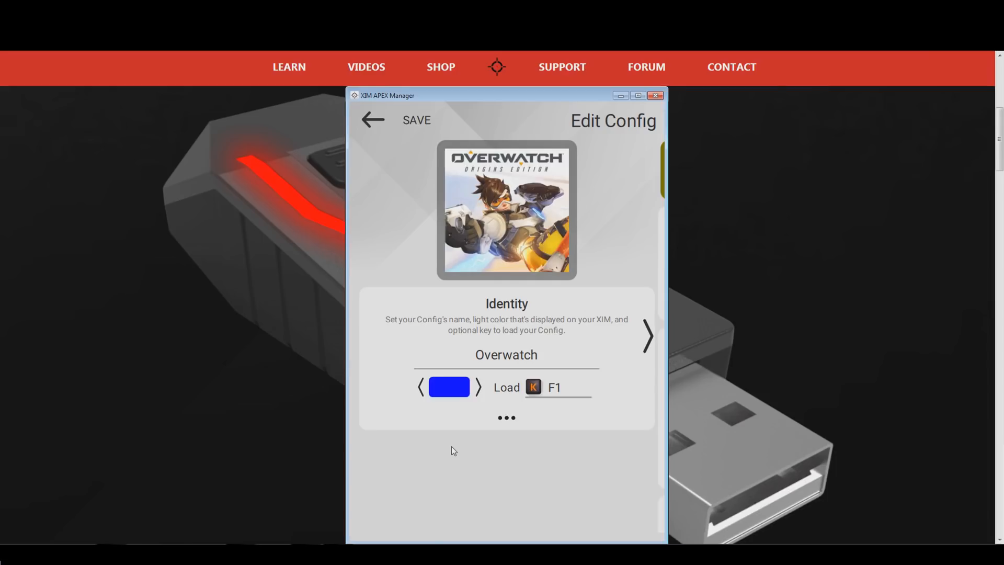
pyautogui.moveTo(633, 357)
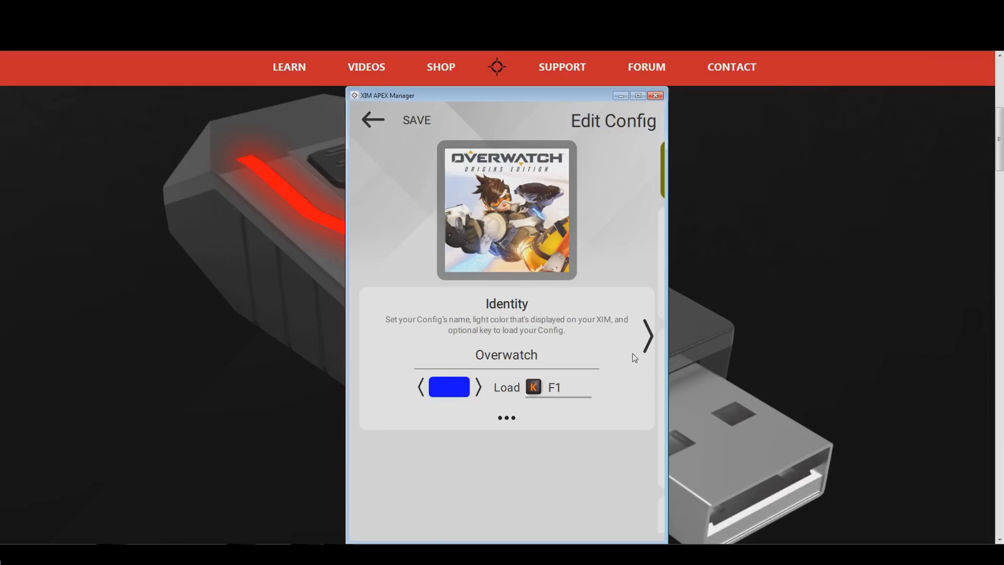
pyautogui.click(646, 336)
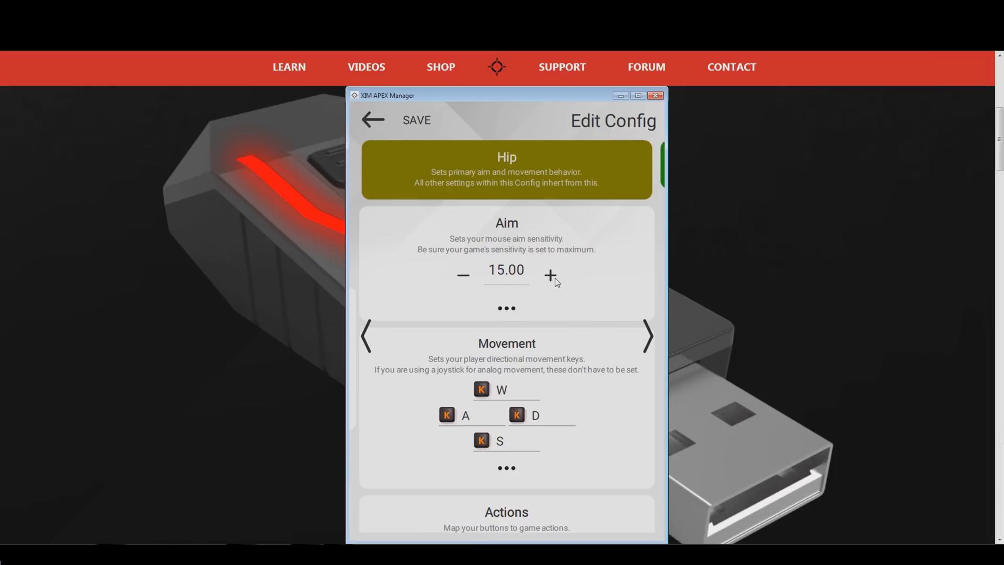
# - Raise the Hip aim sensitivity from 15.00 to 115.00
pyautogui.click(549, 274)
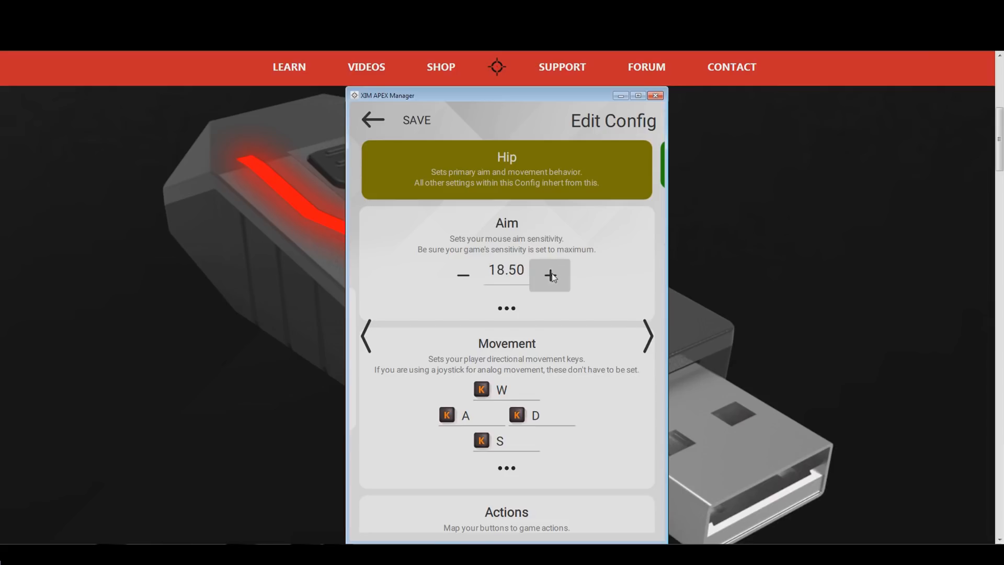
pyautogui.click(548, 274)
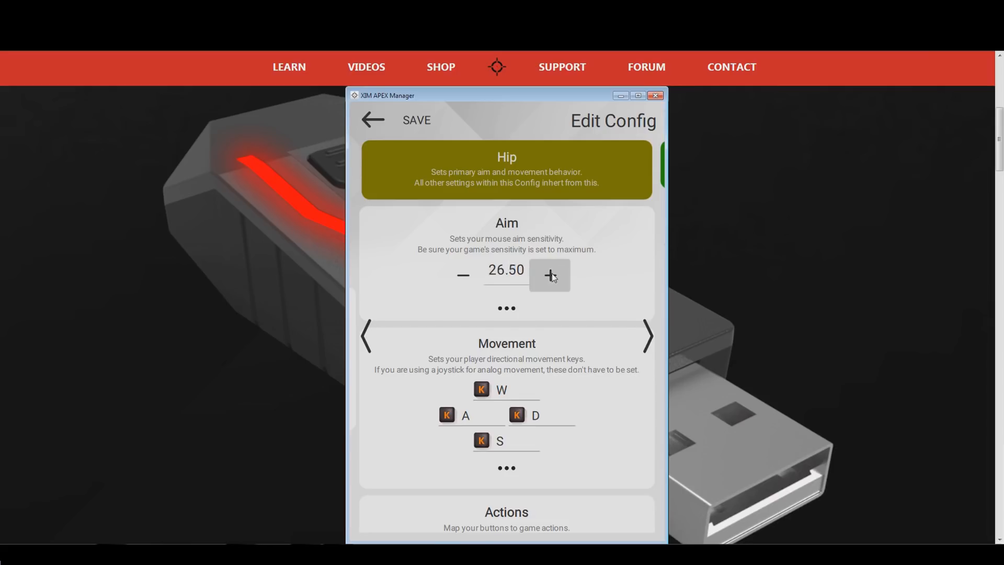
pyautogui.click(549, 274)
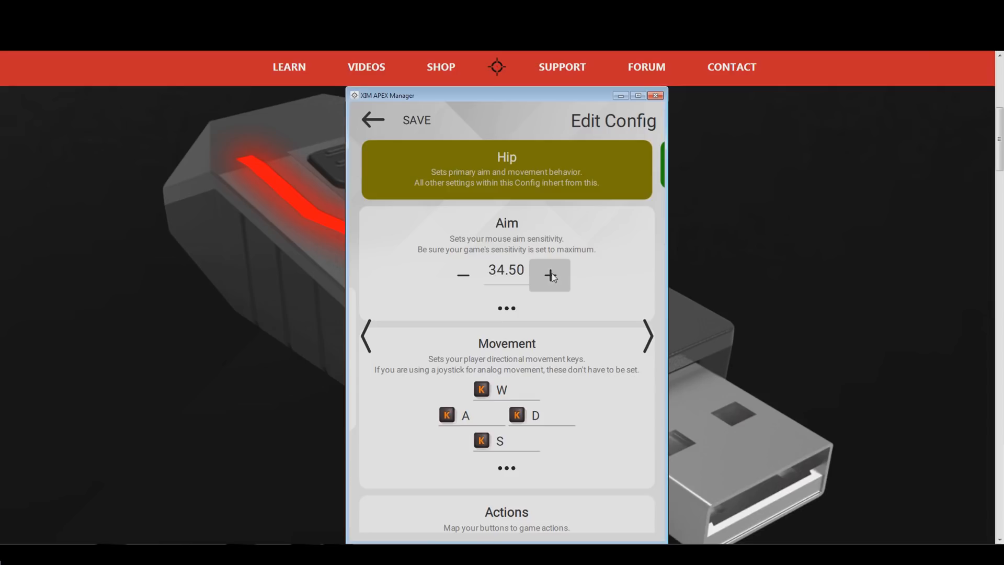
pyautogui.click(548, 274)
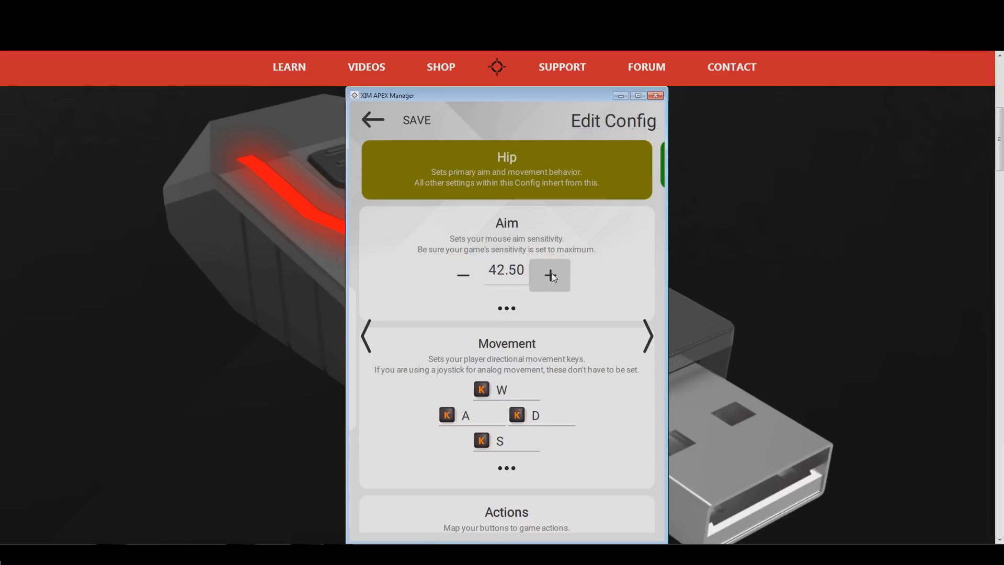
pyautogui.click(549, 274)
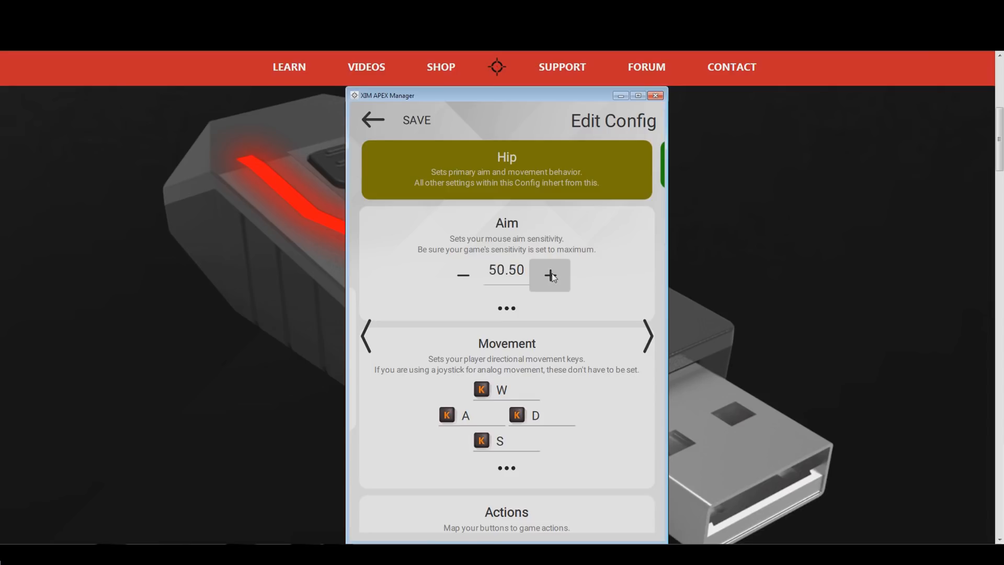
pyautogui.click(549, 275)
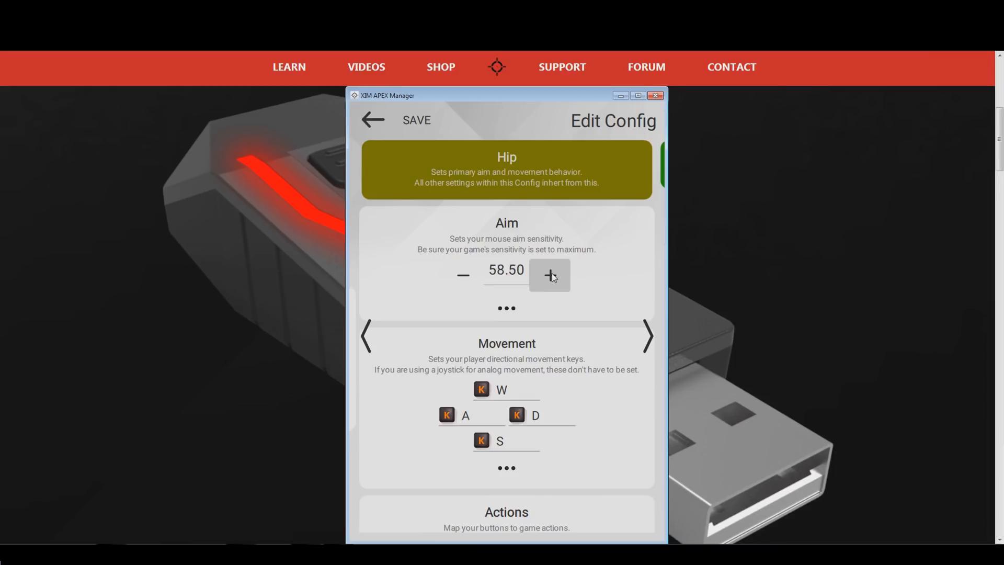
pyautogui.click(549, 275)
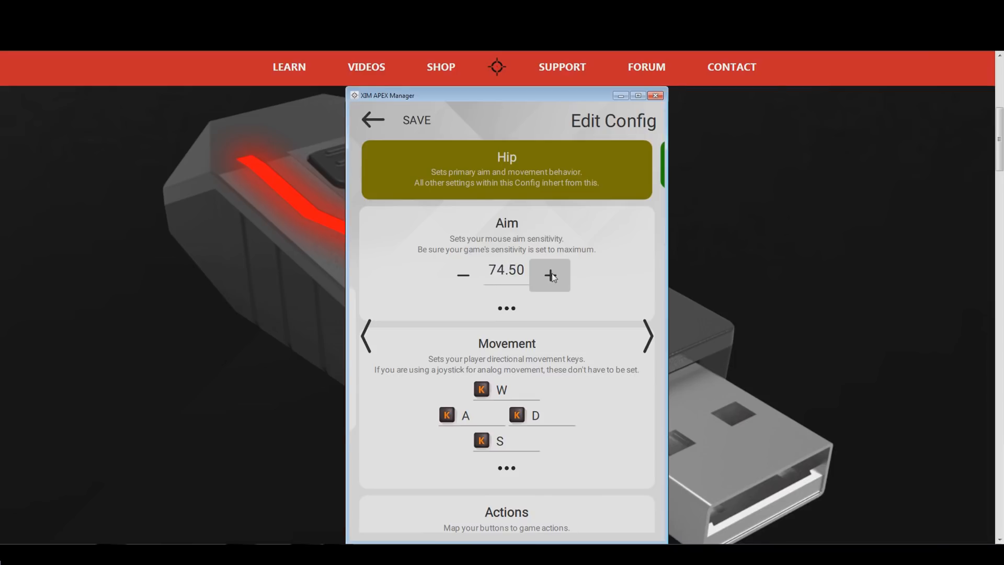
pyautogui.click(548, 275)
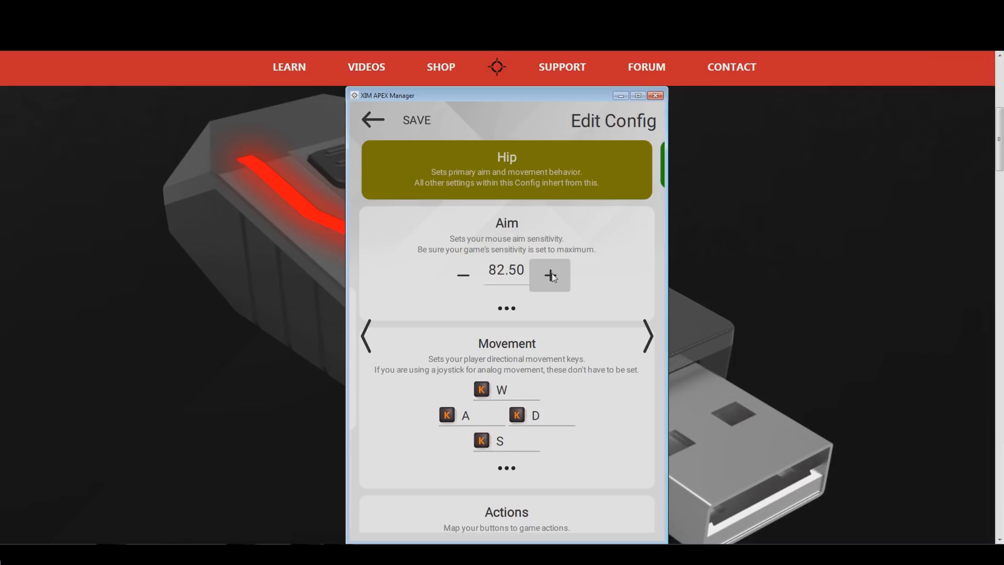
pyautogui.click(548, 274)
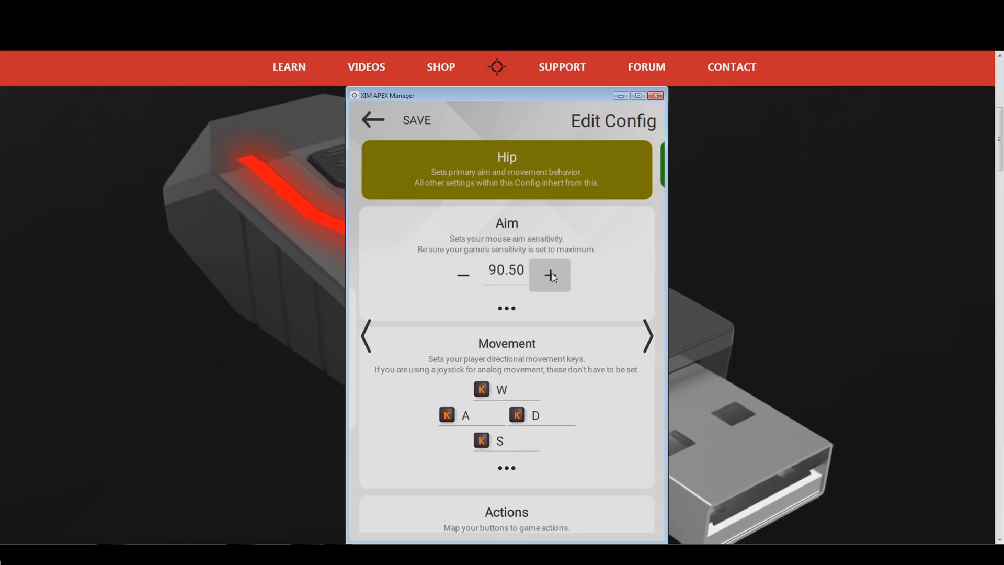
pyautogui.click(549, 274)
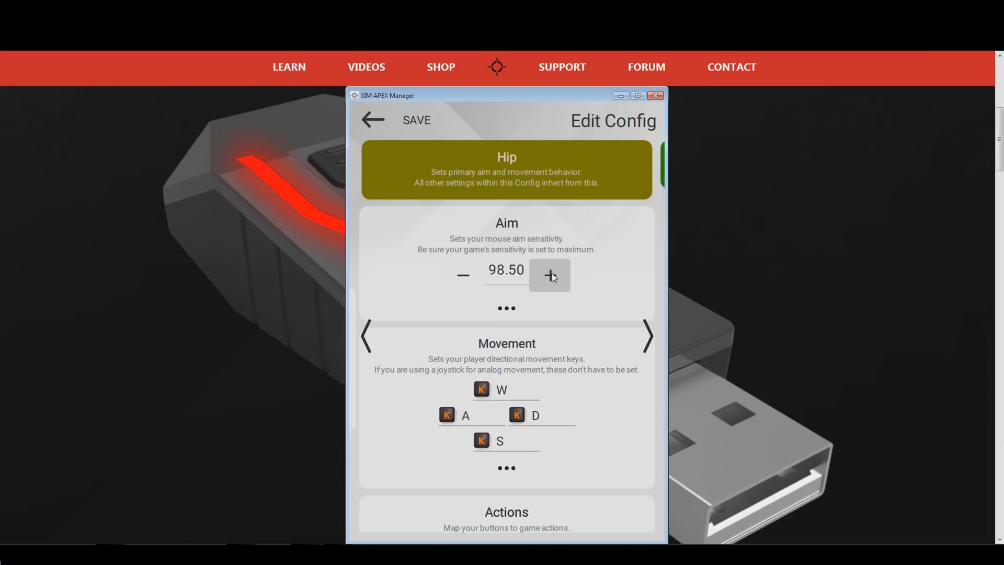
pyautogui.click(549, 275)
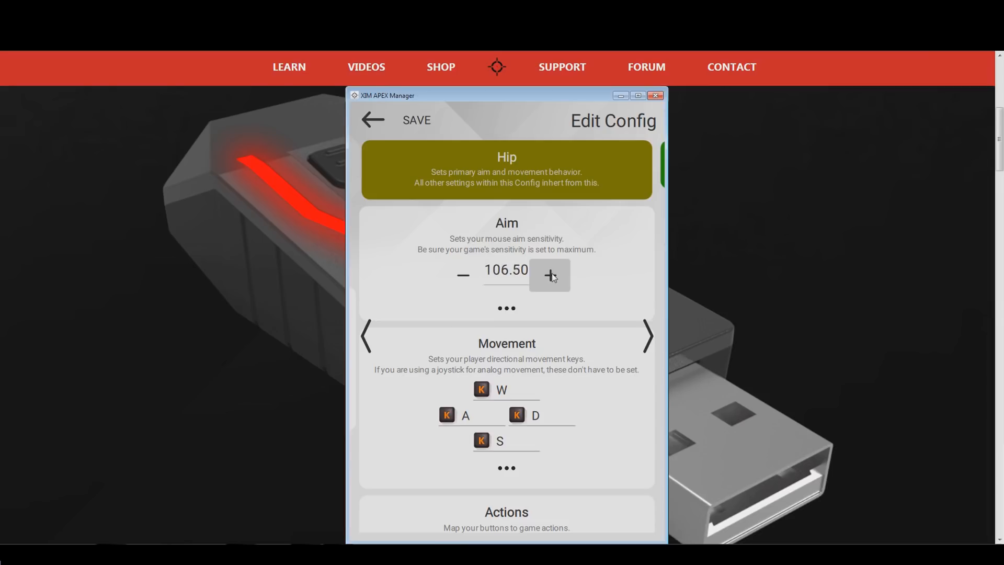
pyautogui.click(548, 275)
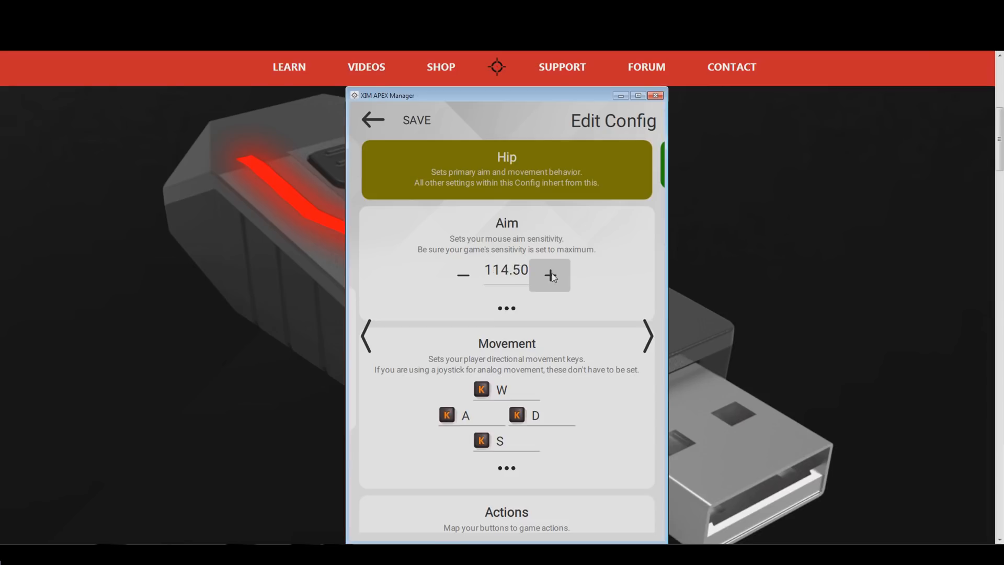
pyautogui.click(549, 274)
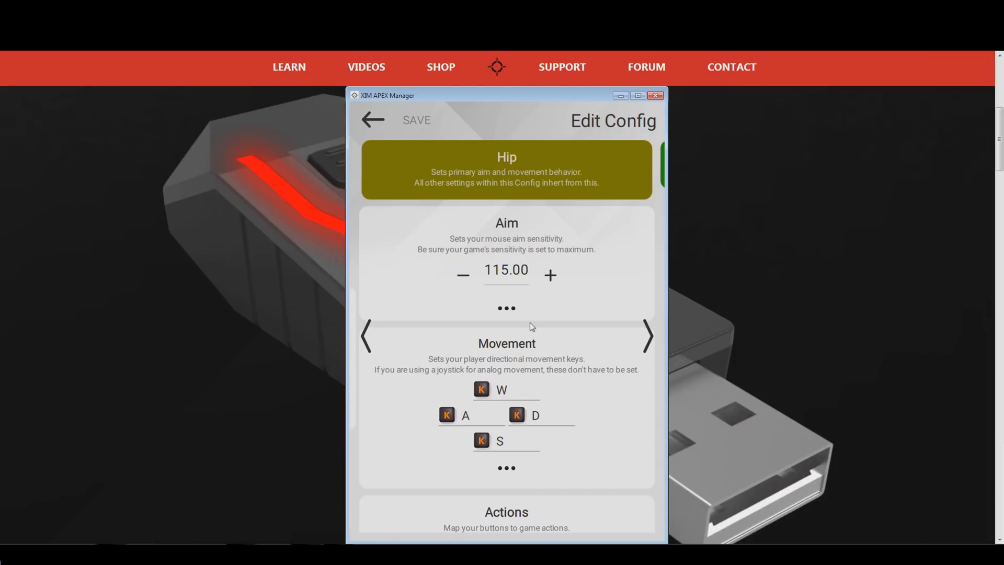
pyautogui.moveTo(520, 323)
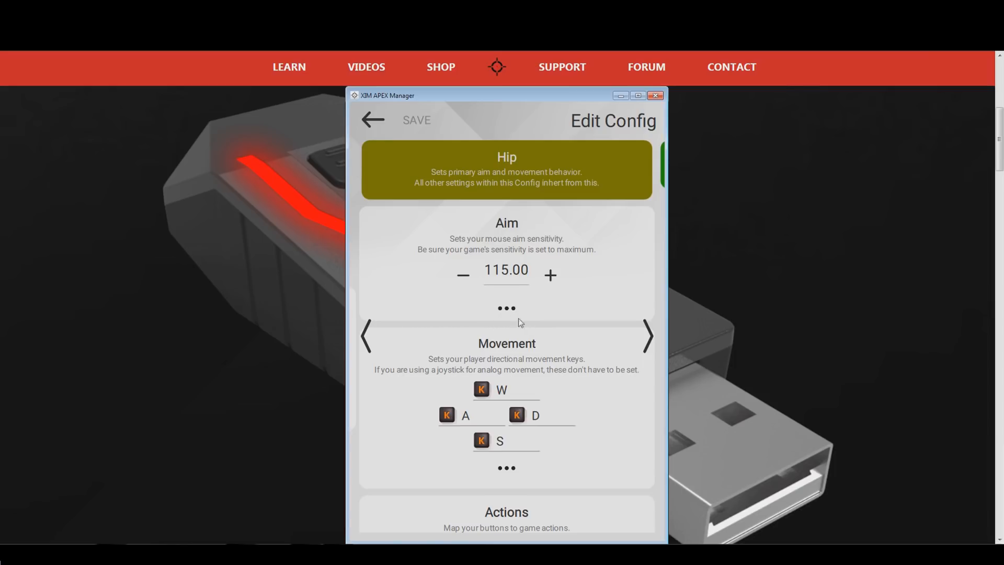
# - Expand the Hip aim's advanced settings and return smoothing to 0 after briefly raising it
pyautogui.click(505, 308)
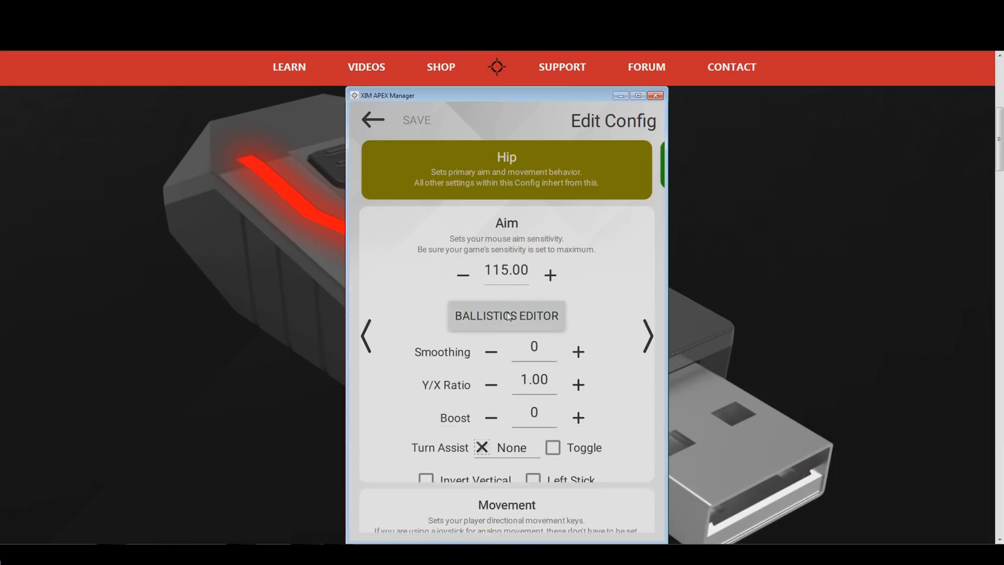
pyautogui.scroll(-3)
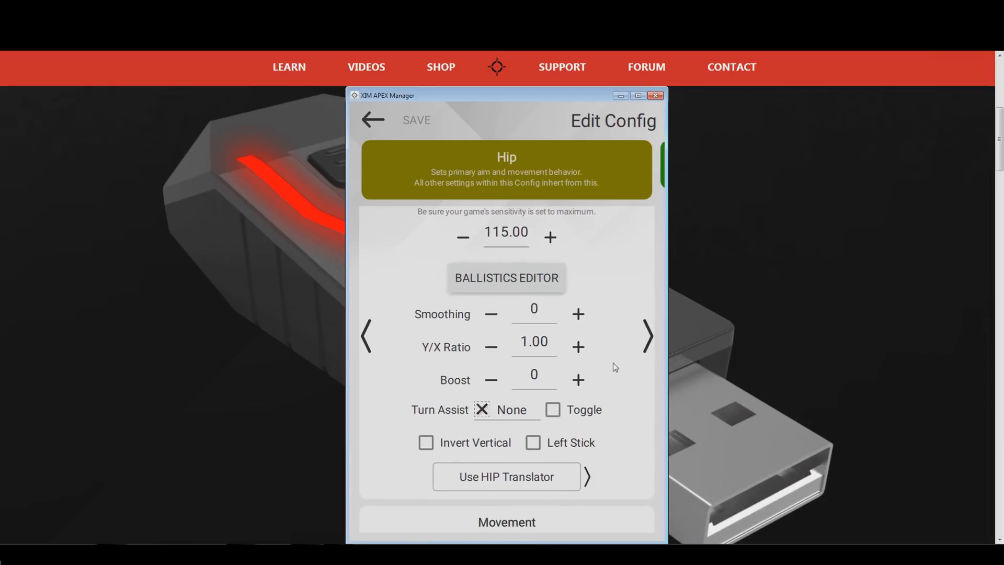
pyautogui.moveTo(538, 328)
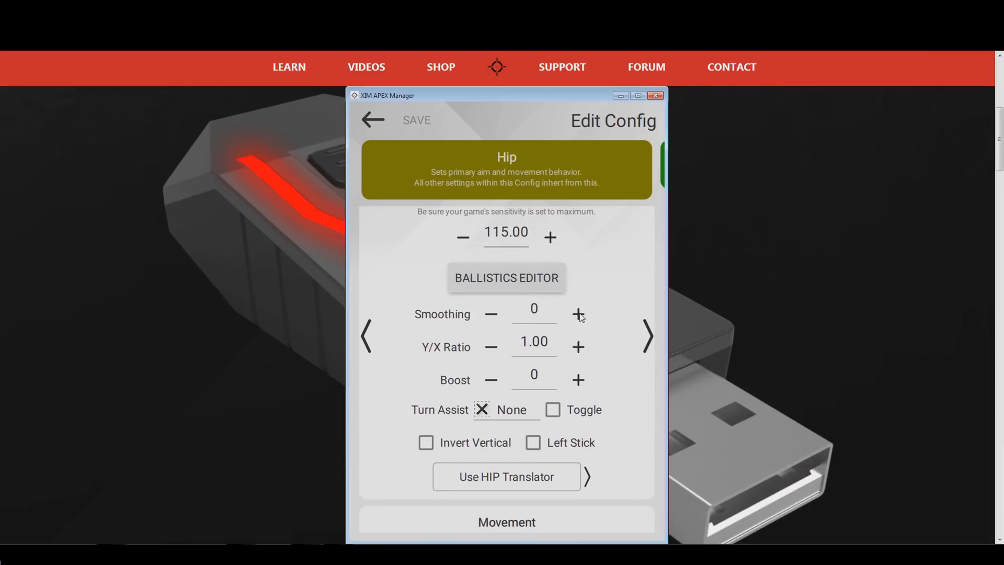
pyautogui.click(577, 313)
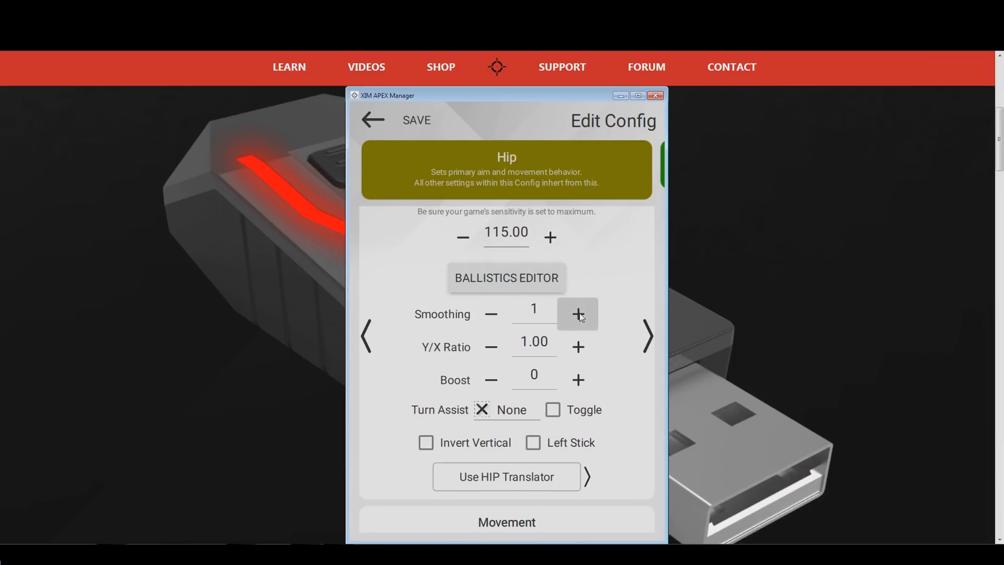
pyautogui.click(577, 314)
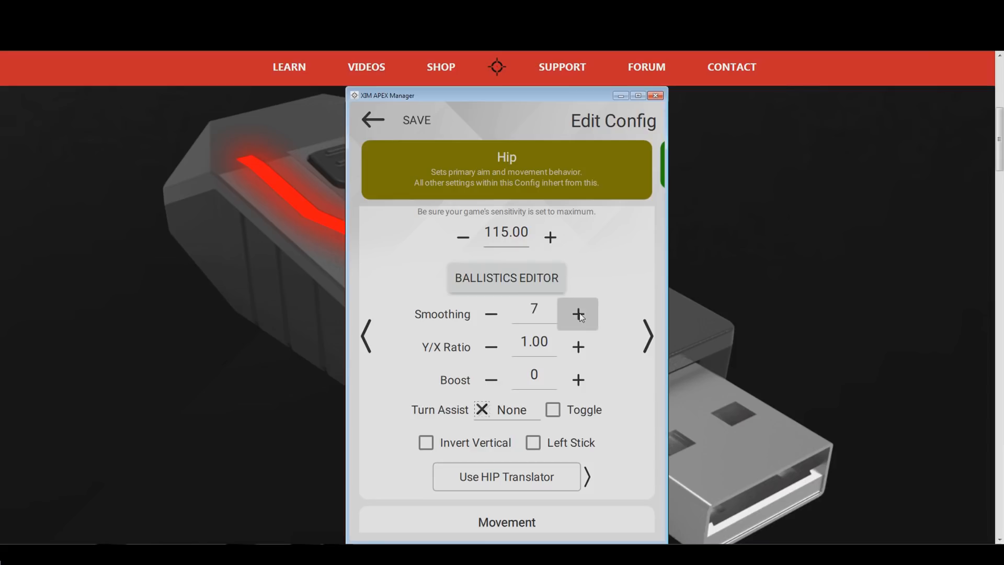
pyautogui.moveTo(506, 319)
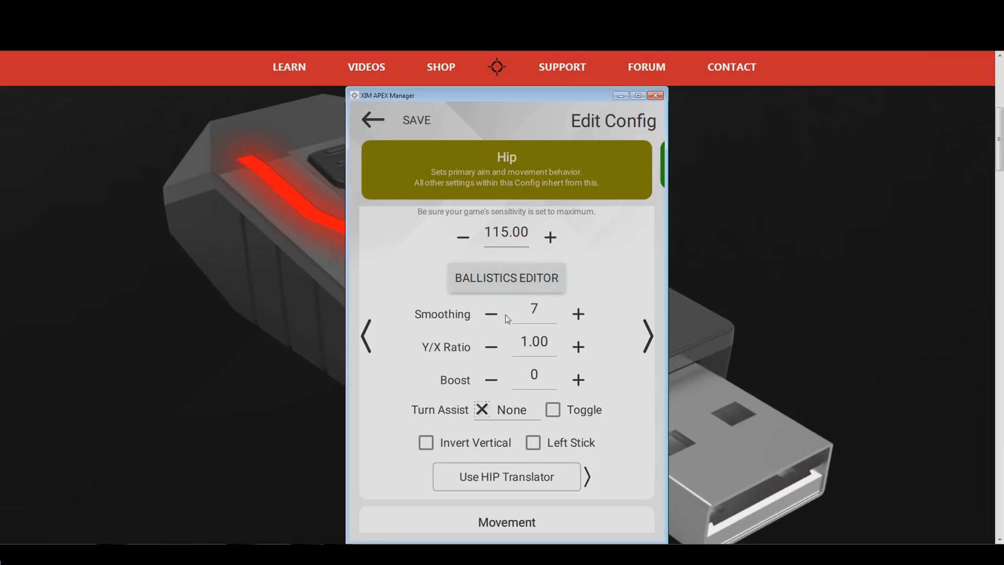
pyautogui.click(491, 313)
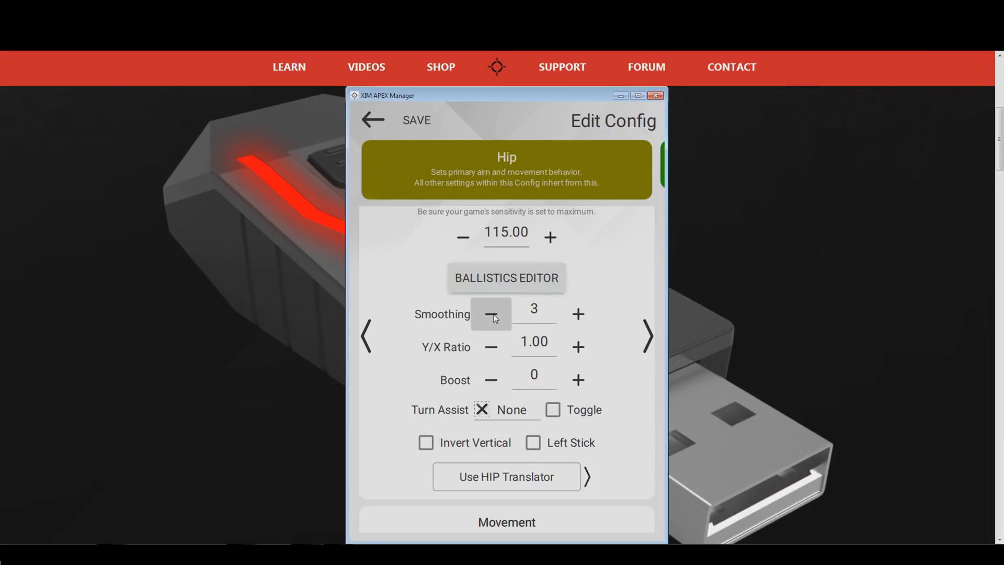
pyautogui.click(491, 314)
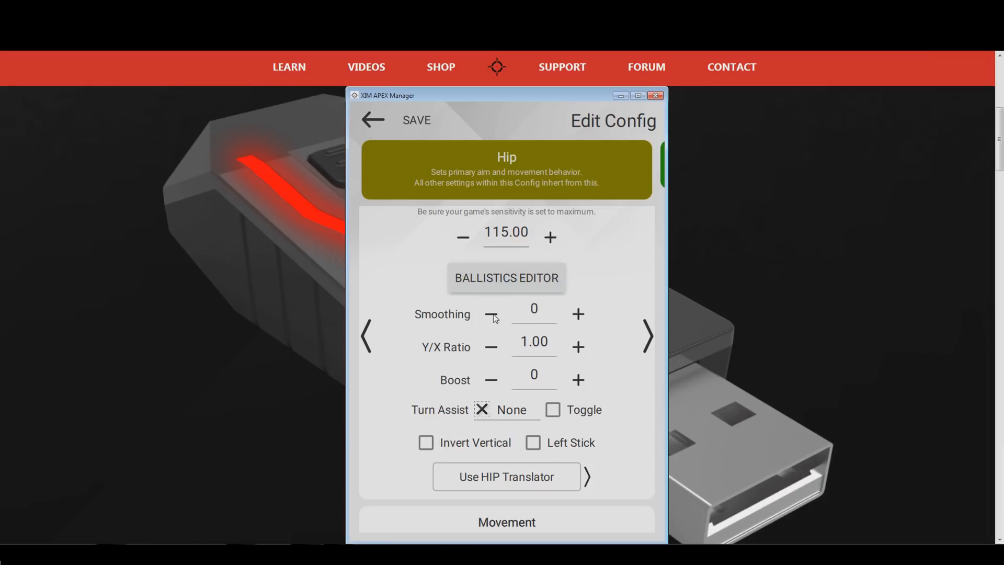
pyautogui.moveTo(613, 475)
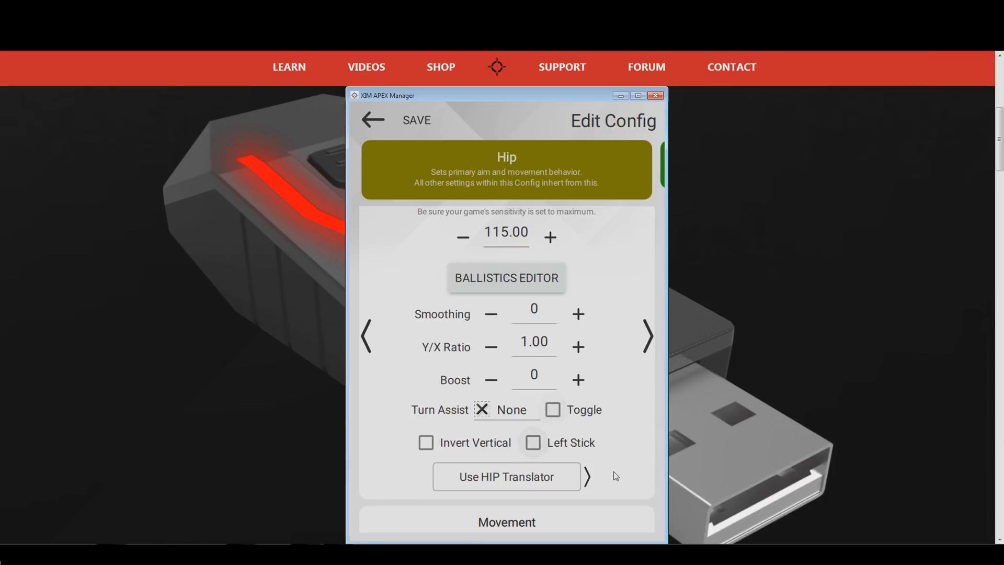
pyautogui.moveTo(615, 507)
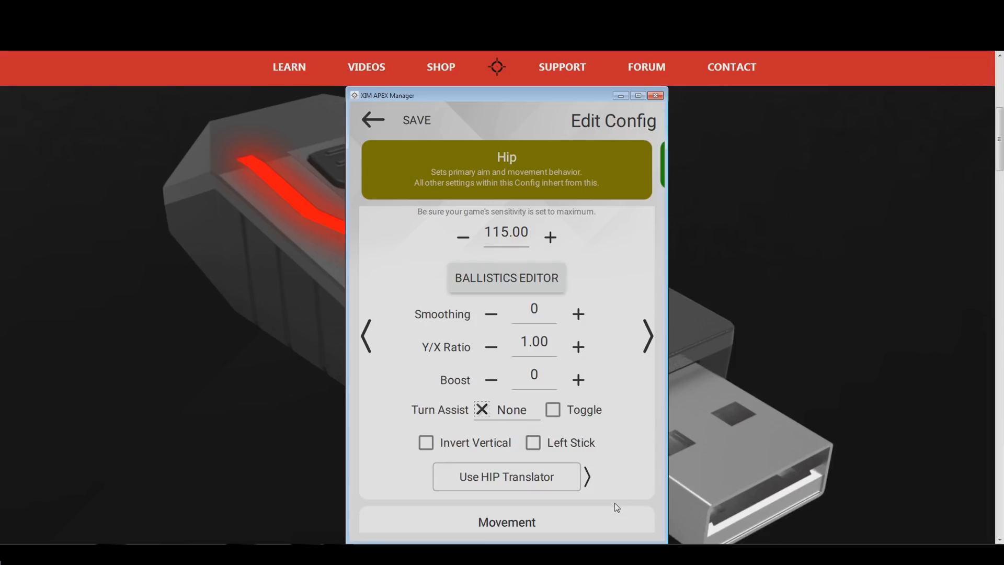
# - Scroll the Hip actions list down to Share and reveal the Primary/Secondary binding pager
pyautogui.scroll(-3)
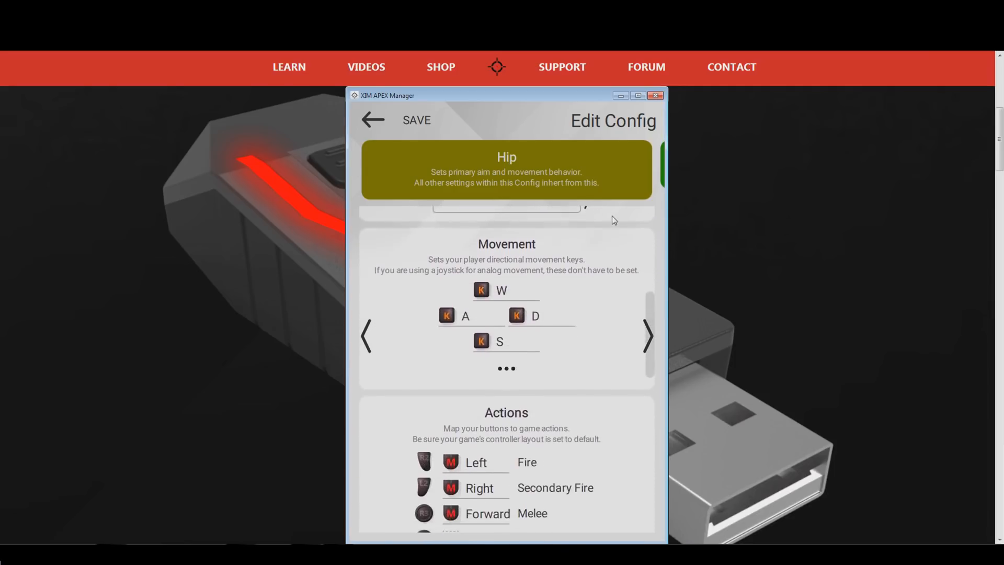
pyautogui.scroll(-3)
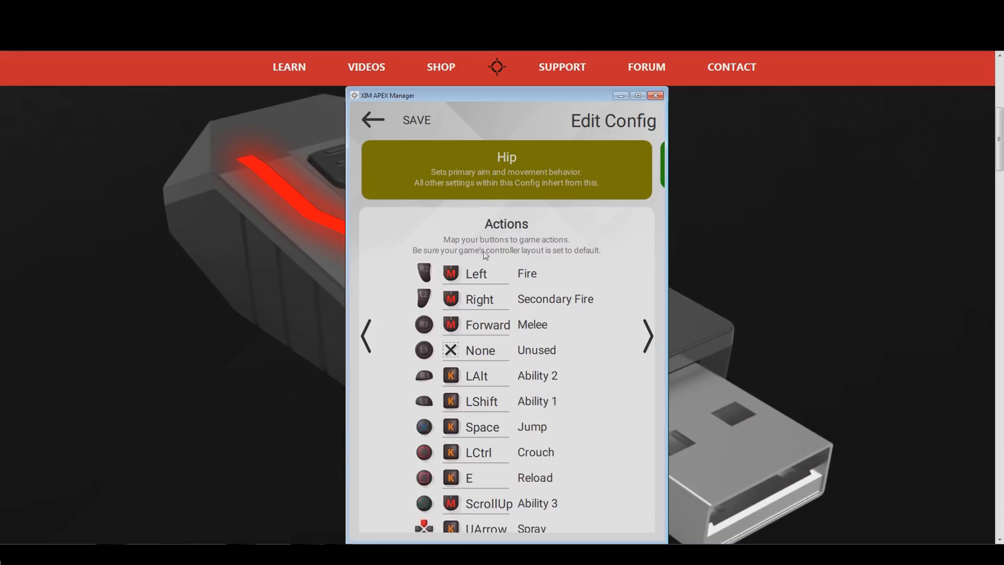
pyautogui.moveTo(634, 311)
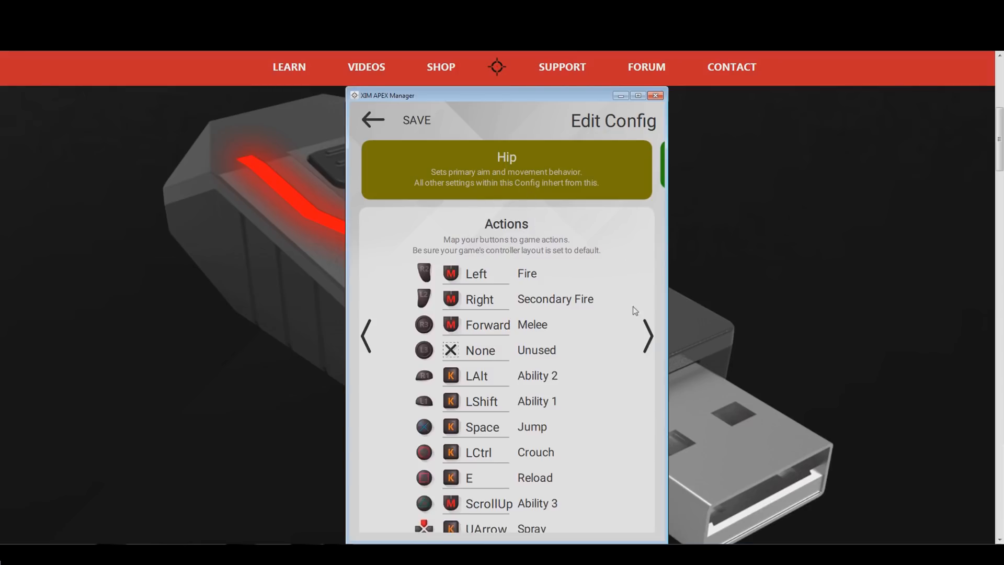
pyautogui.moveTo(607, 488)
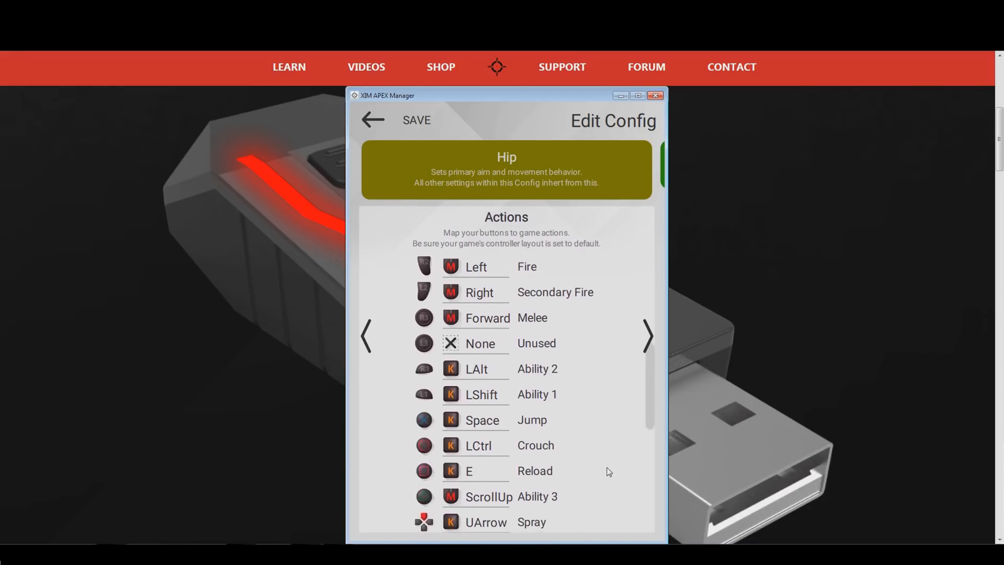
pyautogui.scroll(-3)
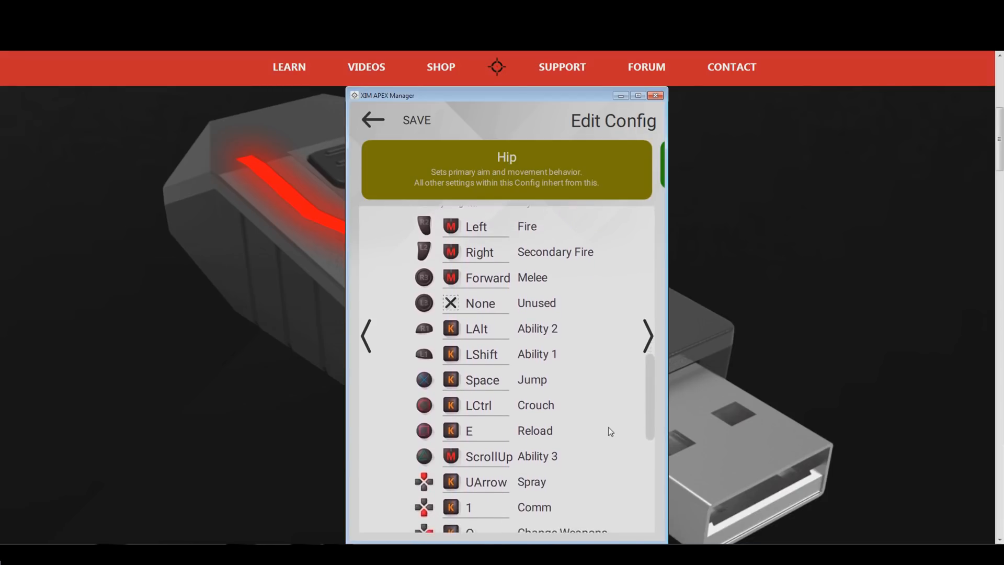
pyautogui.scroll(-3)
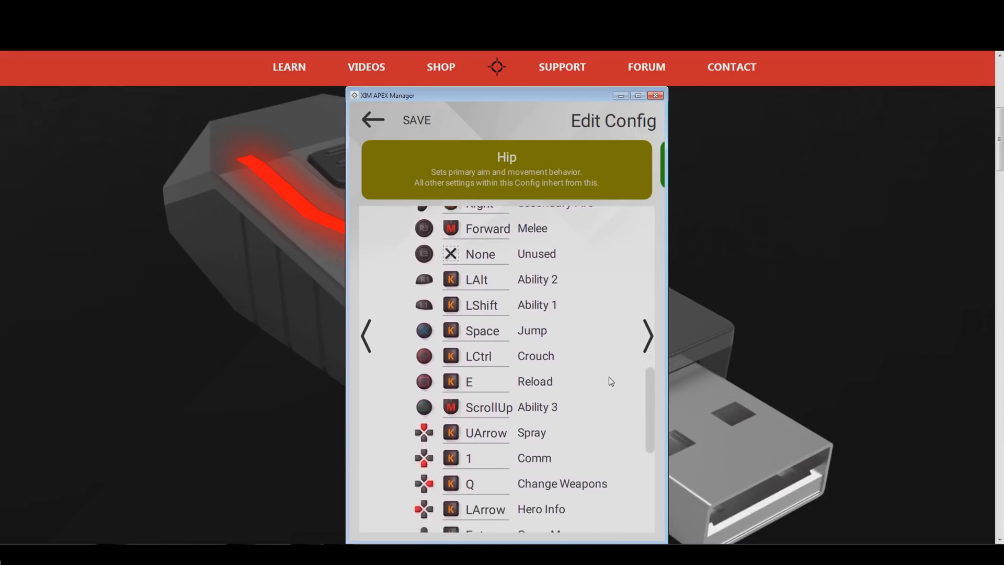
pyautogui.scroll(-3)
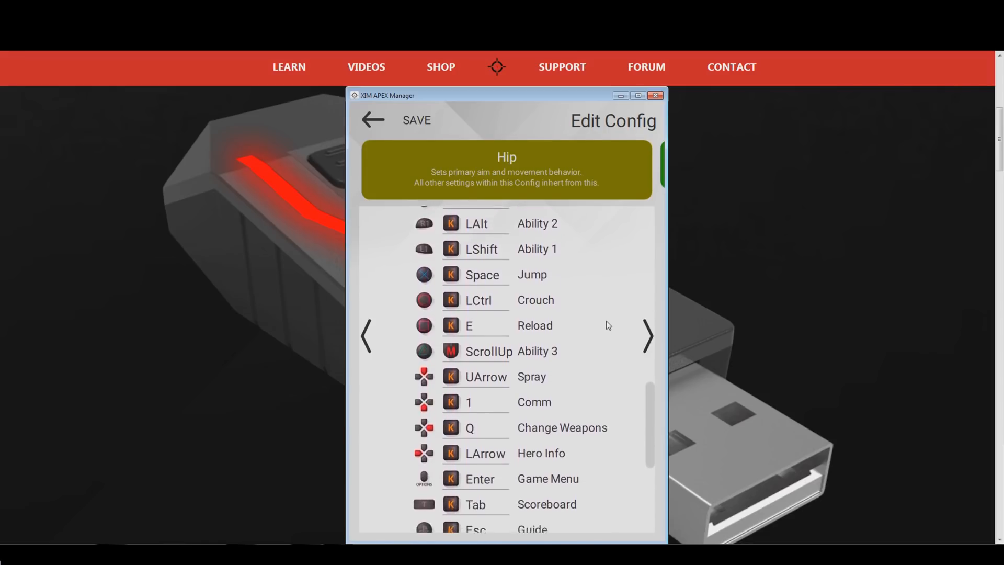
pyautogui.scroll(-3)
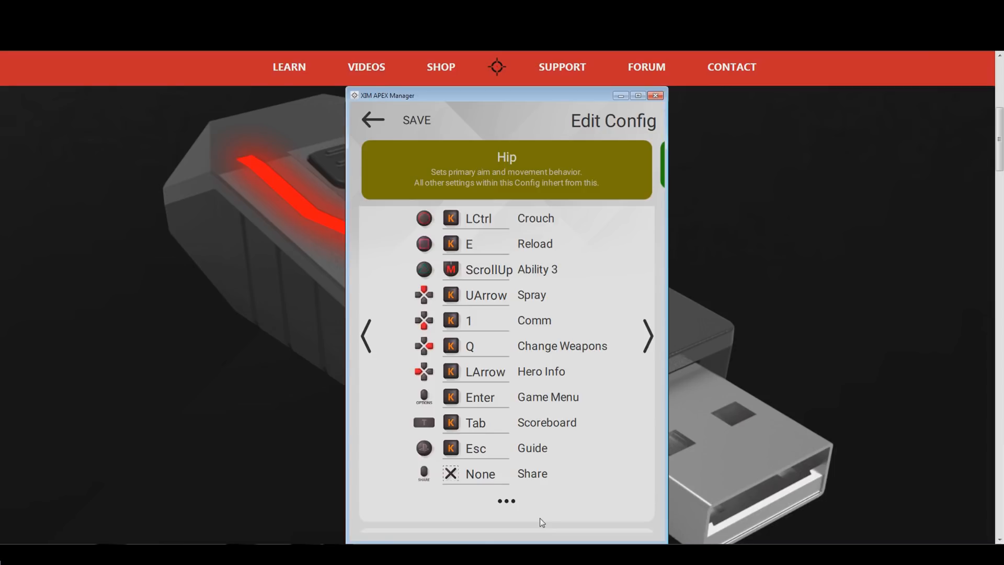
pyautogui.moveTo(514, 512)
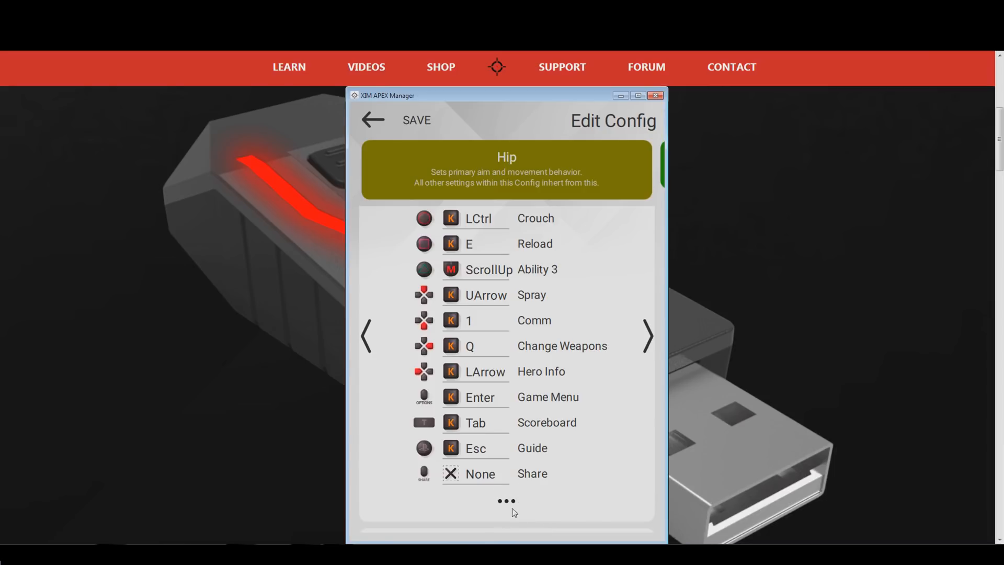
pyautogui.click(505, 499)
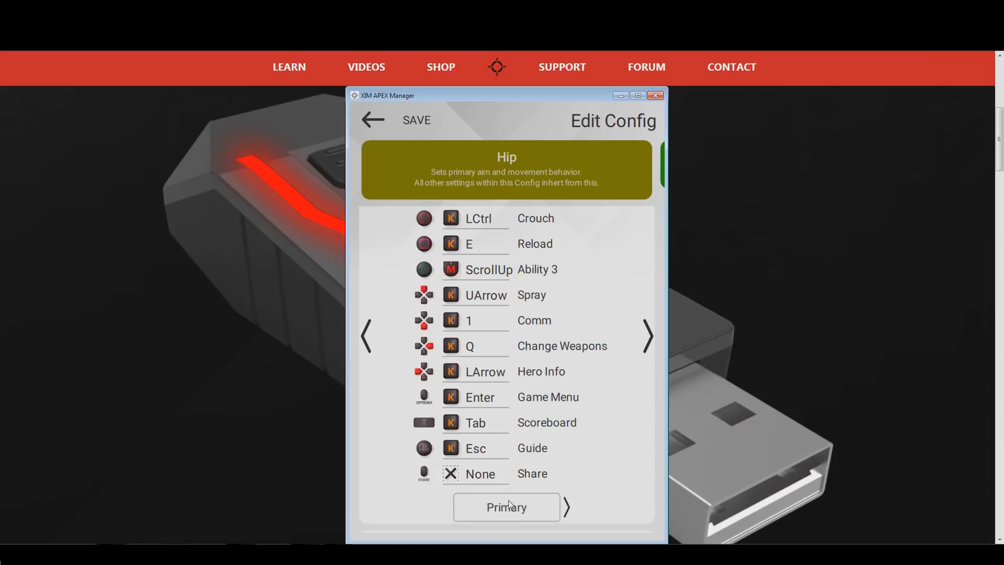
pyautogui.moveTo(568, 514)
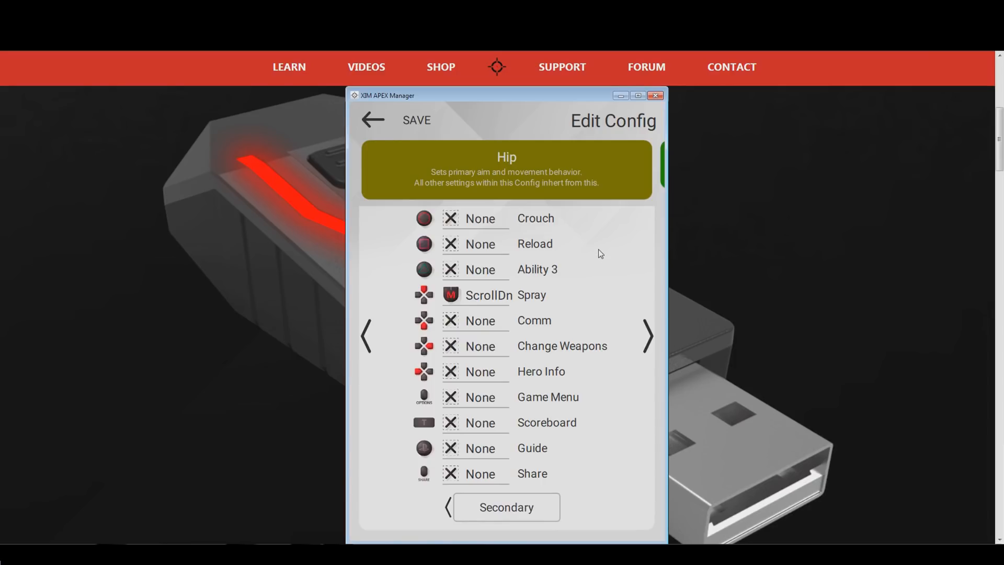
# - Scroll through the Secondary hip binding page, showing ScrollDn on Spray and Back on Ability 2
pyautogui.scroll(3)
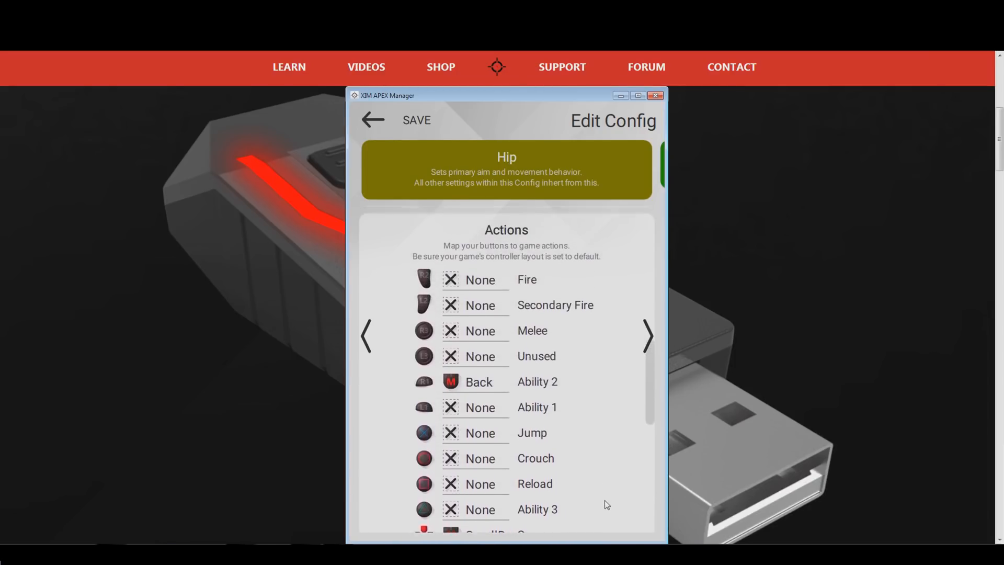
pyautogui.scroll(-3)
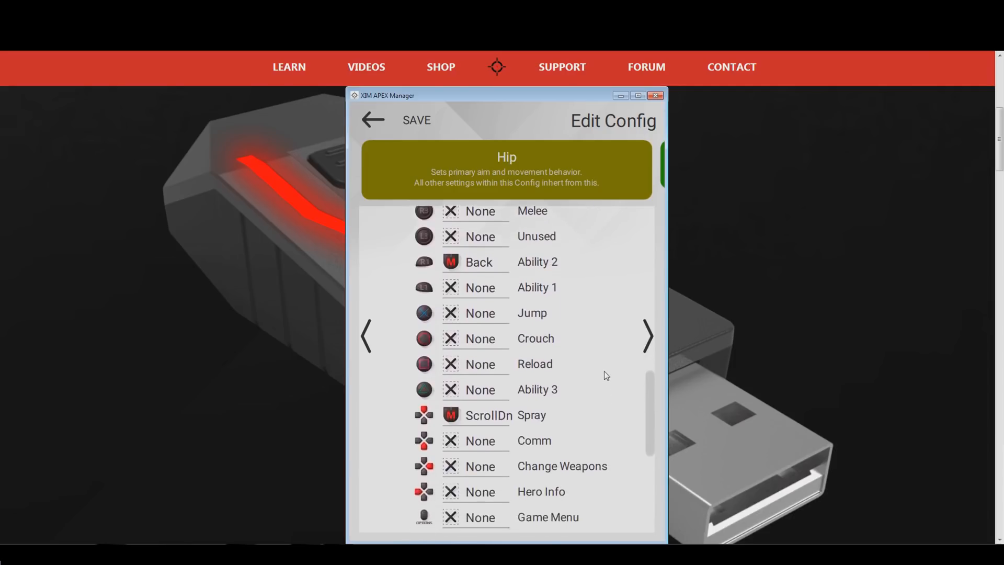
pyautogui.scroll(-3)
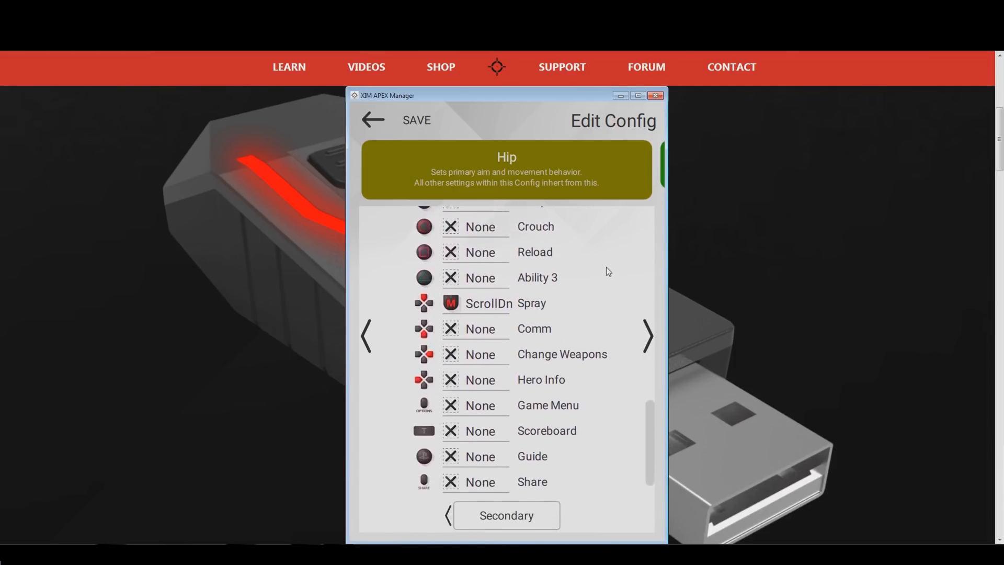
pyautogui.moveTo(450, 522)
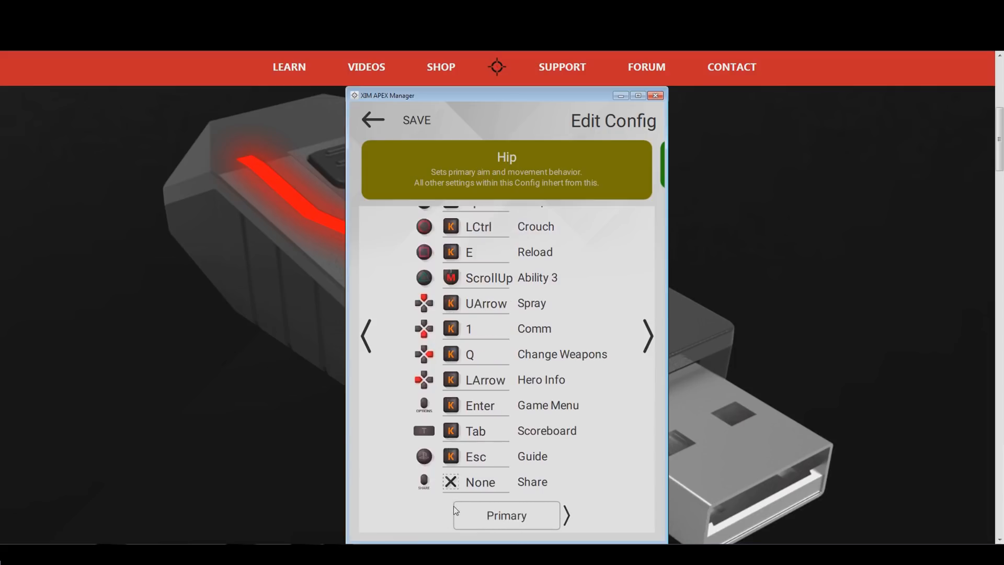
pyautogui.moveTo(423, 140)
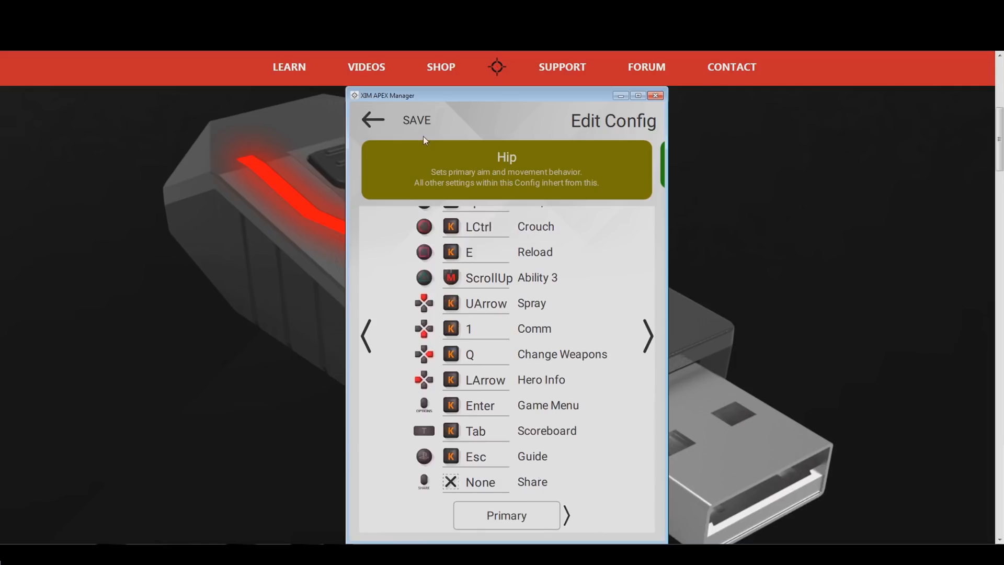
pyautogui.moveTo(397, 120)
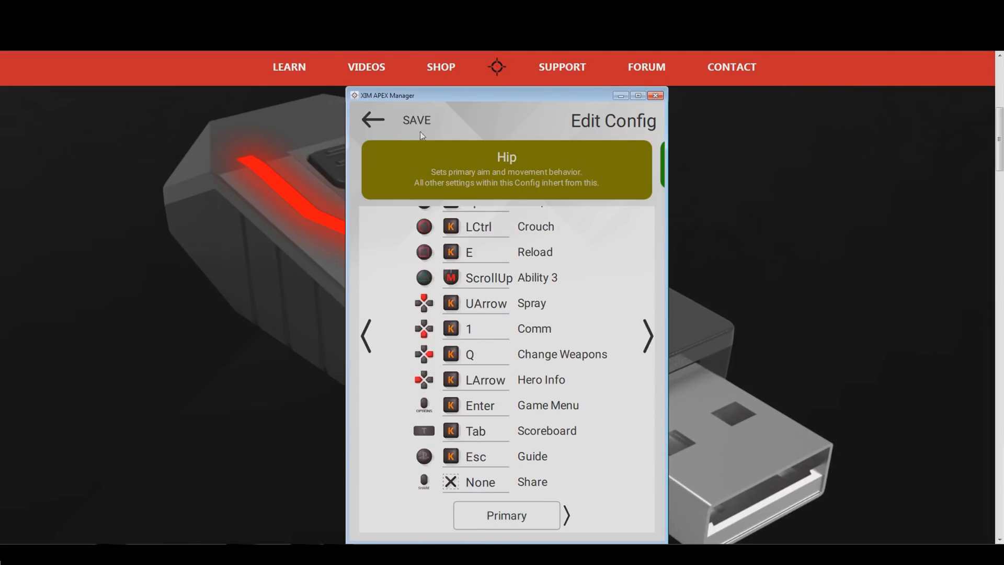
pyautogui.moveTo(368, 121)
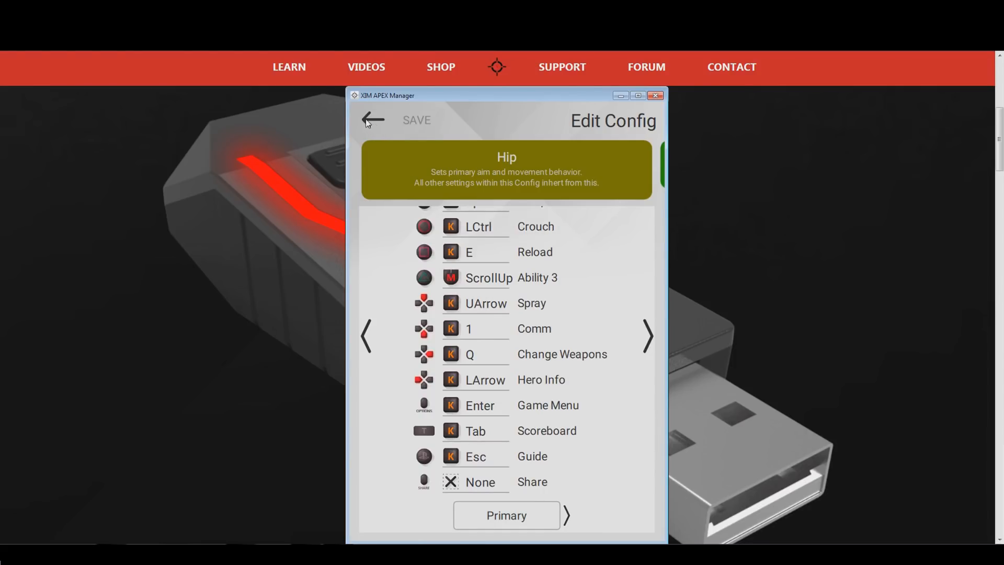
# - Copy the Overwatch config's settings from its identity options, then go back to the hip home screen
pyautogui.click(373, 120)
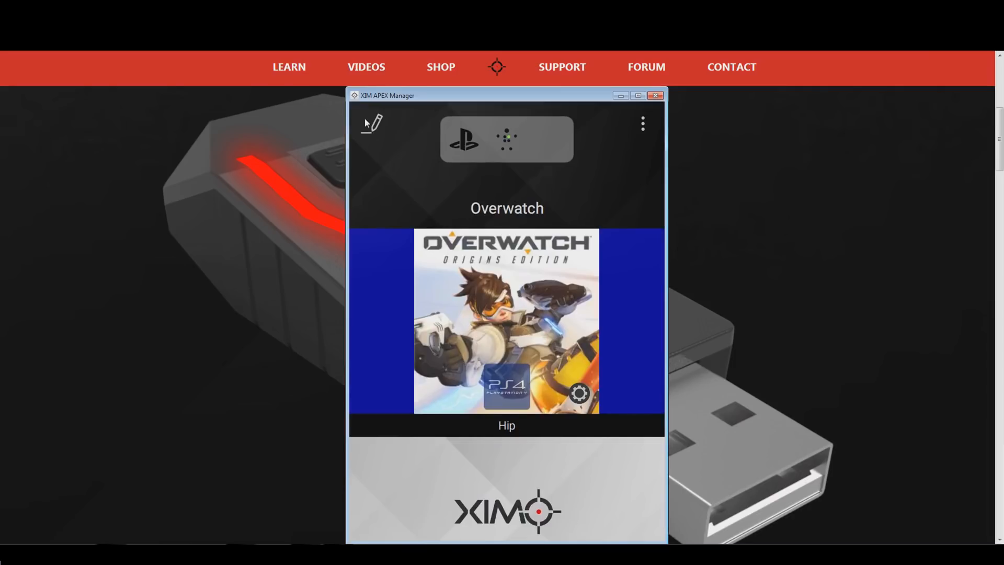
pyautogui.moveTo(419, 245)
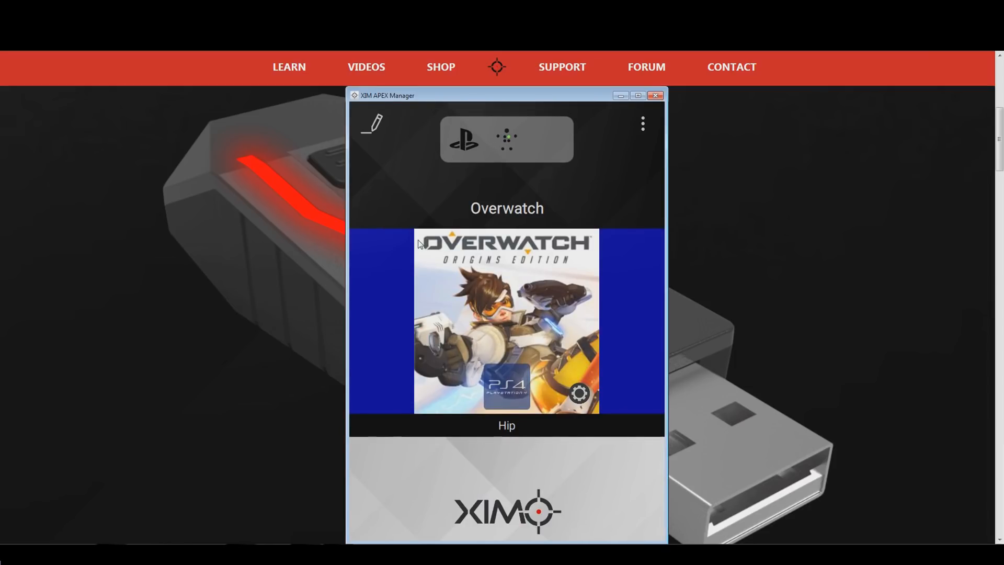
pyautogui.moveTo(362, 110)
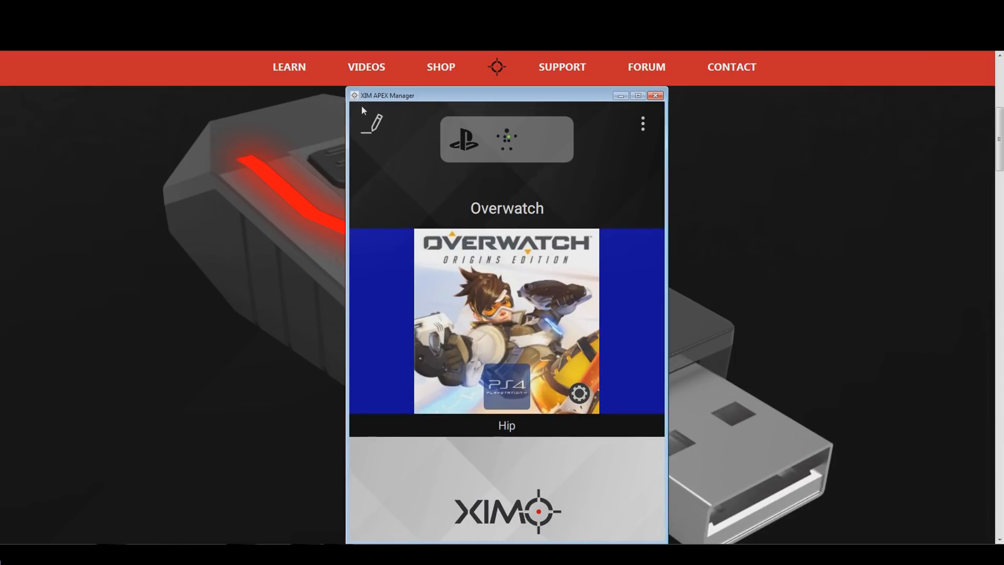
pyautogui.click(371, 123)
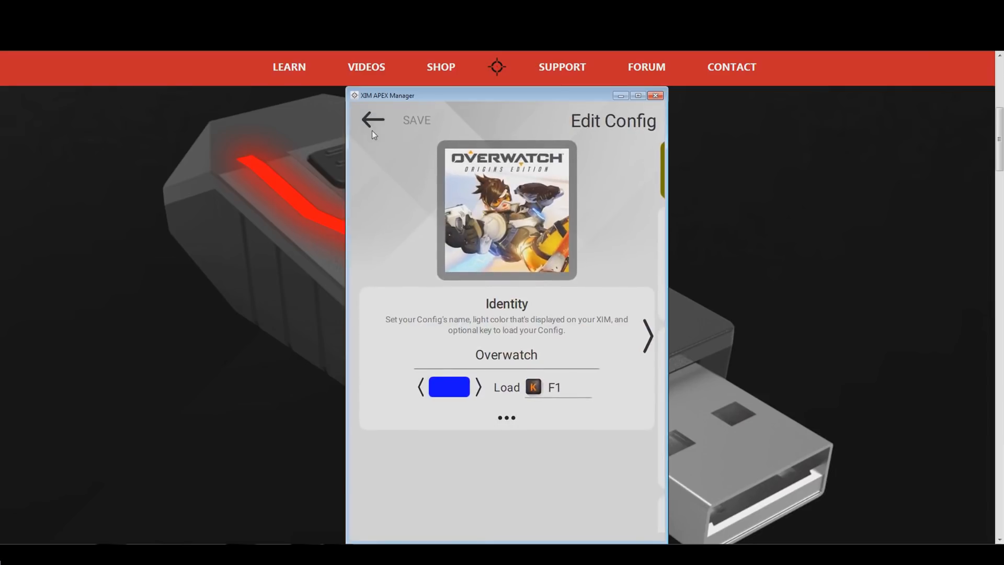
pyautogui.moveTo(517, 436)
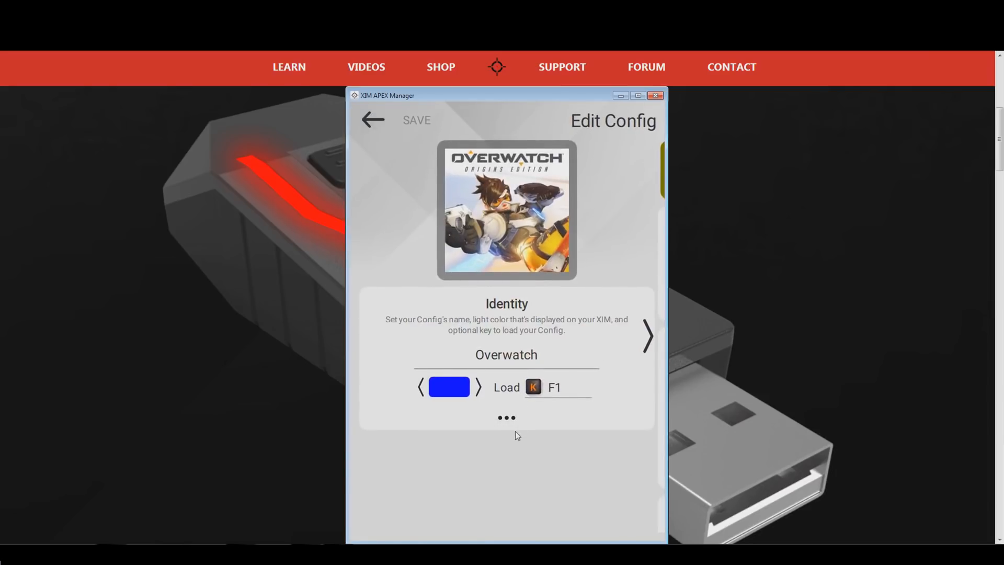
pyautogui.moveTo(499, 410)
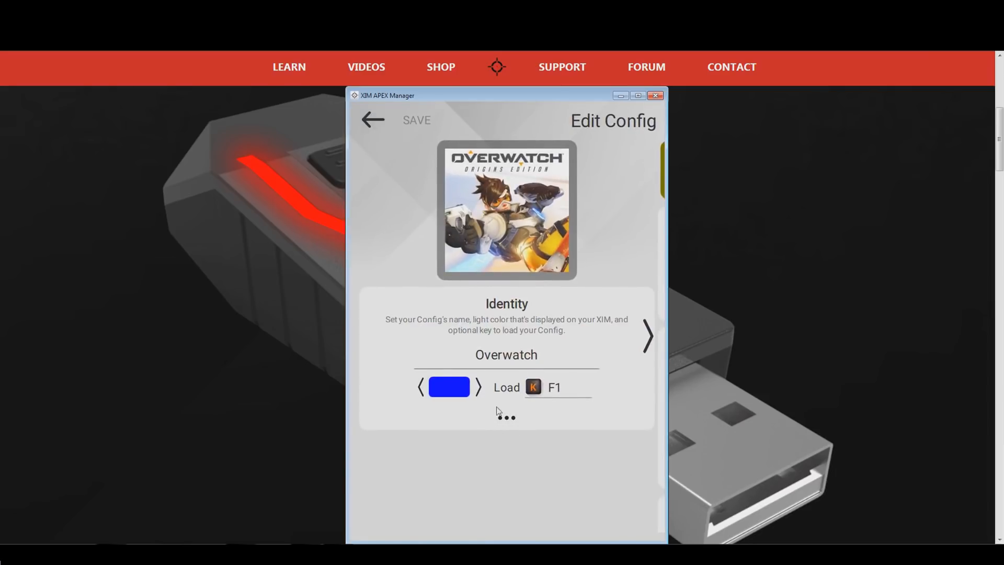
pyautogui.click(505, 417)
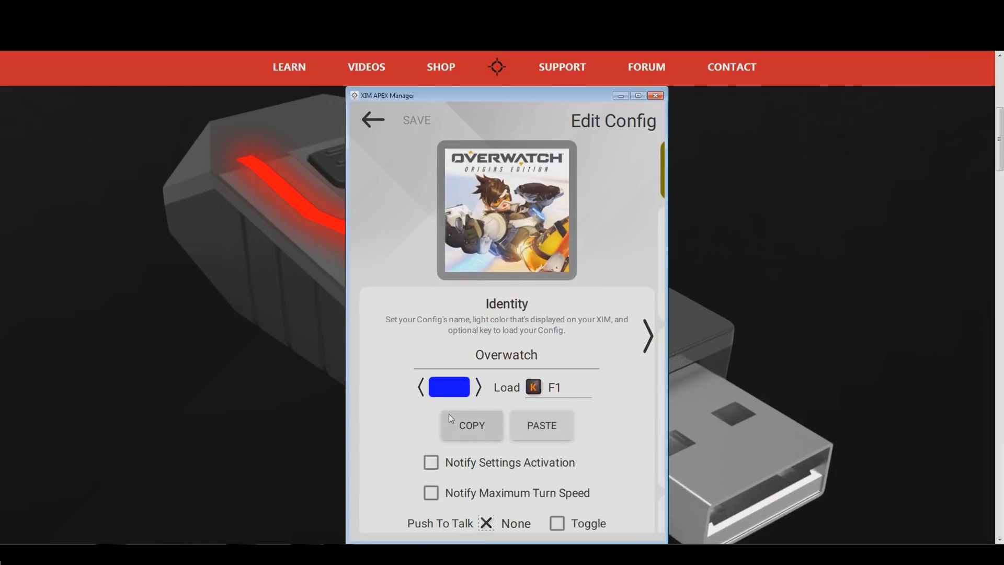
pyautogui.click(471, 425)
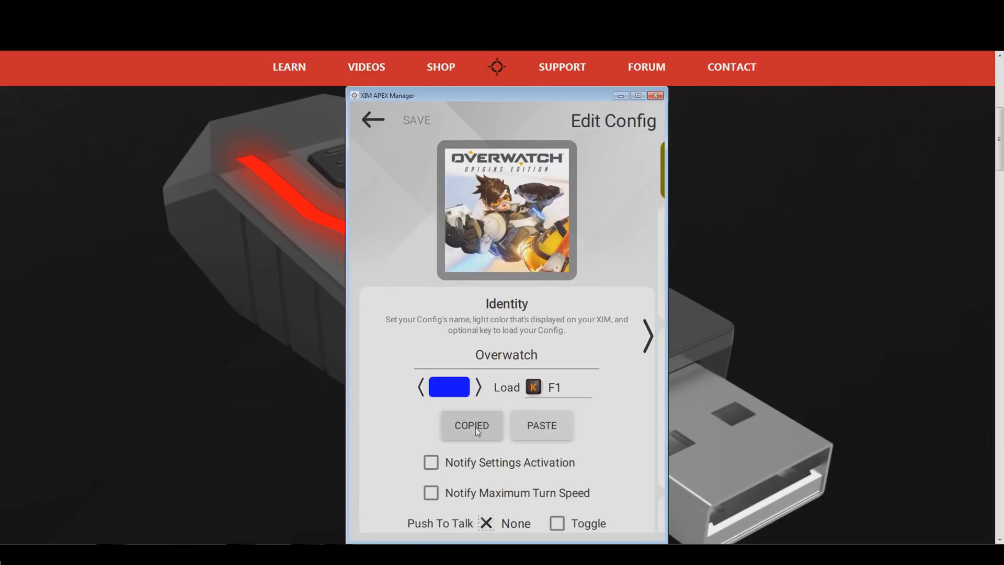
pyautogui.click(371, 120)
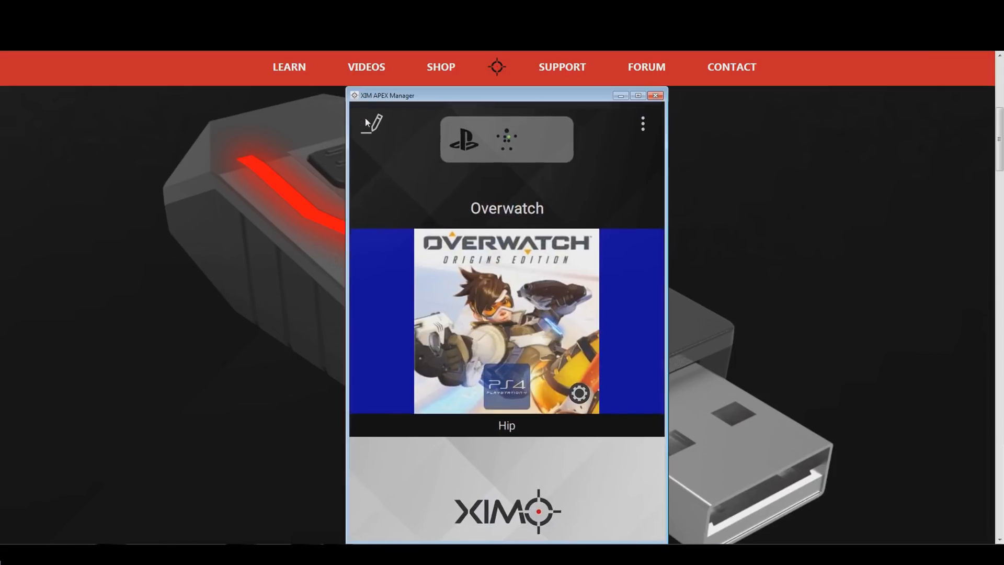
# - Create a second Overwatch config for PS4 and decline the game settings prompt
pyautogui.click(642, 124)
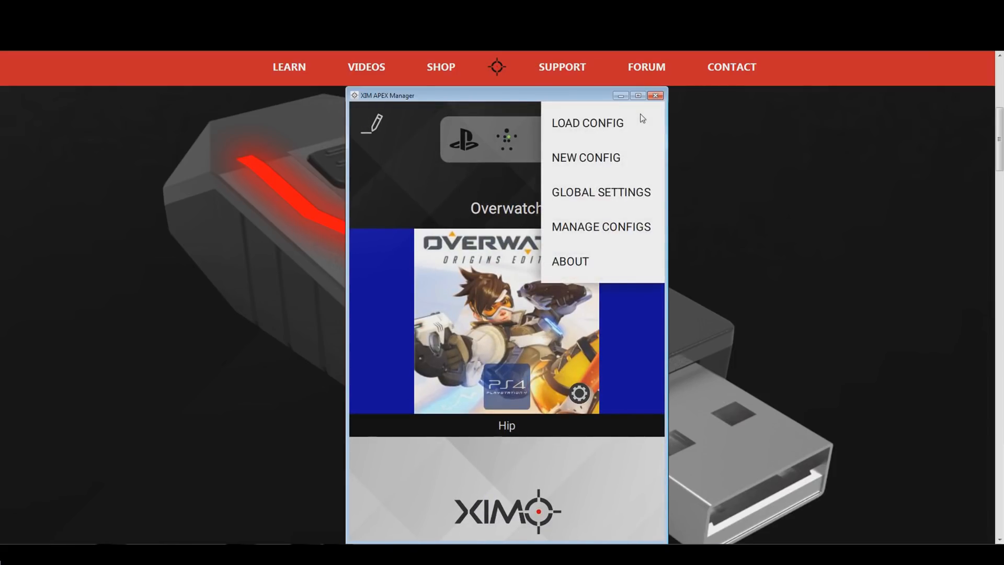
pyautogui.moveTo(581, 164)
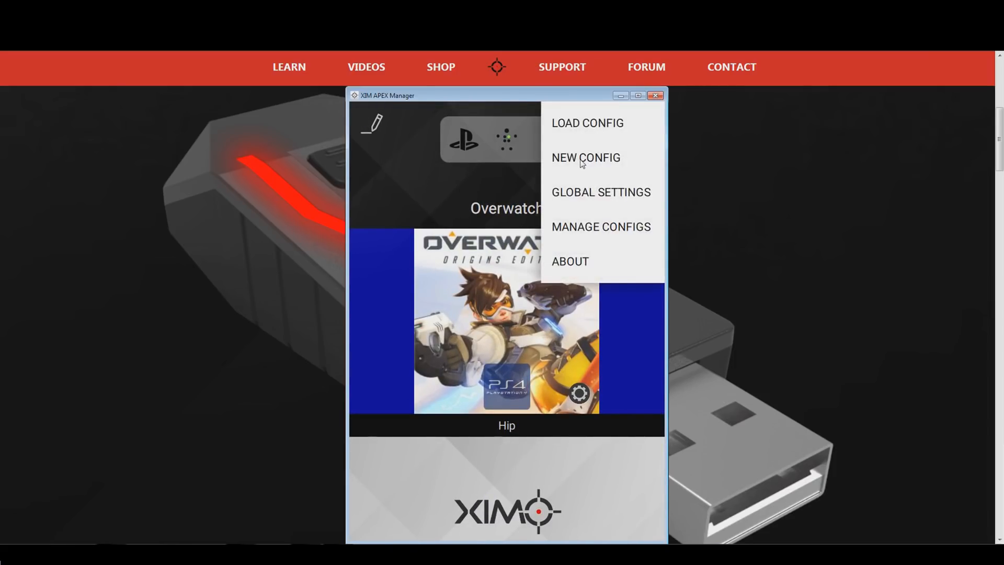
pyautogui.click(584, 158)
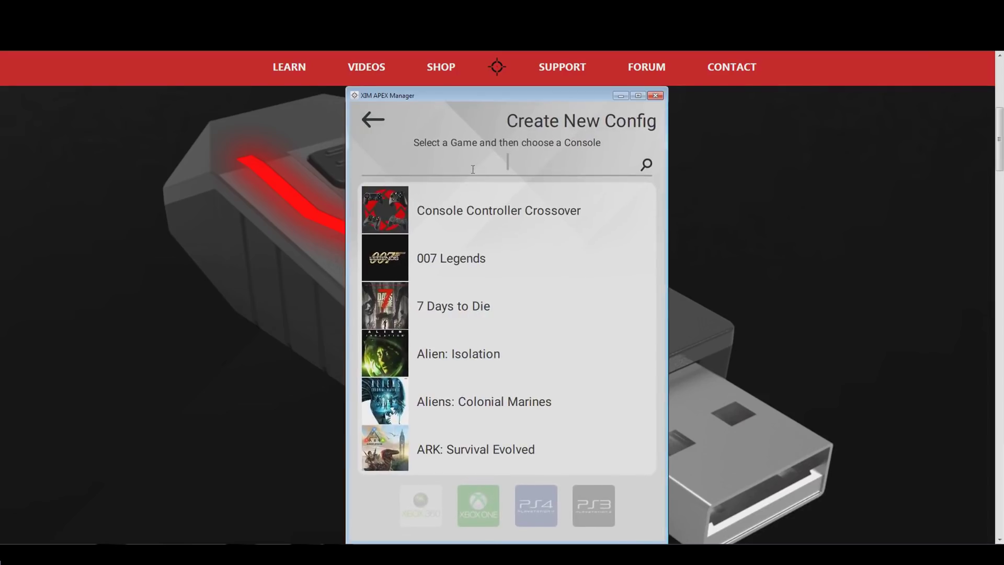
pyautogui.write('Overwatch')
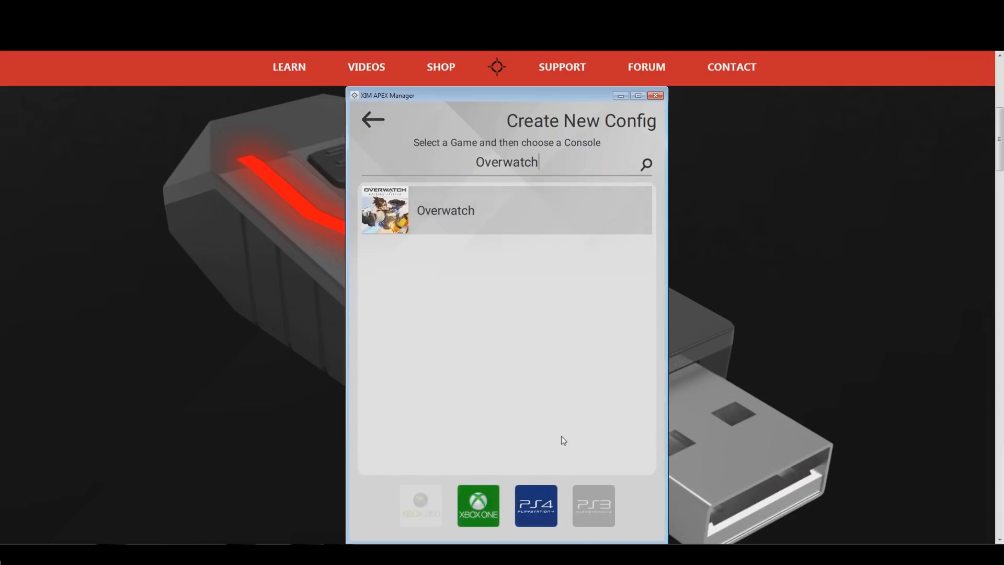
pyautogui.click(535, 505)
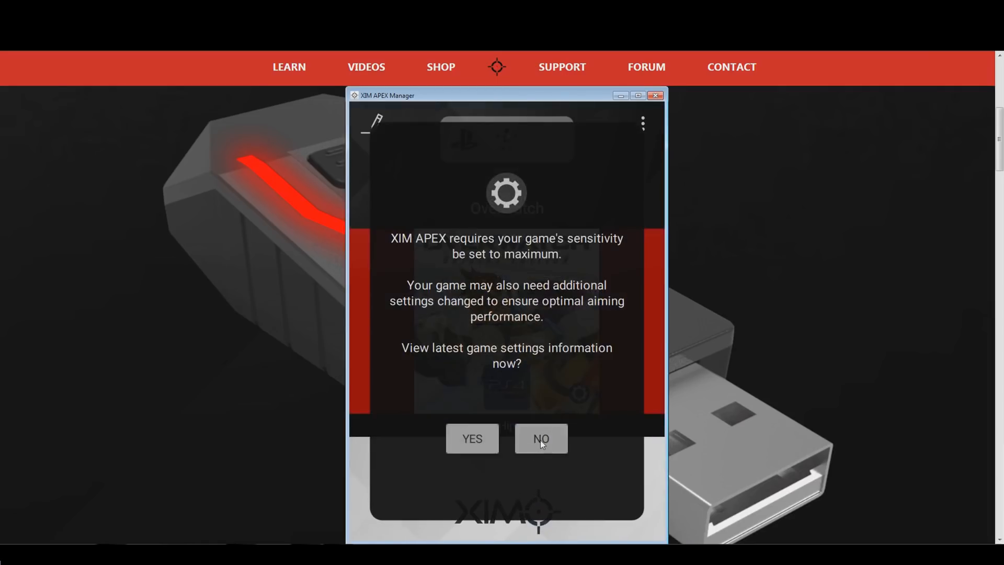
pyautogui.click(540, 438)
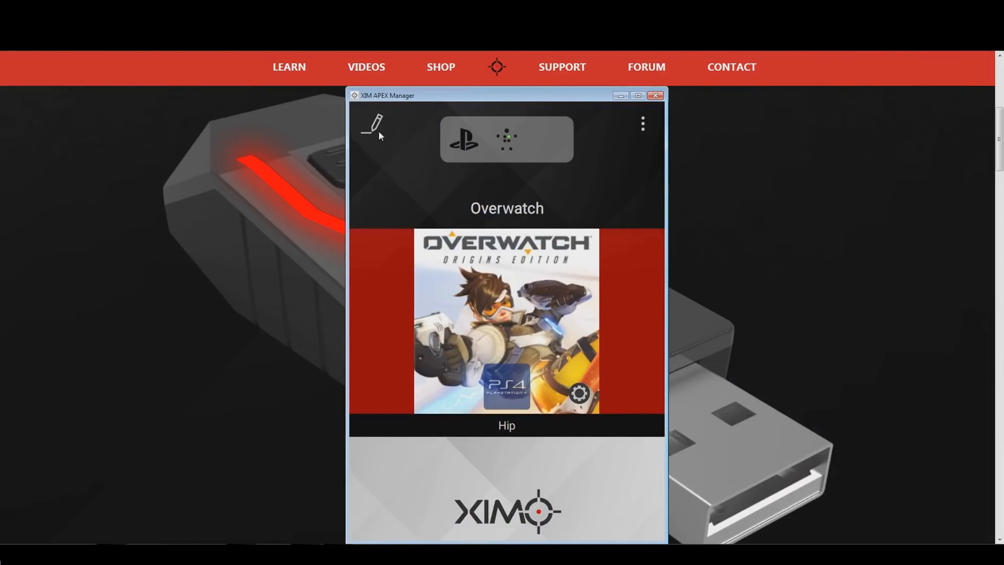
# - Paste the copied Overwatch settings into the new config
pyautogui.click(373, 124)
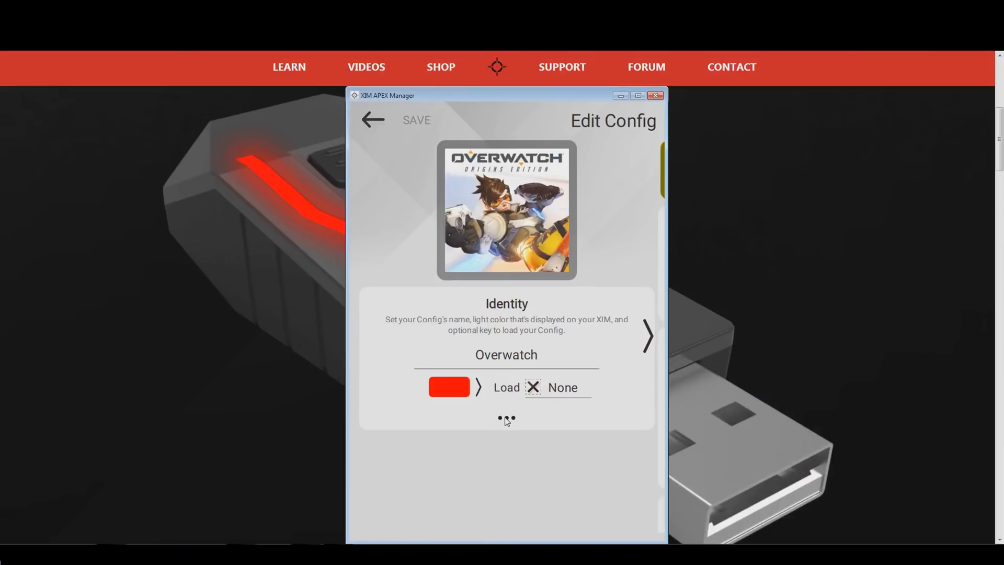
pyautogui.click(506, 419)
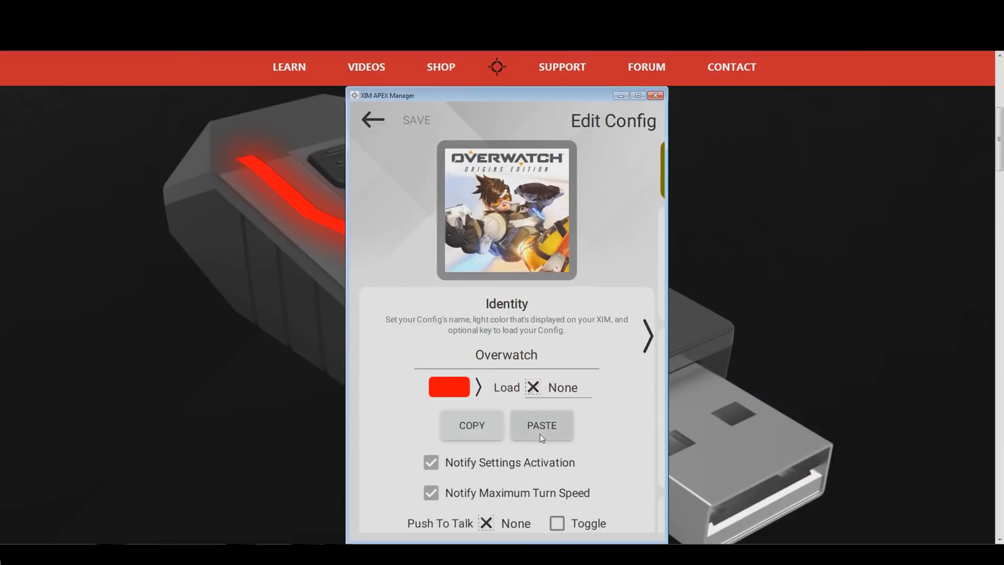
pyautogui.click(542, 425)
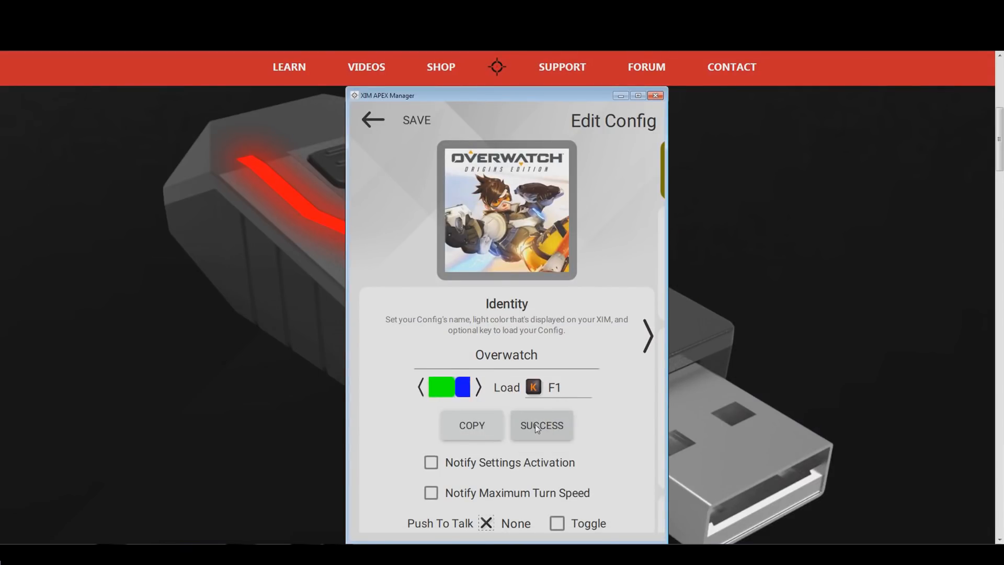
# - Rename the config to 'Overwatch Zoom' with a yellow light and F2 as its load key
pyautogui.click(421, 387)
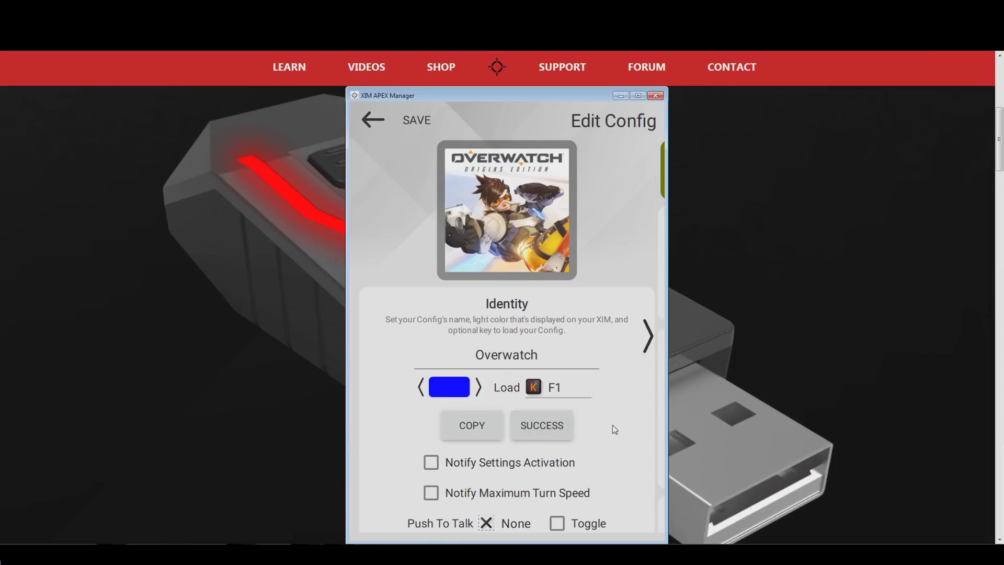
pyautogui.moveTo(479, 394)
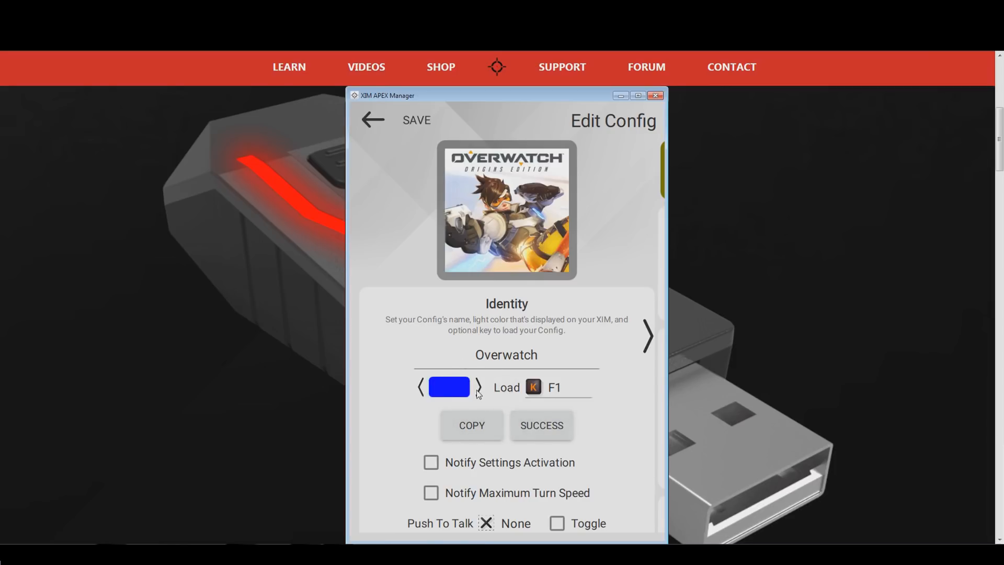
pyautogui.click(477, 387)
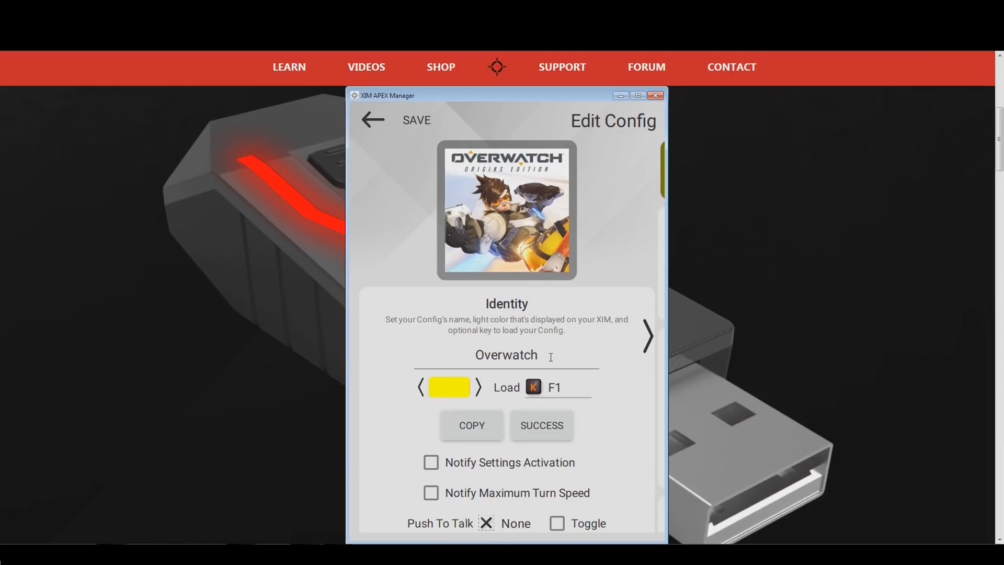
pyautogui.write('Zoom')
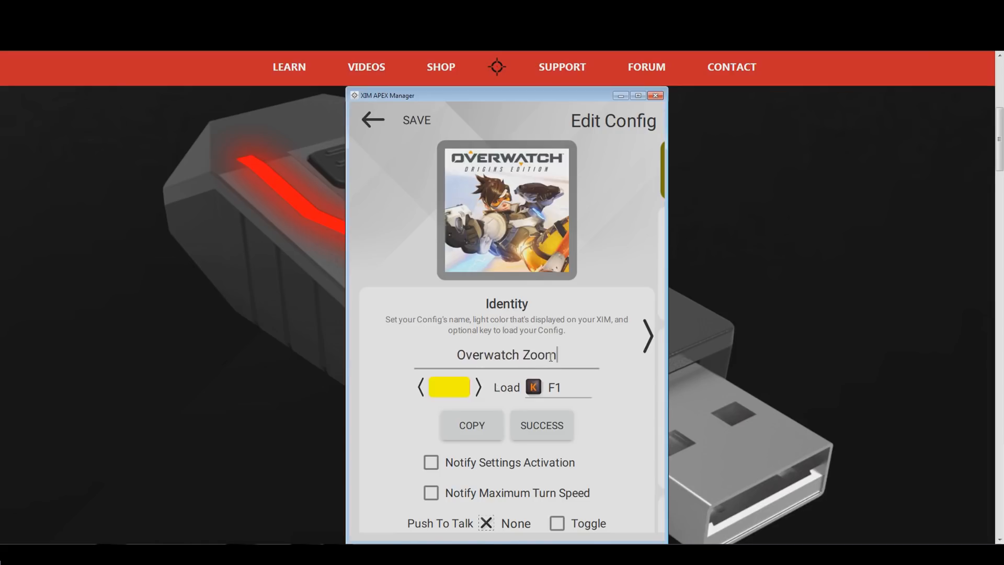
pyautogui.moveTo(625, 409)
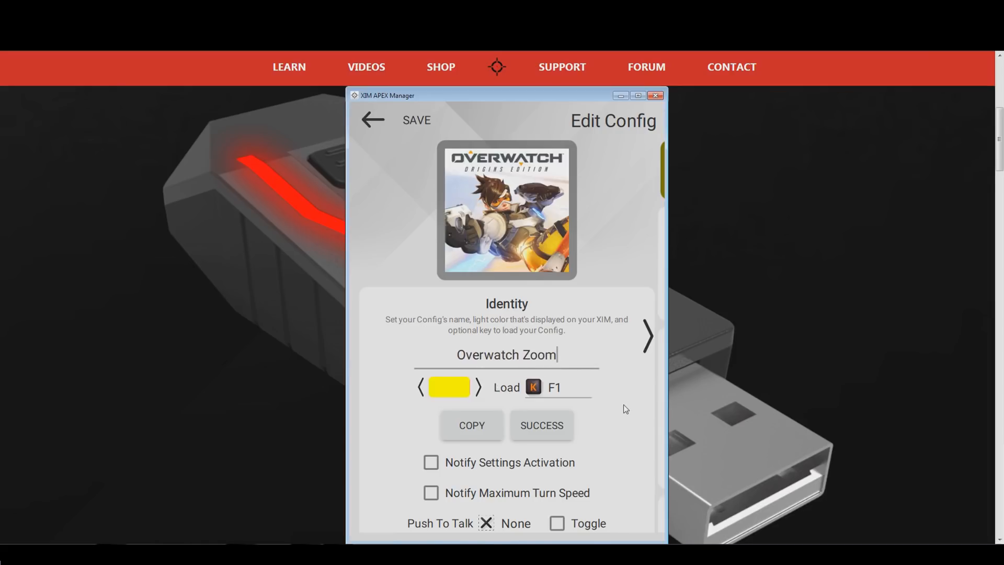
pyautogui.moveTo(540, 402)
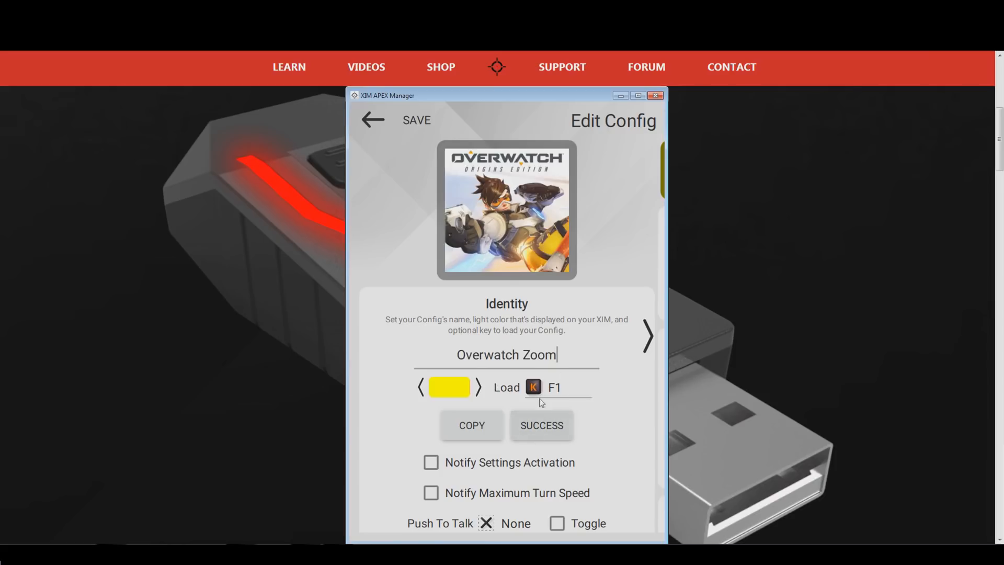
pyautogui.click(554, 388)
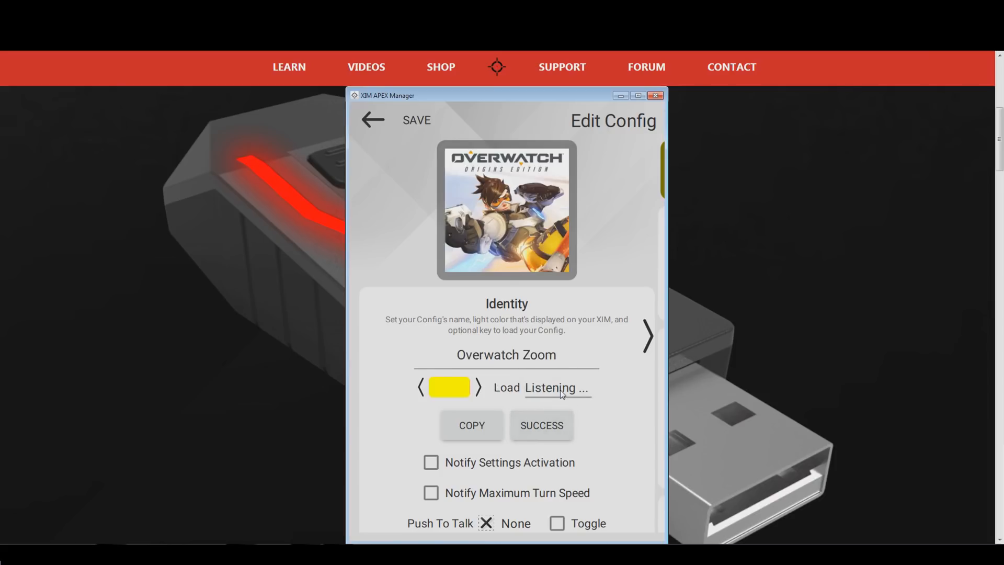
pyautogui.press('F2')
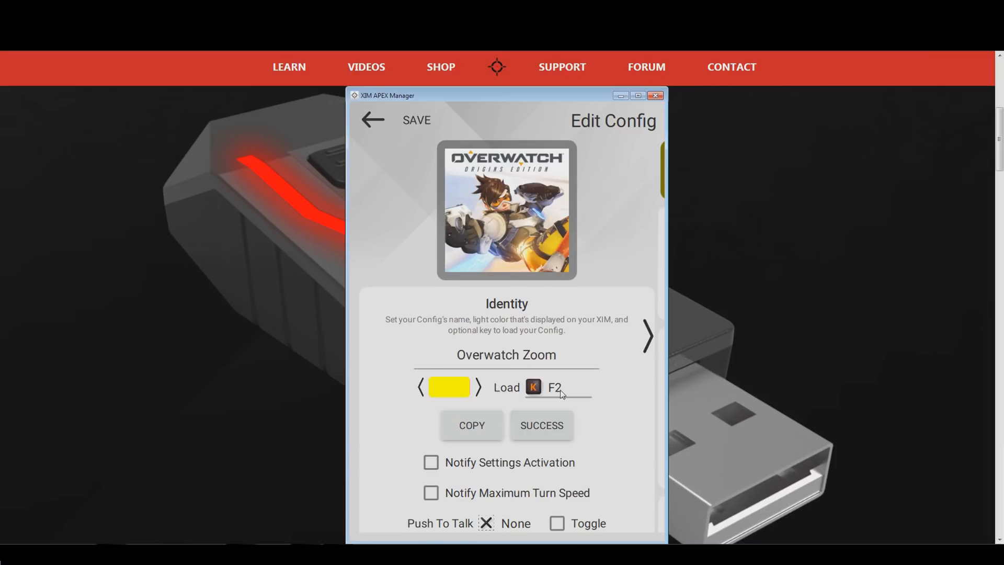
pyautogui.moveTo(619, 425)
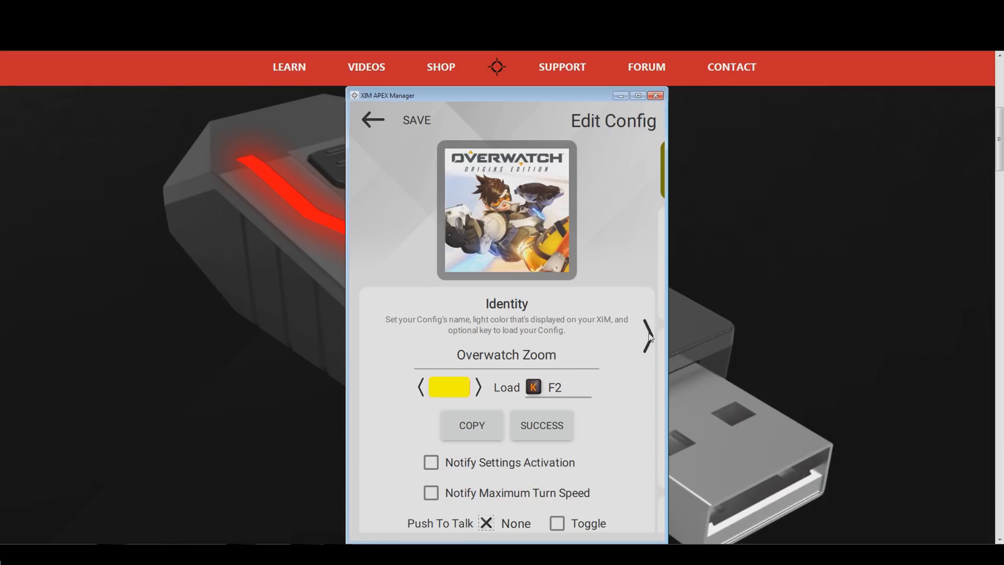
# - Enable Auxiliary 1 and bind its activation to the right mouse button
pyautogui.click(646, 335)
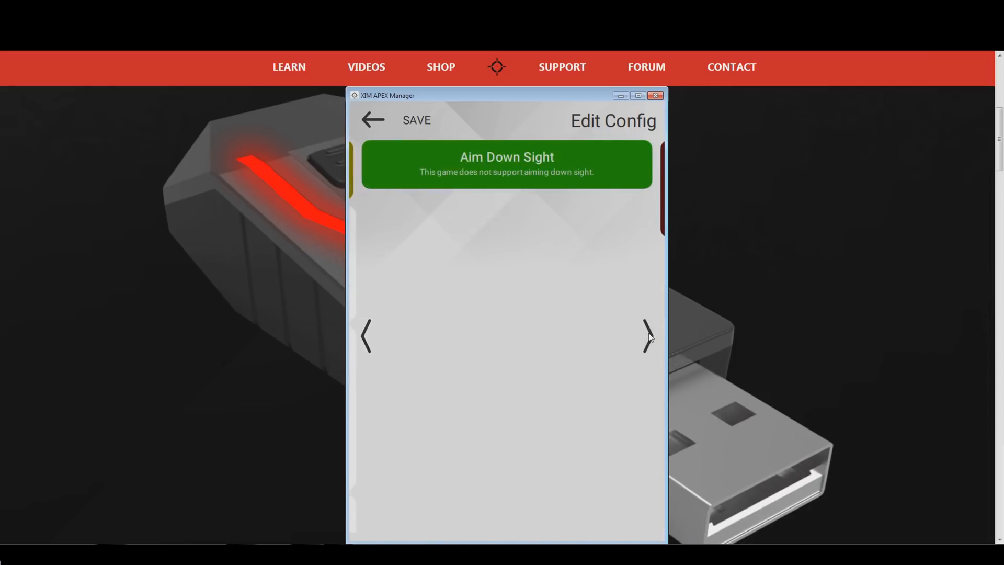
pyautogui.click(647, 337)
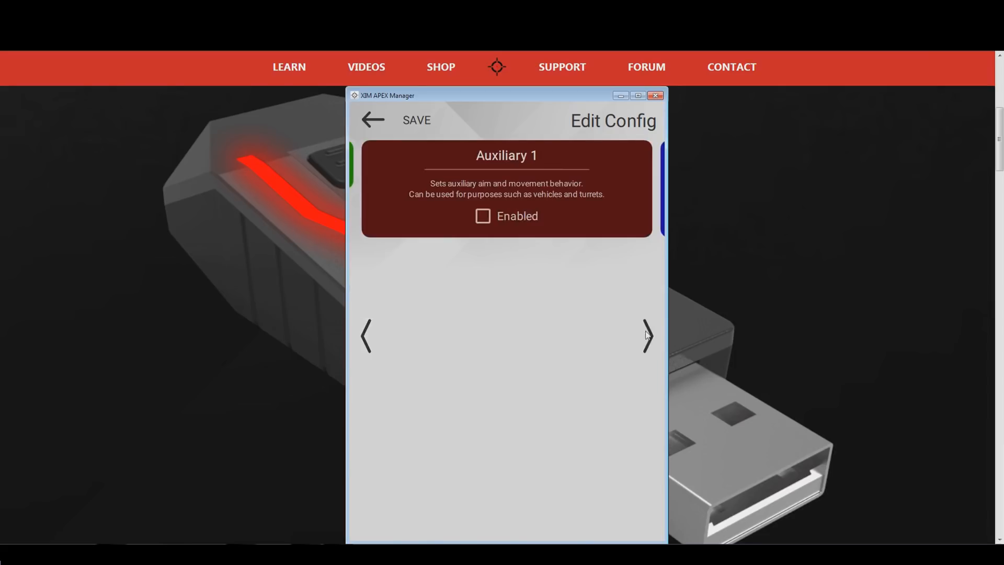
pyautogui.moveTo(491, 250)
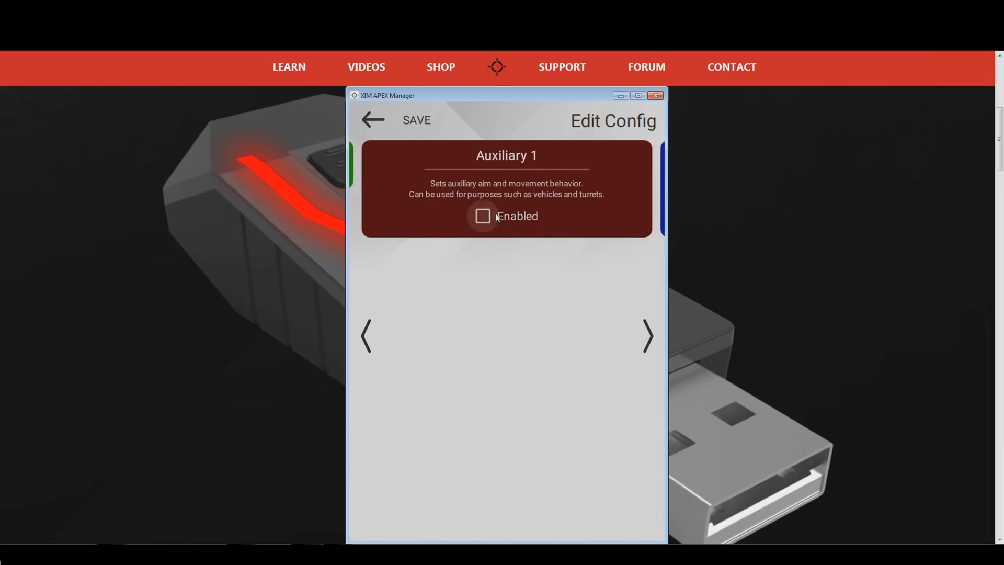
pyautogui.click(483, 216)
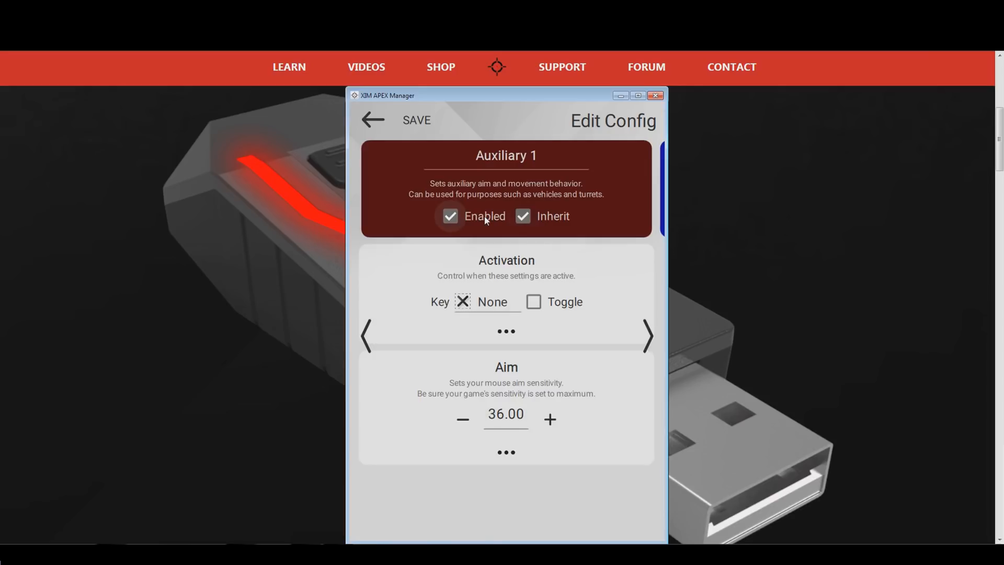
pyautogui.moveTo(499, 327)
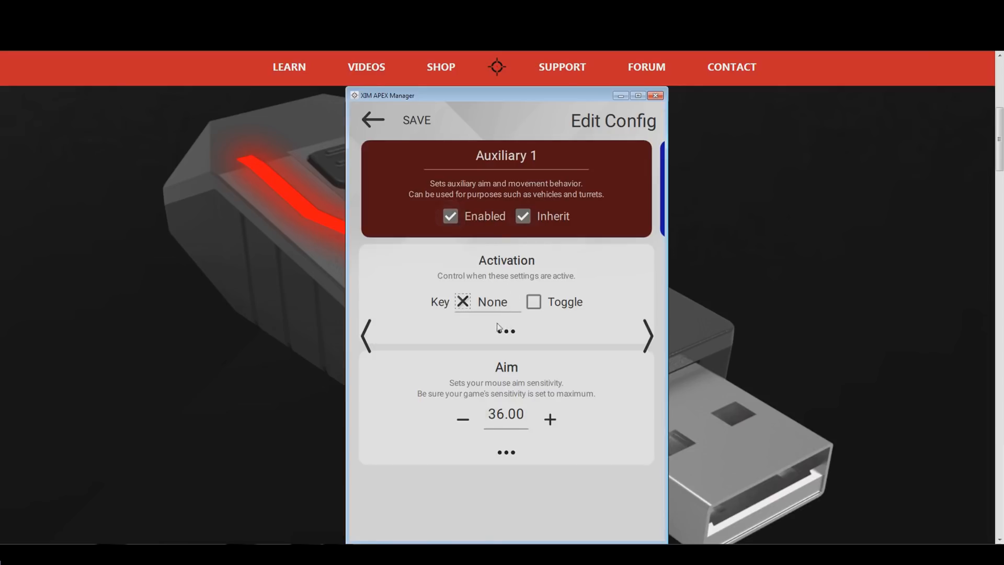
pyautogui.moveTo(511, 299)
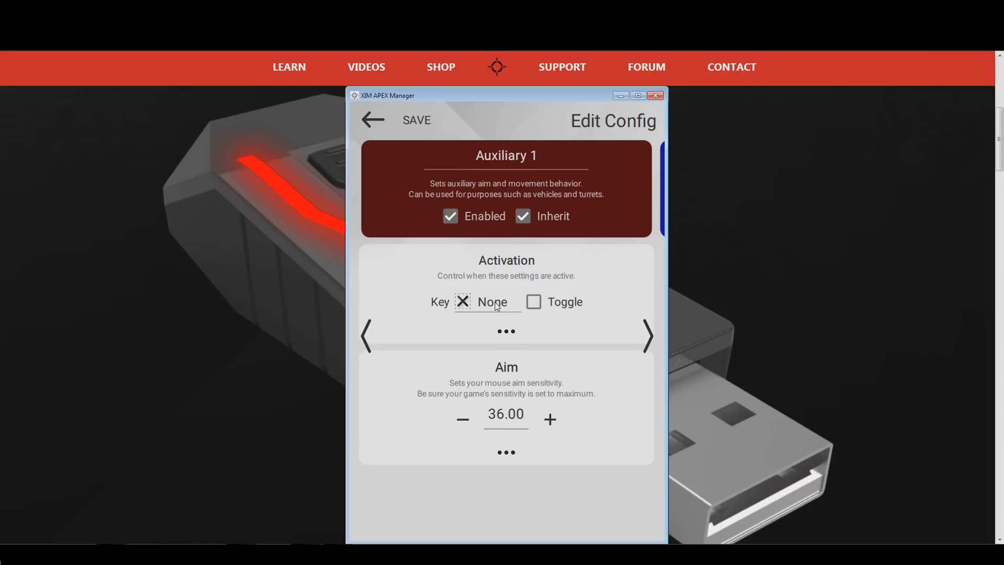
pyautogui.click(488, 302)
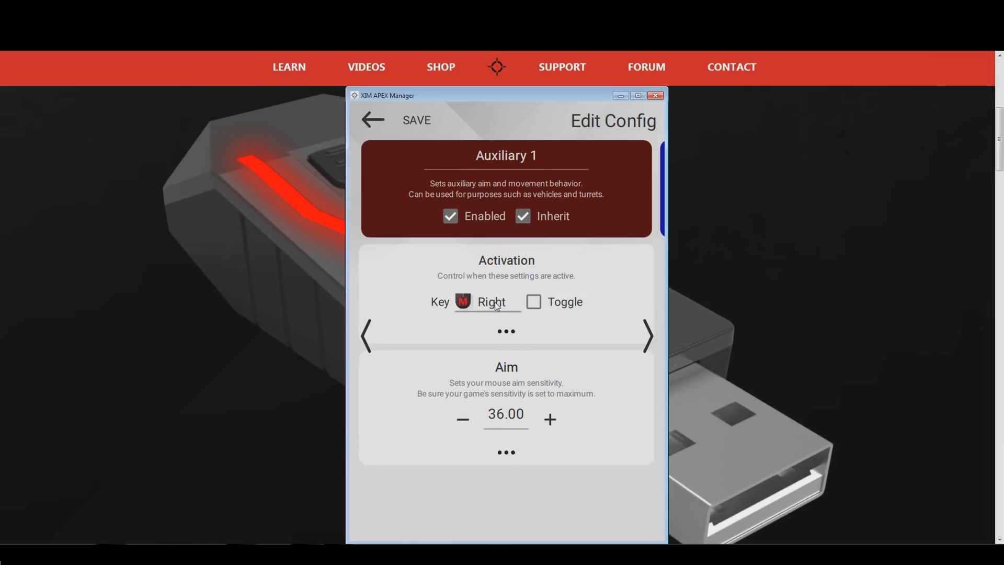
pyautogui.moveTo(429, 362)
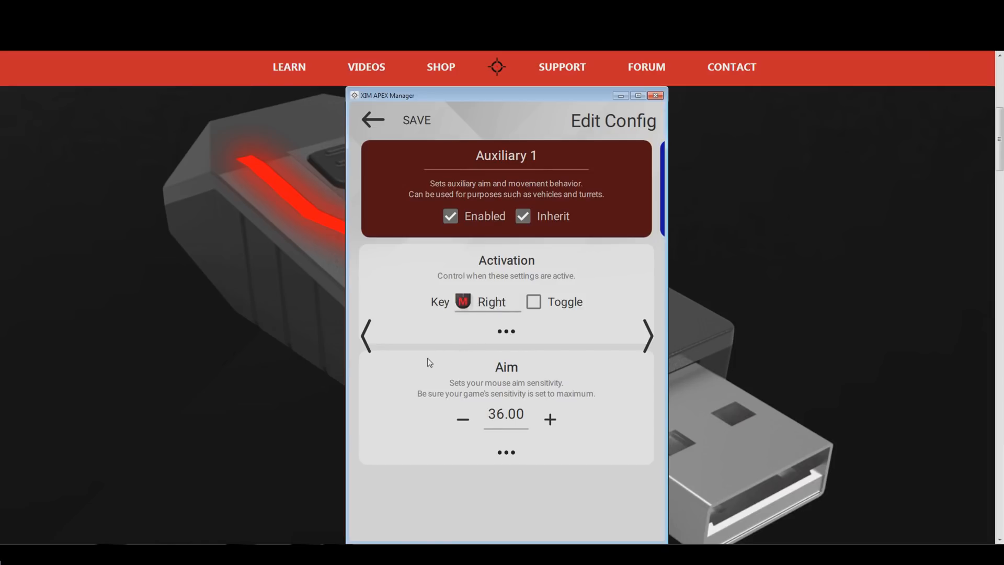
pyautogui.moveTo(366, 340)
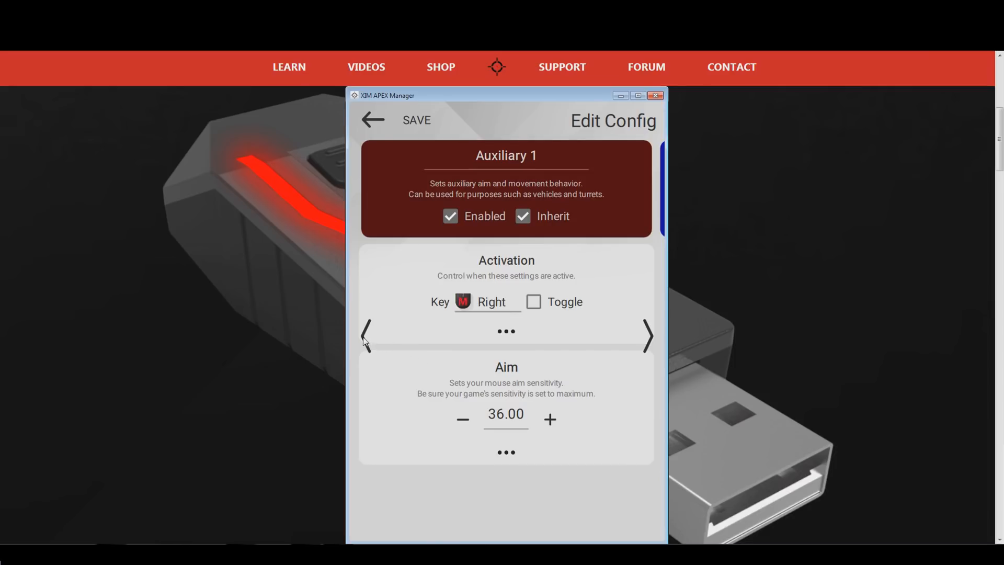
pyautogui.click(367, 336)
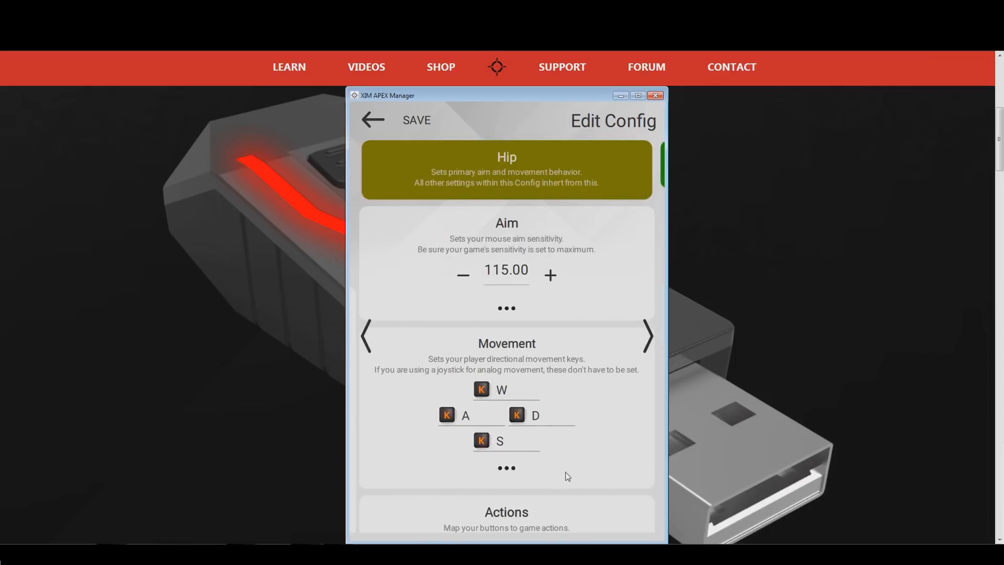
pyautogui.scroll(-3)
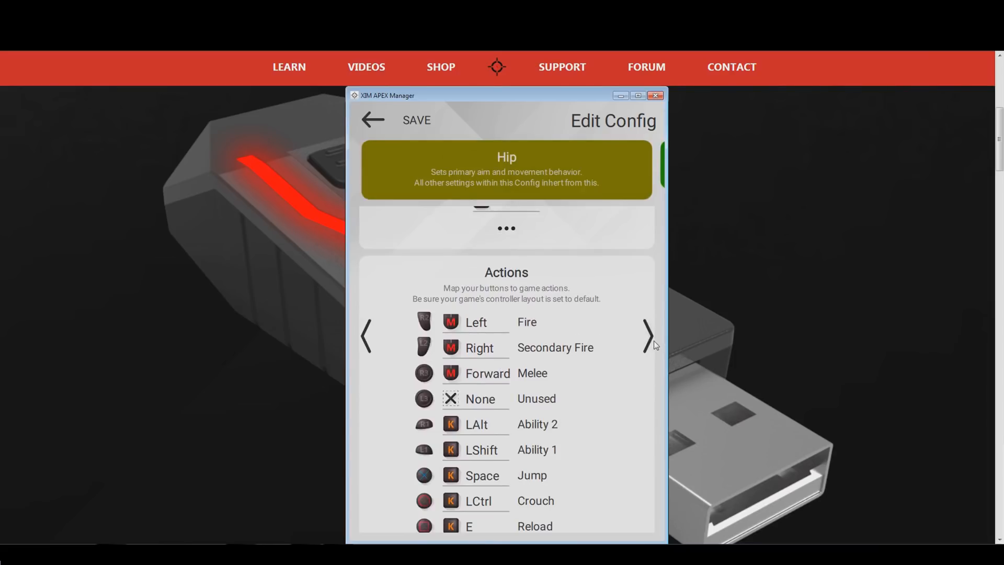
pyautogui.click(646, 335)
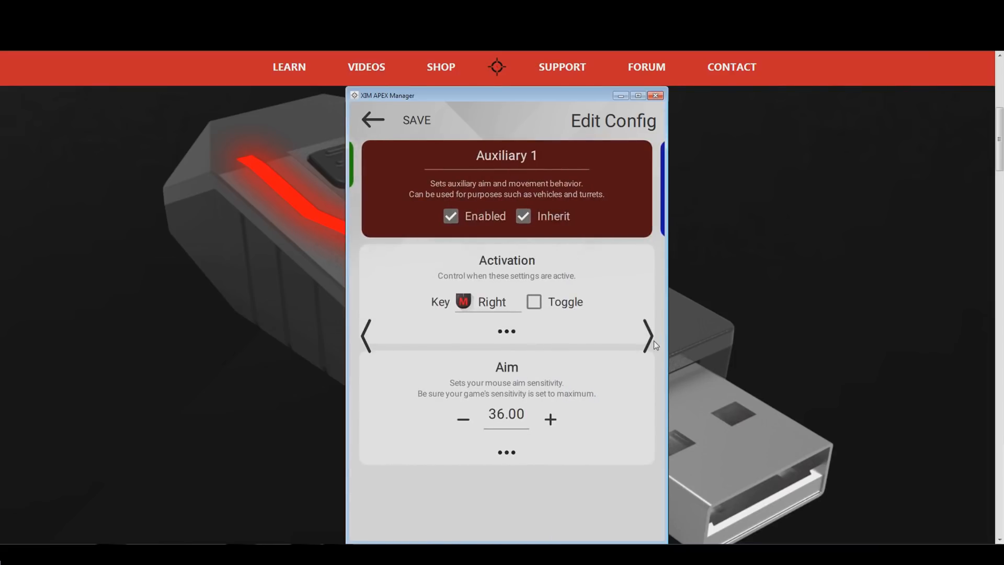
pyautogui.moveTo(519, 434)
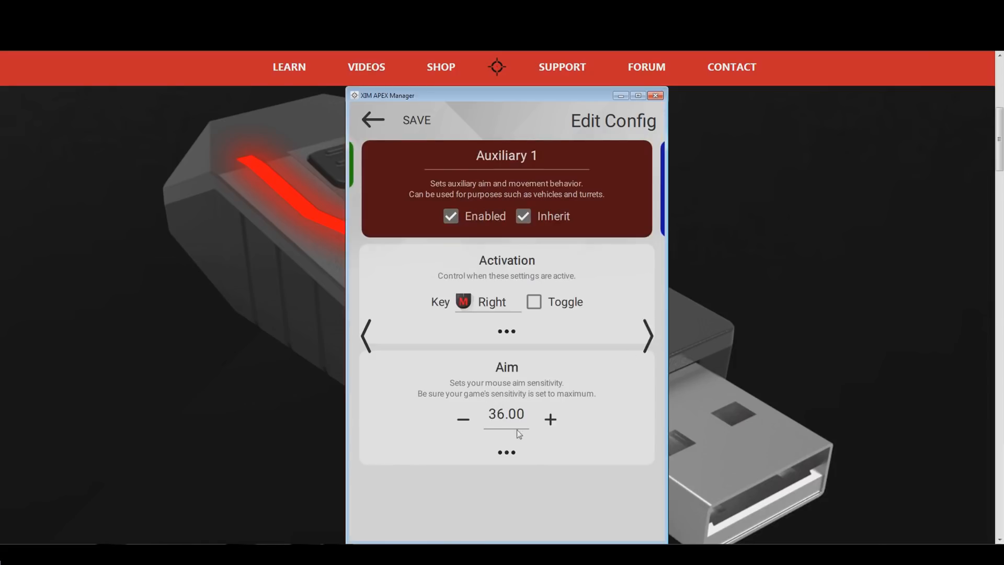
pyautogui.moveTo(505, 430)
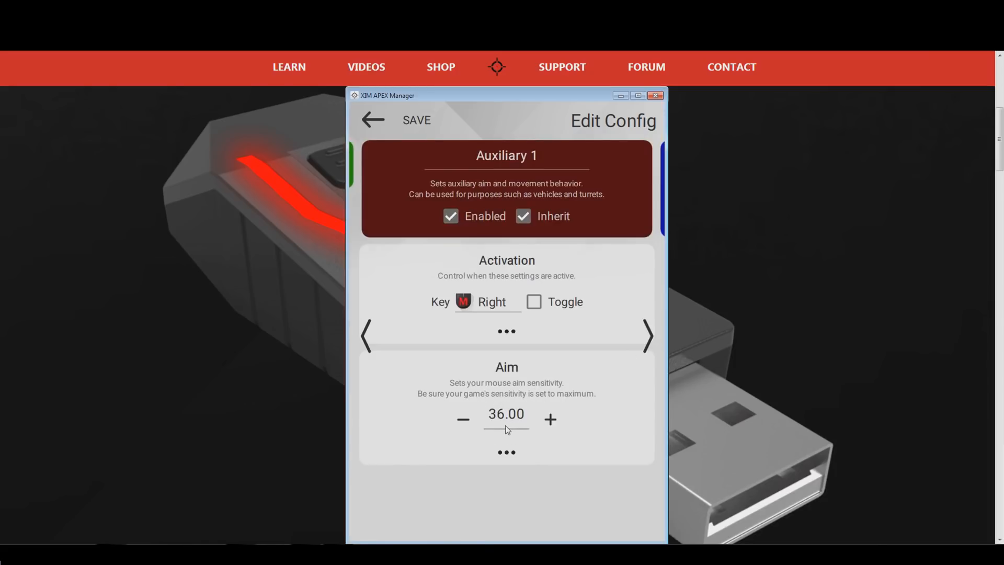
# - Change the Auxiliary 1 aim sensitivity from 36.00 to 100
pyautogui.click(505, 413)
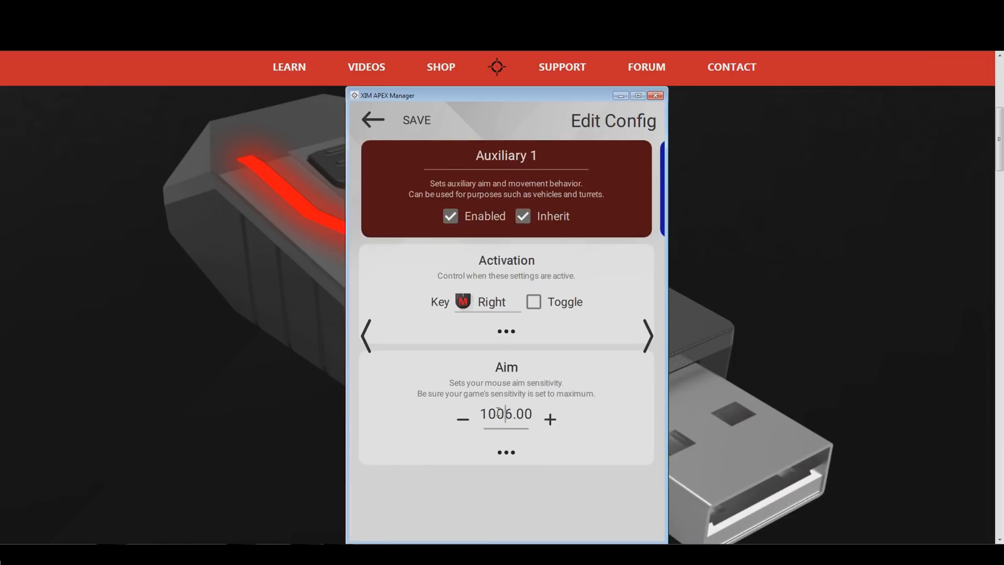
pyautogui.click(462, 418)
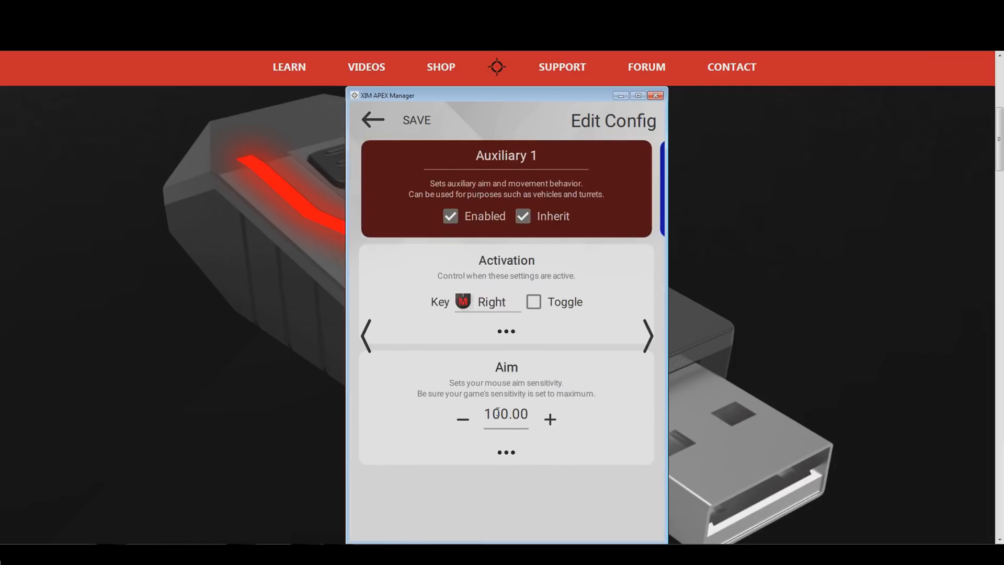
pyautogui.moveTo(608, 425)
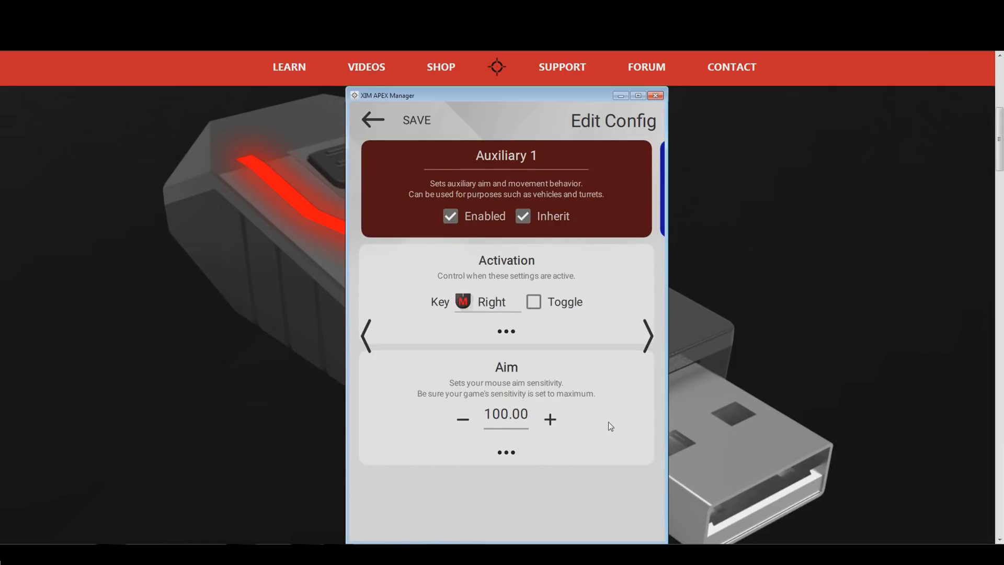
pyautogui.moveTo(560, 366)
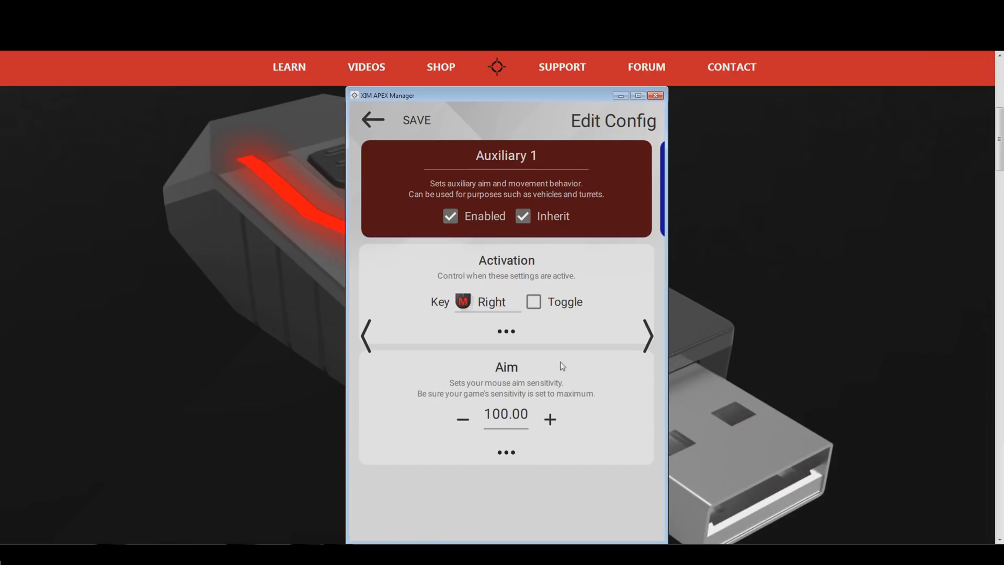
pyautogui.moveTo(410, 114)
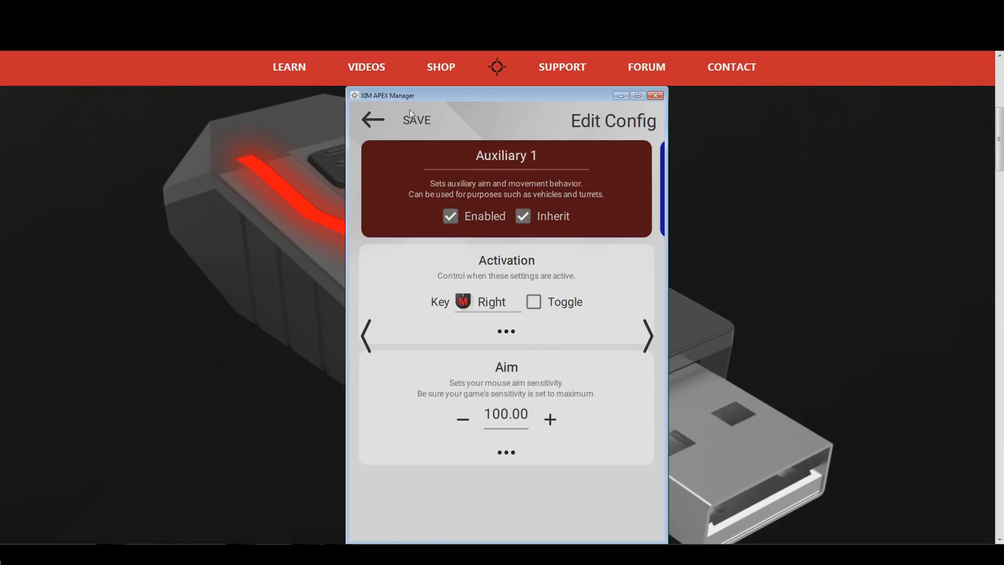
pyautogui.moveTo(405, 130)
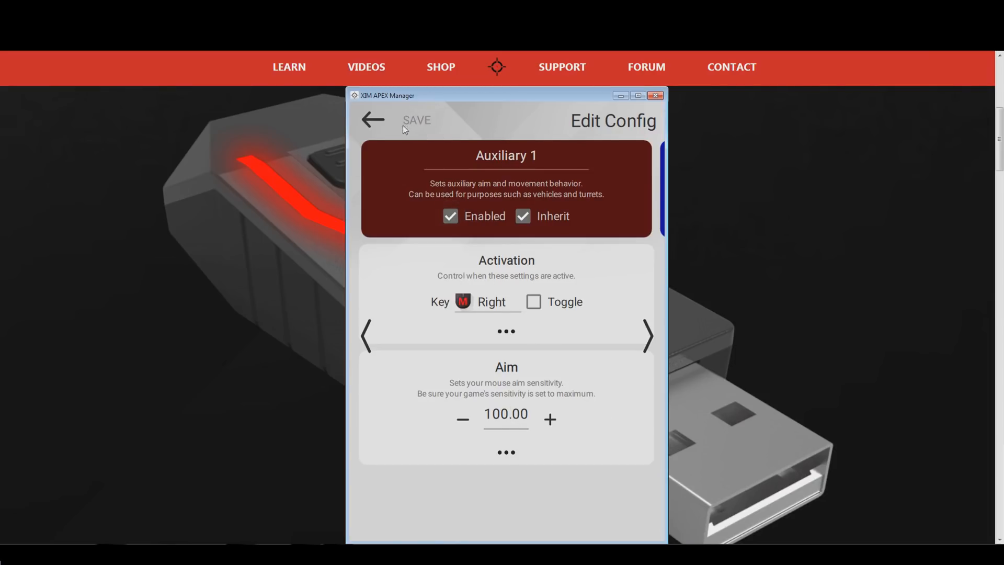
# - Leave Edit Config for the Overwatch Zoom home screen in its Hip state
pyautogui.click(372, 120)
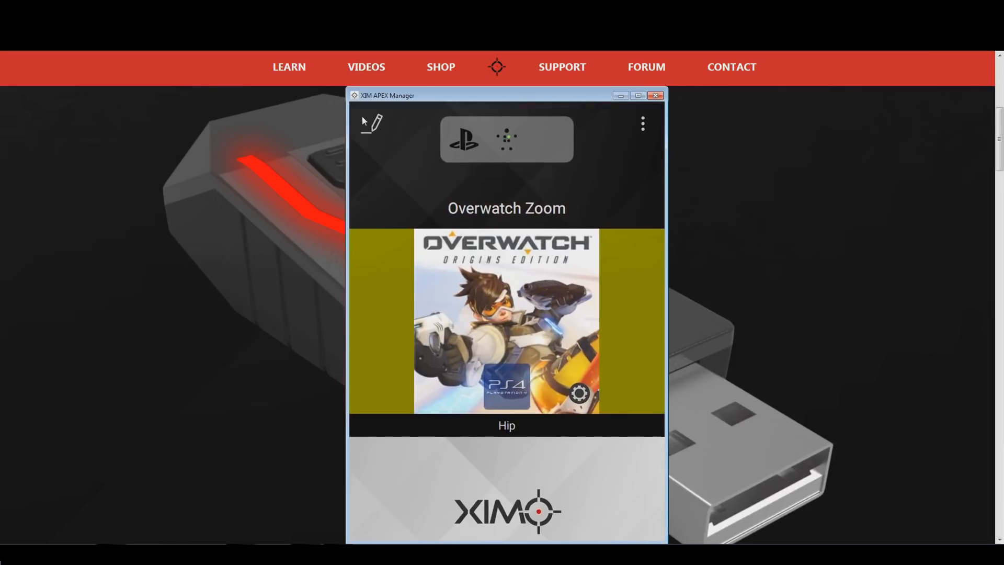
pyautogui.moveTo(395, 165)
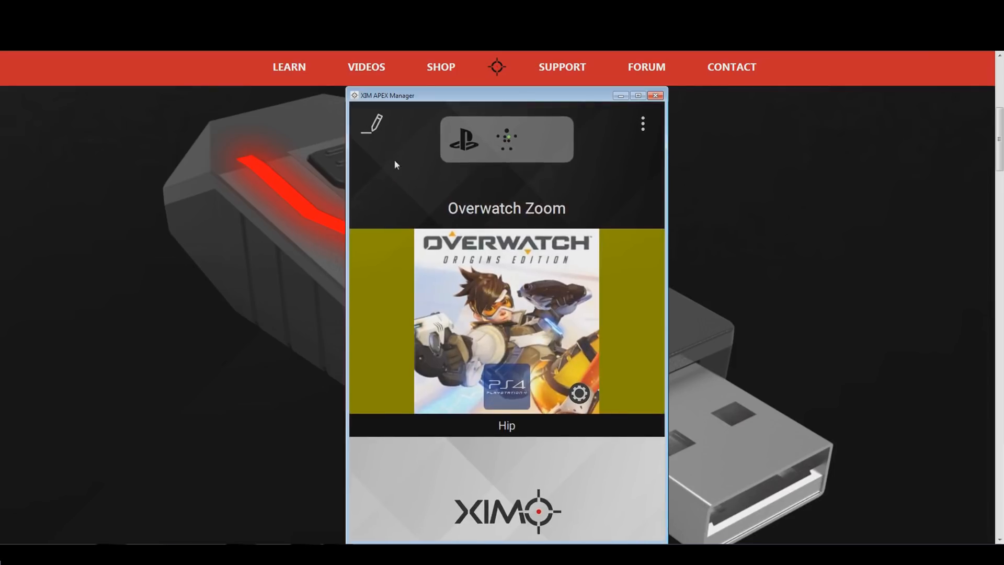
pyautogui.moveTo(555, 448)
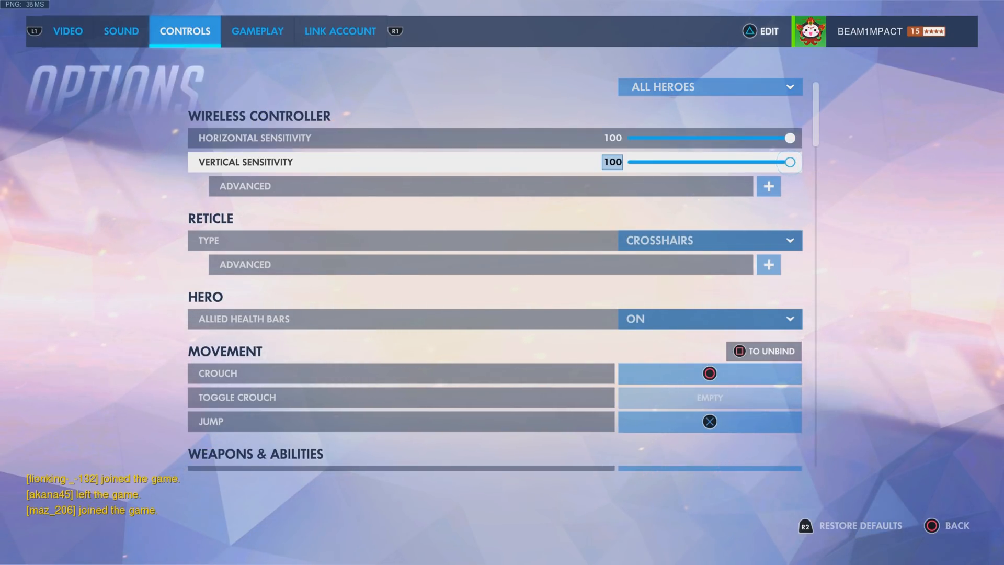
# - Expand the Wireless Controller Advanced options showing sensitivities of 100
pyautogui.click(768, 186)
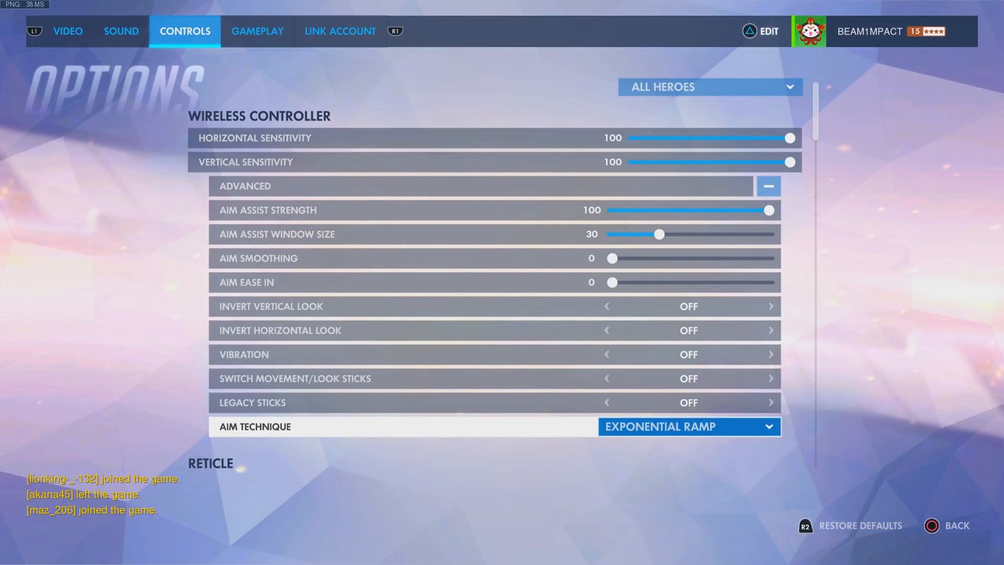
# - Scroll to the Reticle Advanced section showing green crosshairs, thickness 1, length 8, gap 9
pyautogui.scroll(-3)
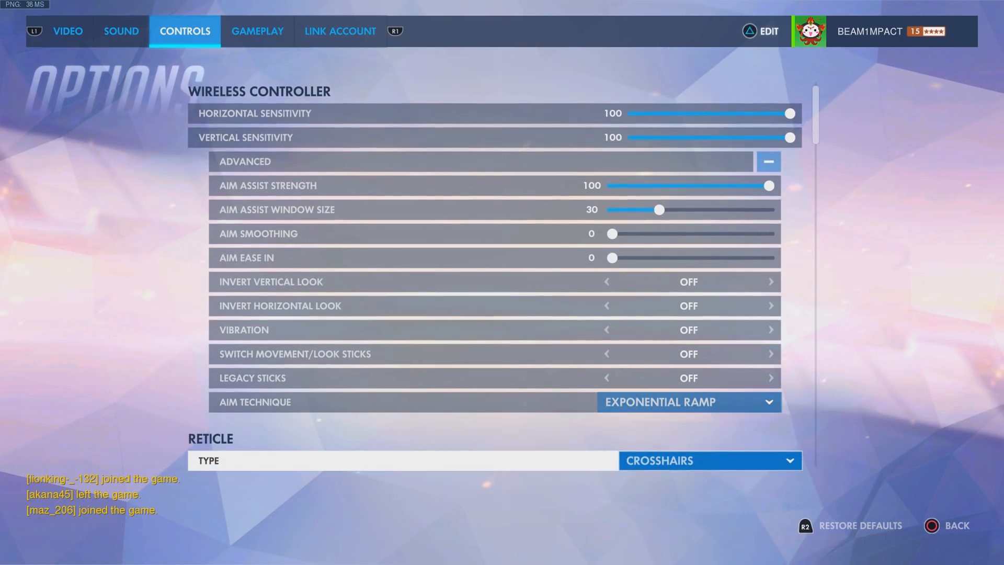
pyautogui.scroll(-3)
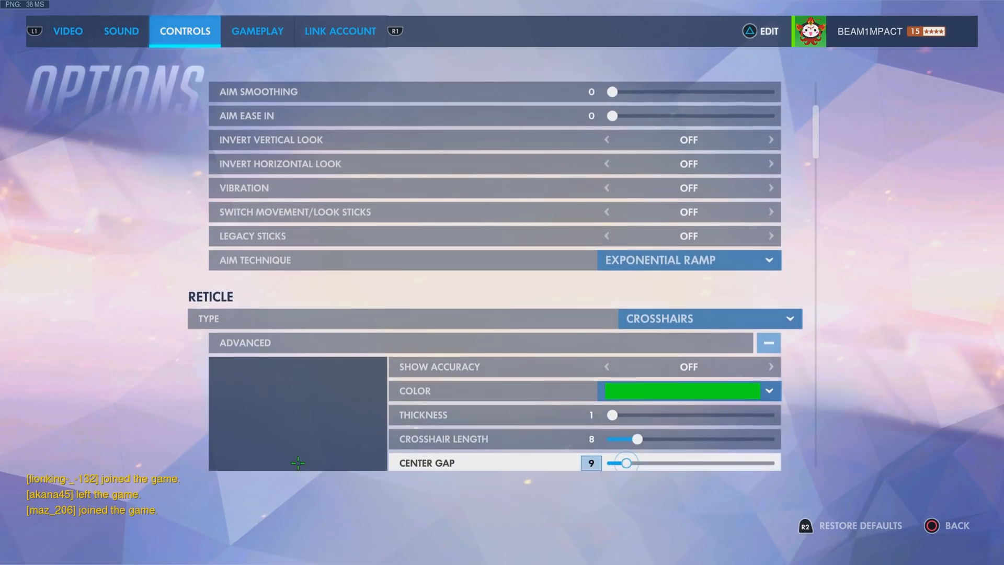
pyautogui.scroll(-3)
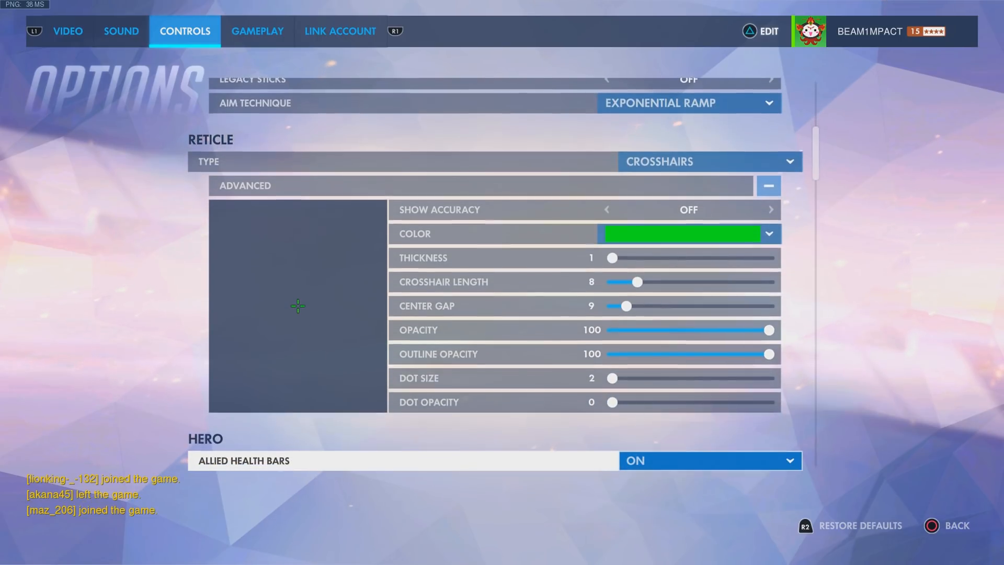